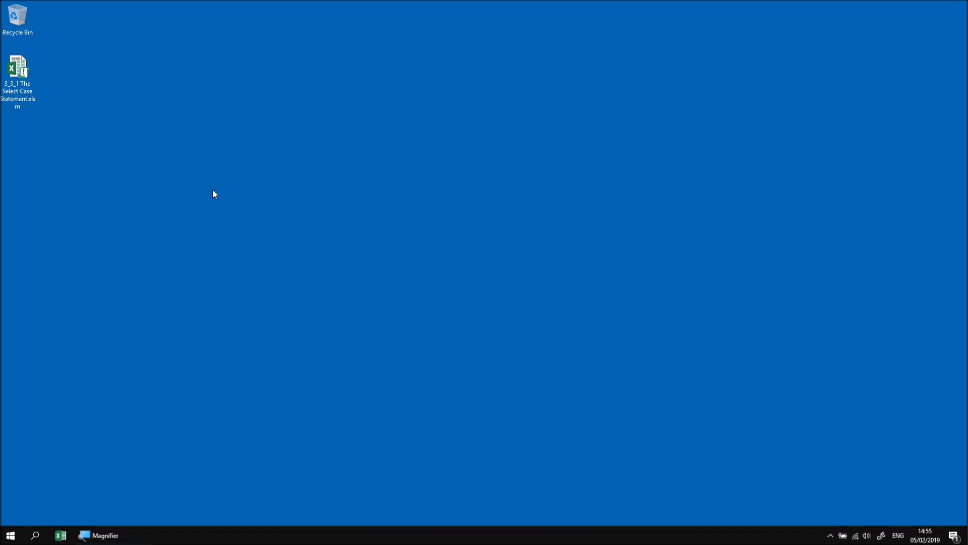
{"action": "mouse_move", "coordinate": [165, 154]}
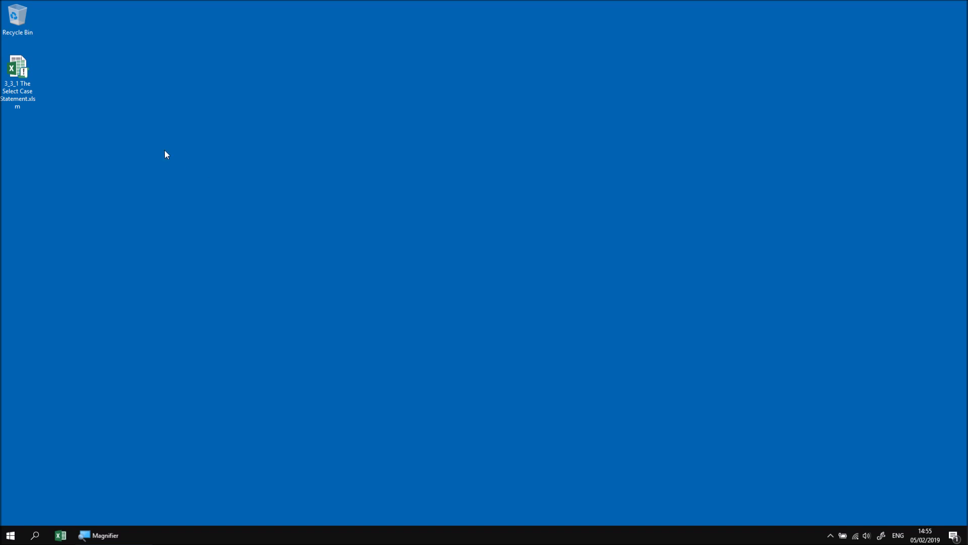
Open the 3_3_1 The Select Case Statement.xlsm workbook from the desktop.
{"action": "double_click", "coordinate": [17, 68]}
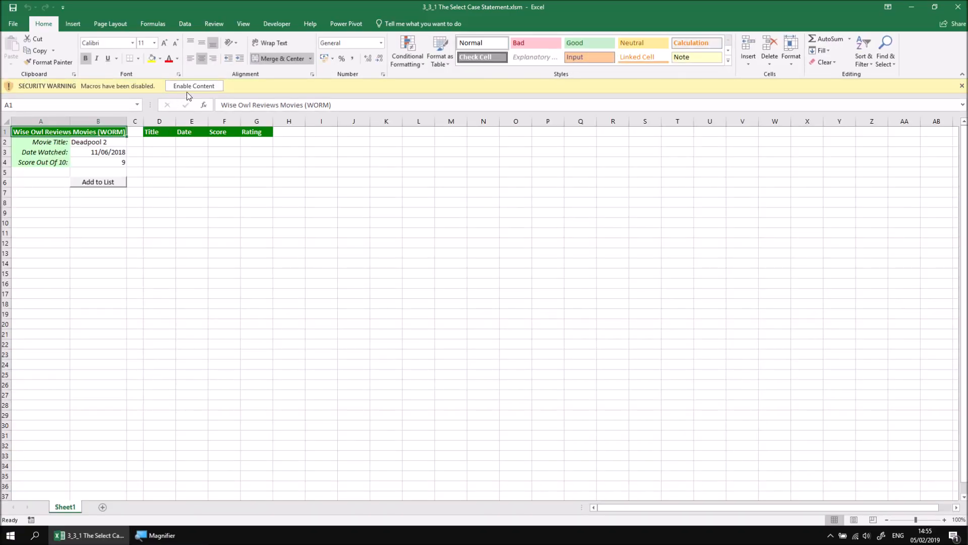
Enable the workbook's macros, re-enter score 9 in B4 and show the Developer tools.
{"action": "left_click", "coordinate": [194, 85]}
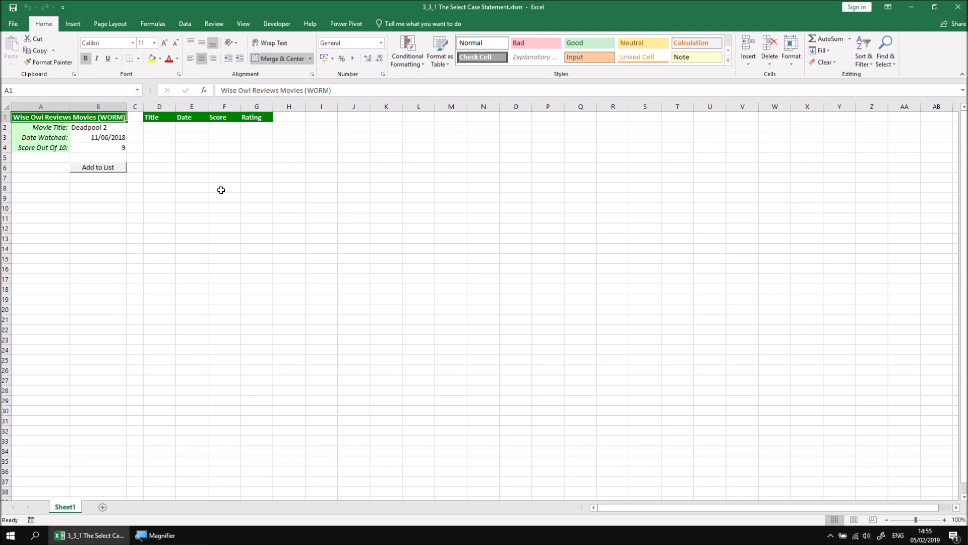
{"action": "mouse_move", "coordinate": [93, 127]}
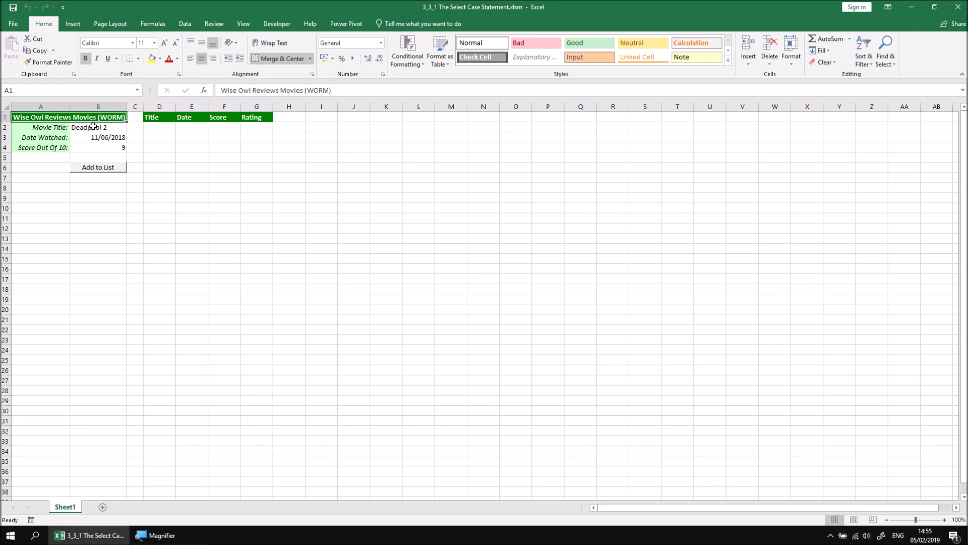
{"action": "mouse_move", "coordinate": [97, 157]}
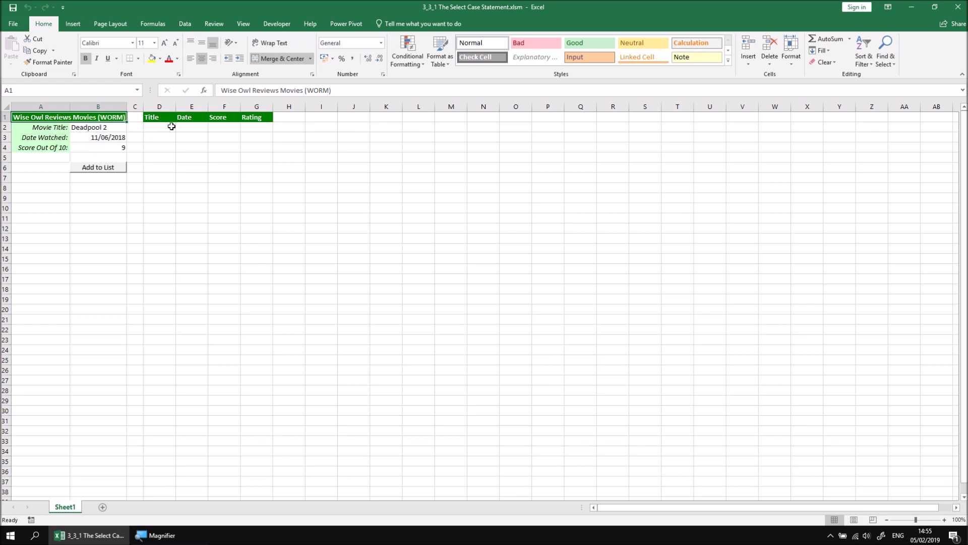
{"action": "mouse_move", "coordinate": [264, 128]}
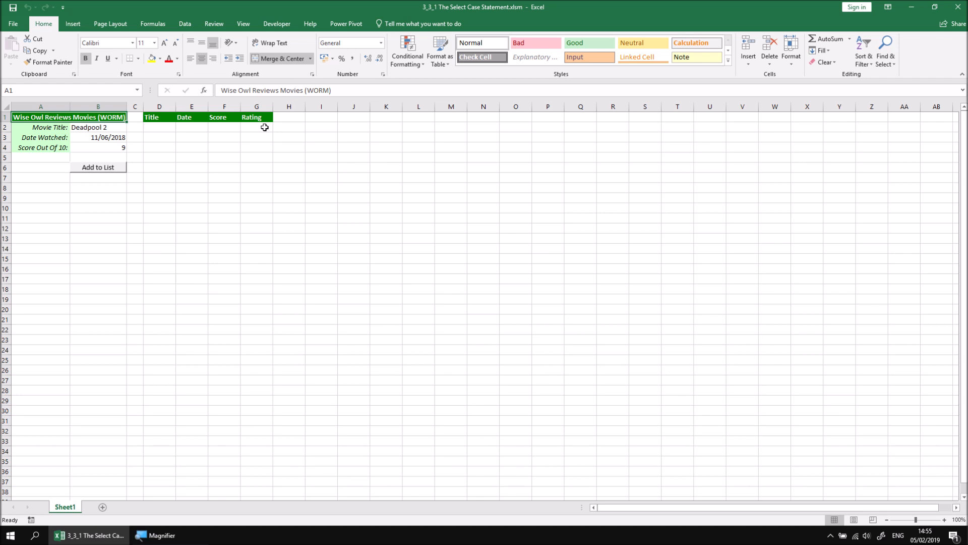
{"action": "mouse_move", "coordinate": [250, 128]}
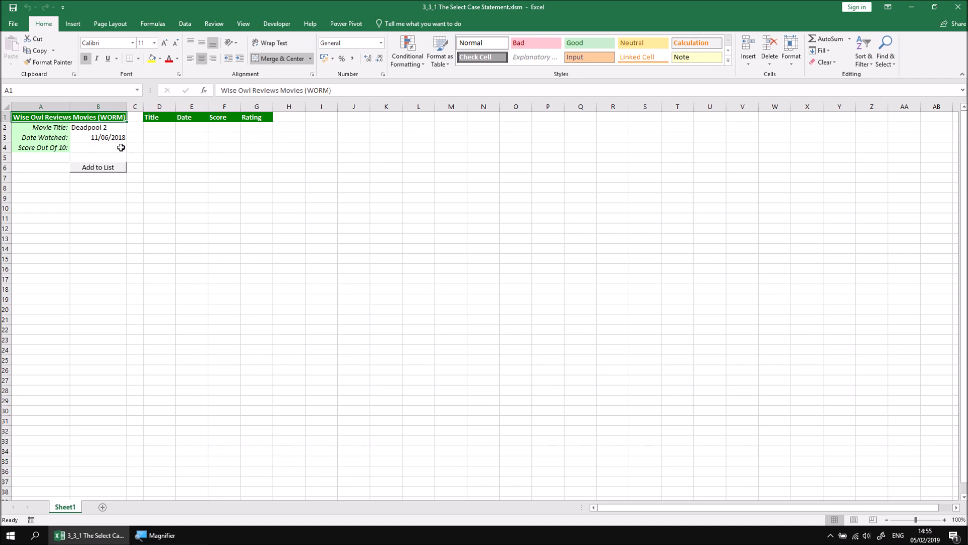
{"action": "type", "text": "9"}
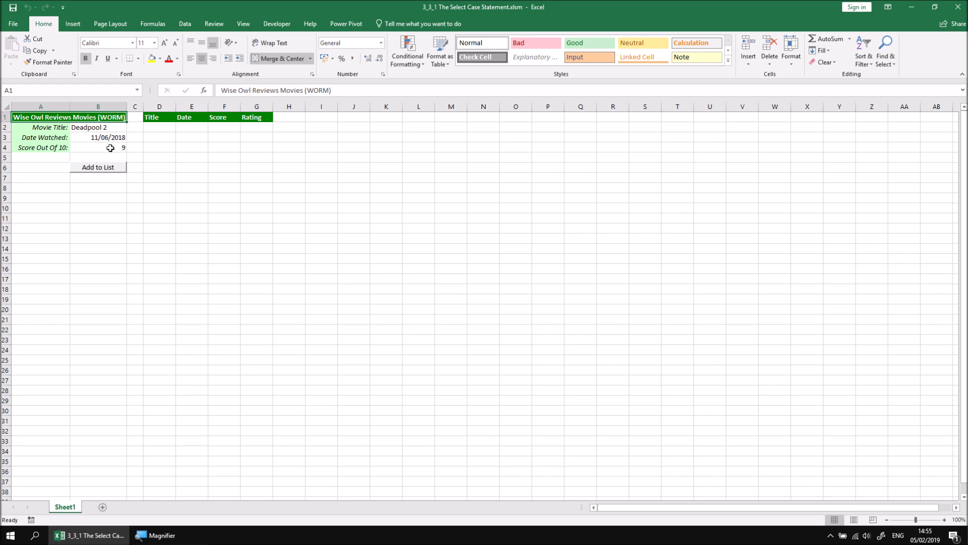
{"action": "mouse_move", "coordinate": [251, 153]}
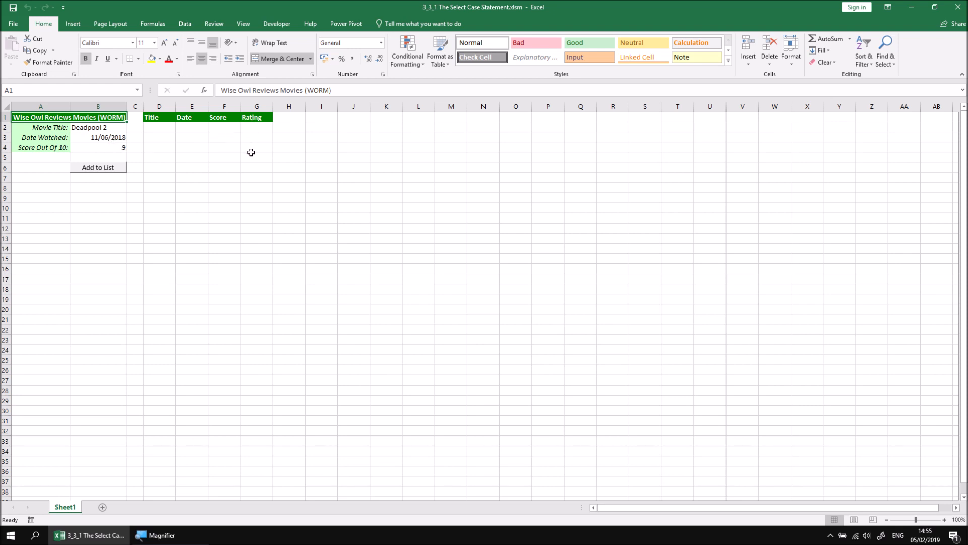
{"action": "mouse_move", "coordinate": [109, 148]}
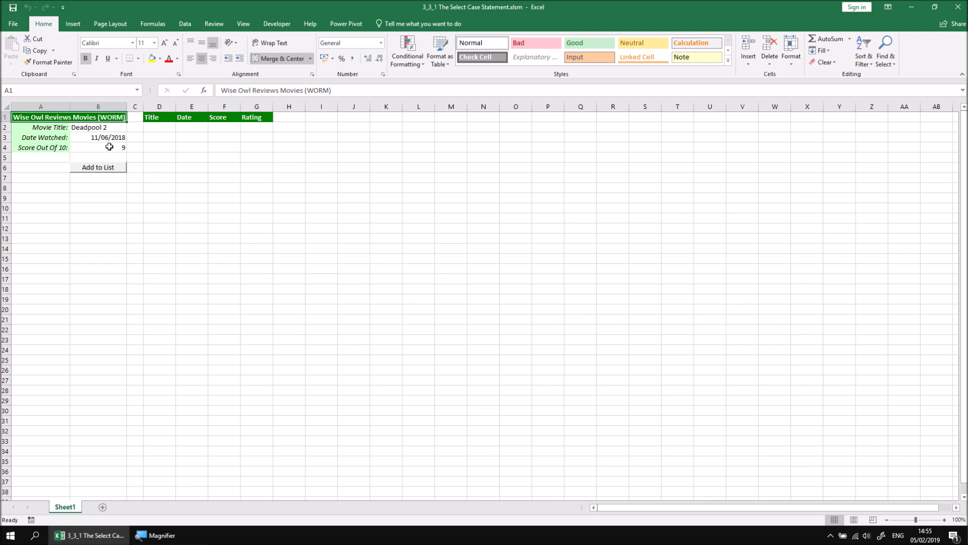
{"action": "mouse_move", "coordinate": [265, 56]}
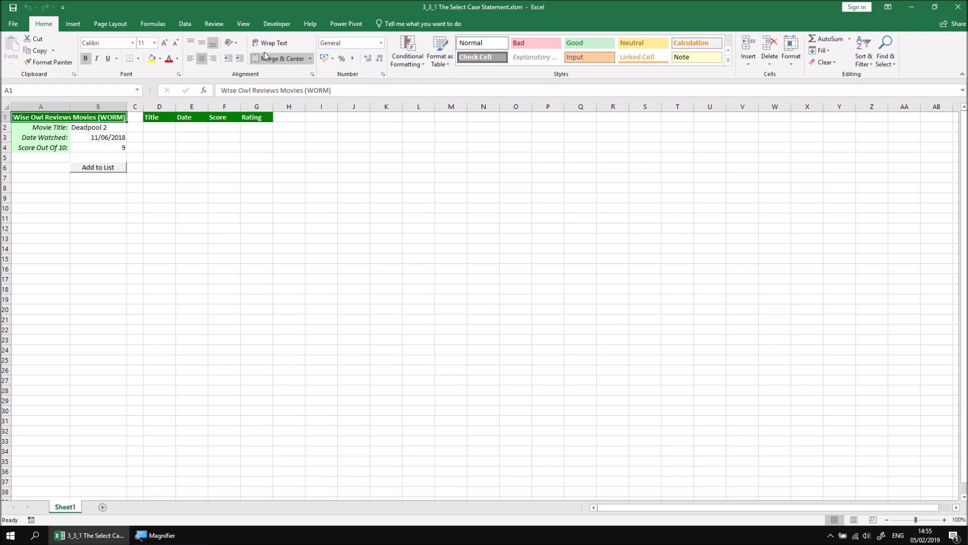
{"action": "left_click", "coordinate": [277, 23]}
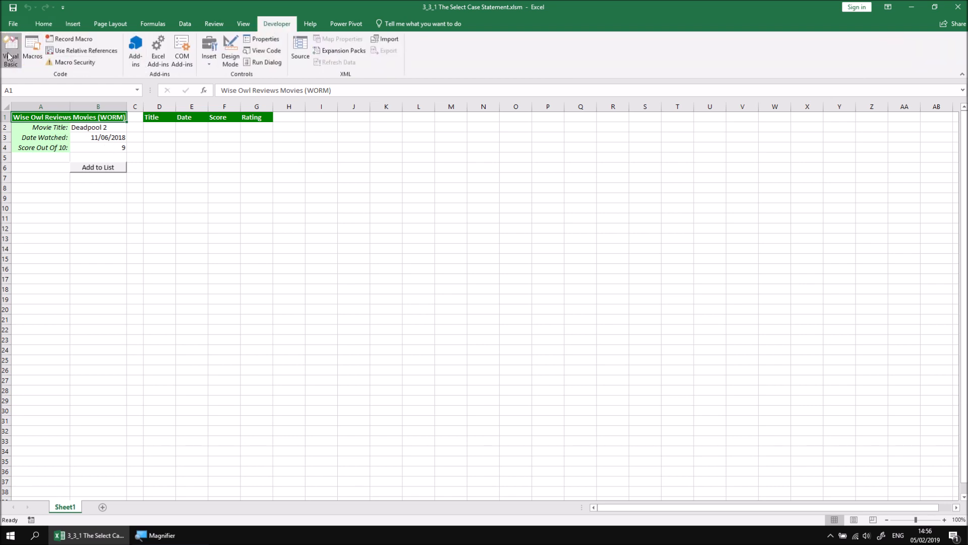
In the VBA editor, add Select Case Range("B4").Value to Add_To_List above End Sub.
{"action": "left_click", "coordinate": [10, 51]}
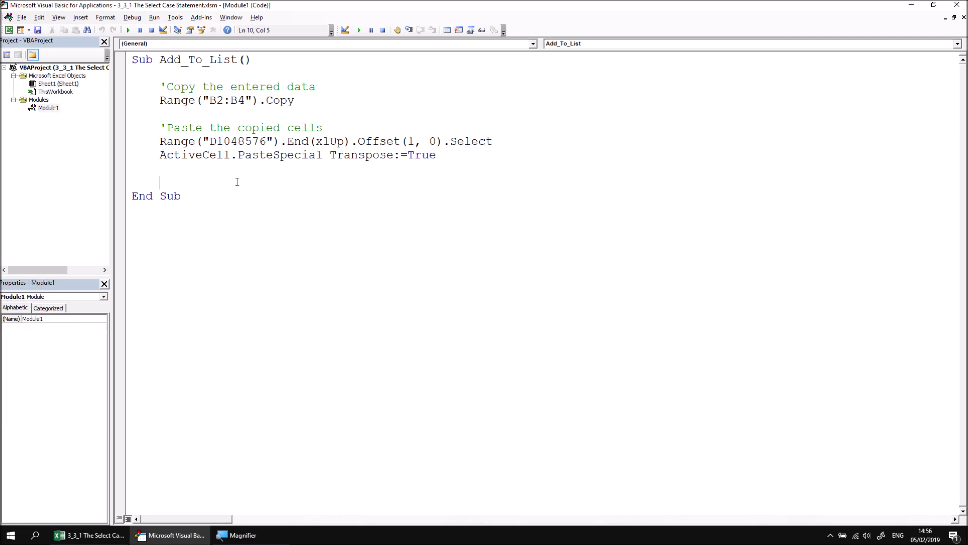
{"action": "mouse_move", "coordinate": [315, 220]}
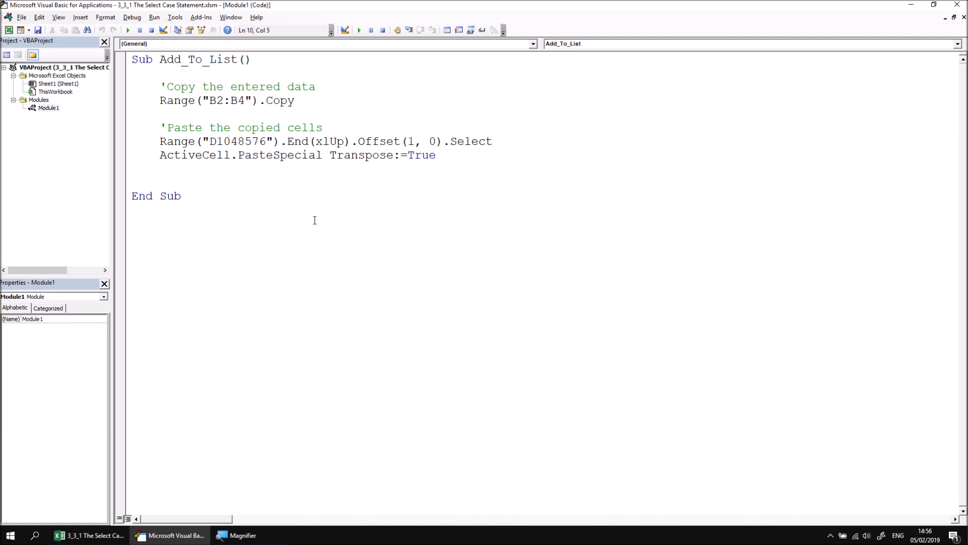
{"action": "mouse_move", "coordinate": [277, 281]}
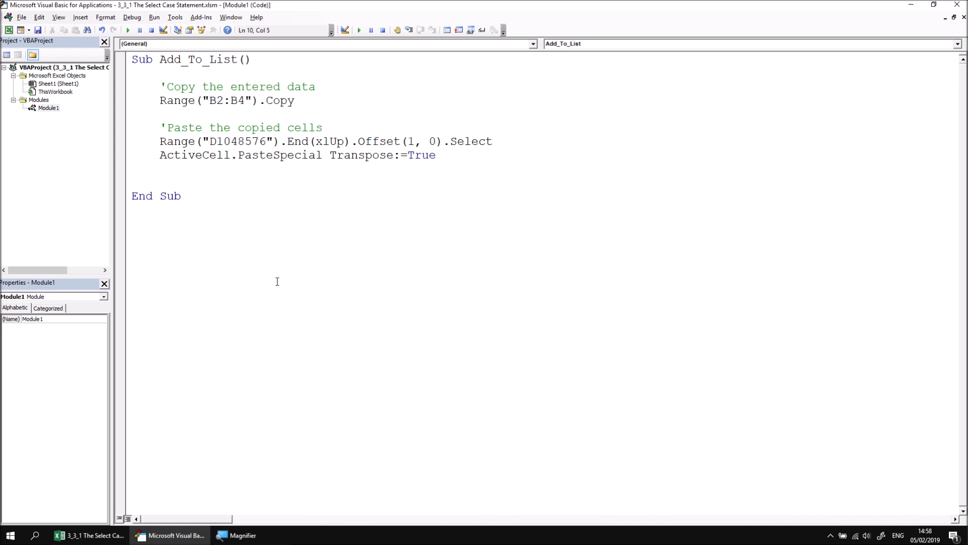
{"action": "left_click", "coordinate": [160, 182]}
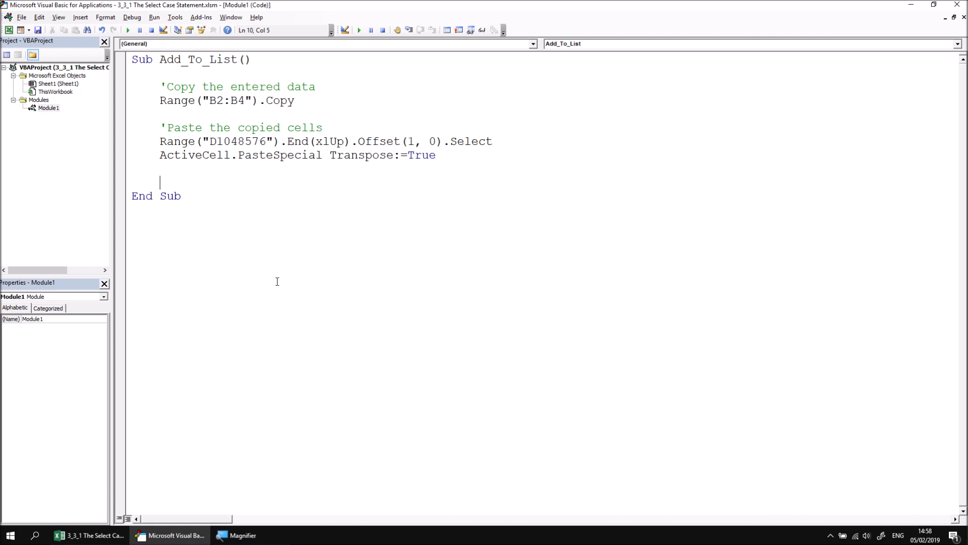
{"action": "type", "text": "select"}
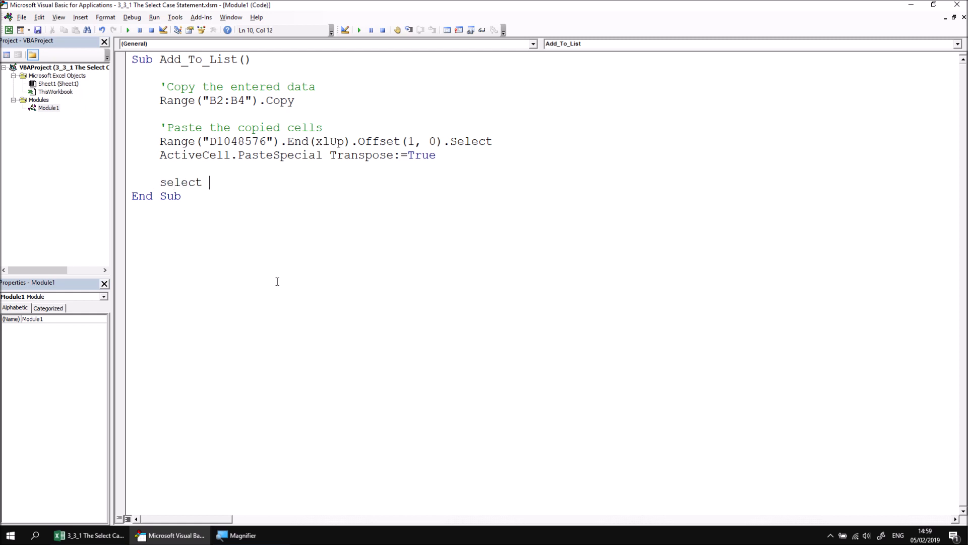
{"action": "type", "text": "case"}
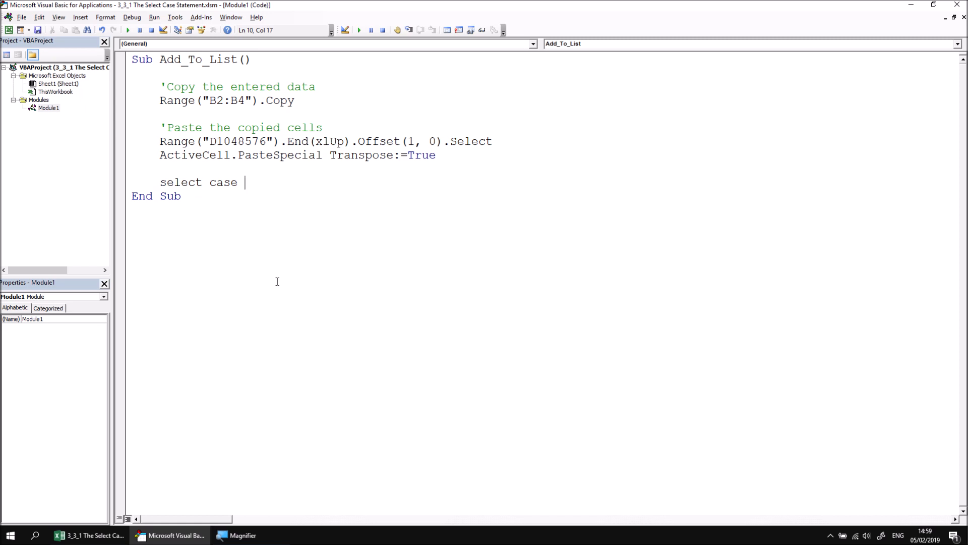
{"action": "type", "text": "range(\""}
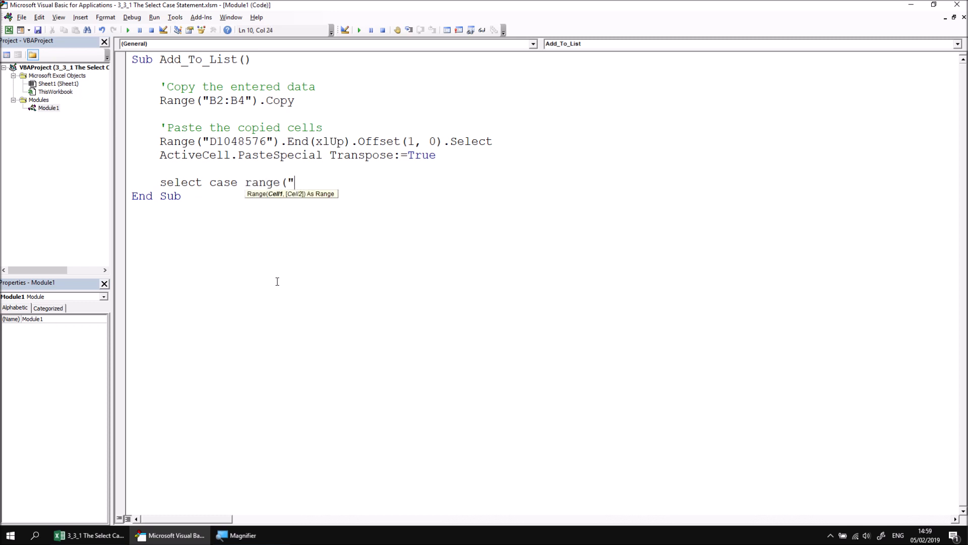
{"action": "type", "text": "B4\")"}
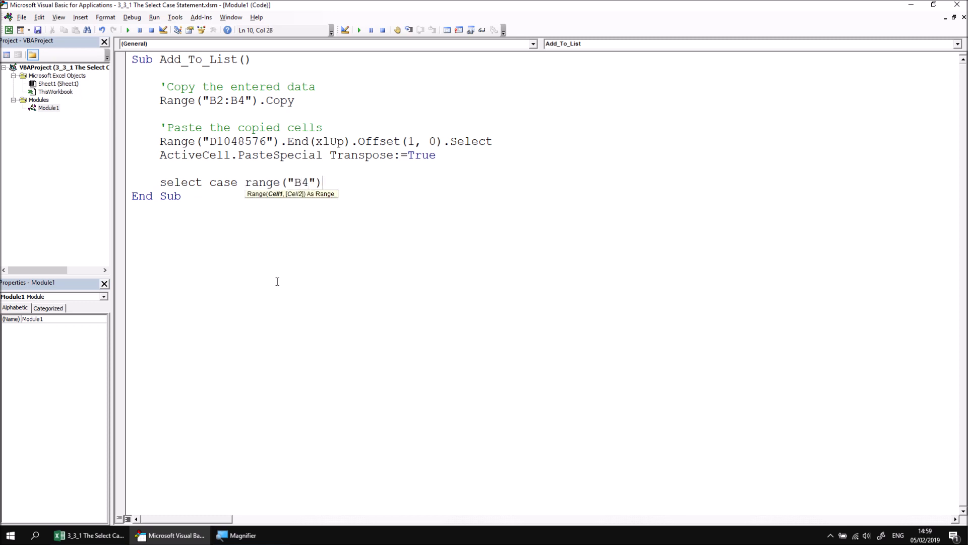
{"action": "type", "text": ".value"}
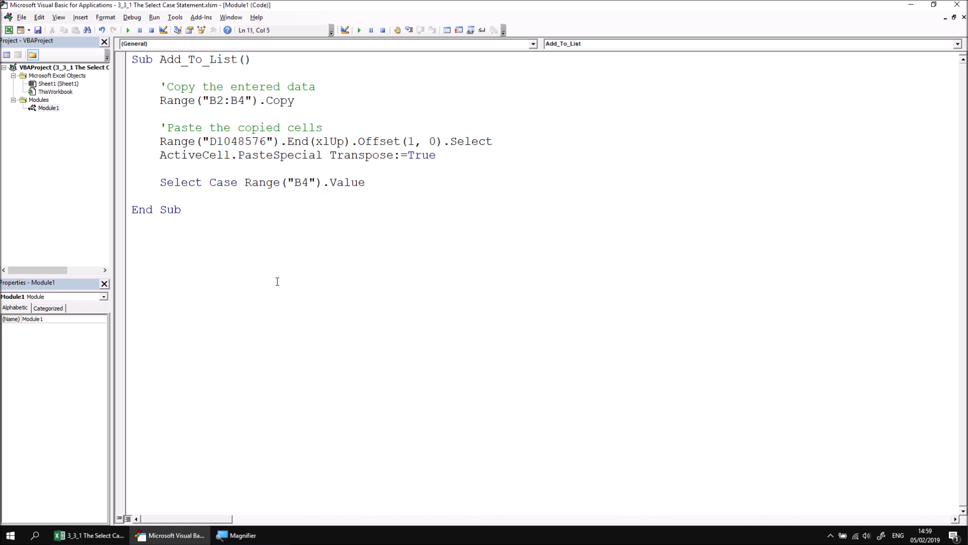
Add a first Case 0 line beneath the Select Case.
{"action": "type", "text": "case"}
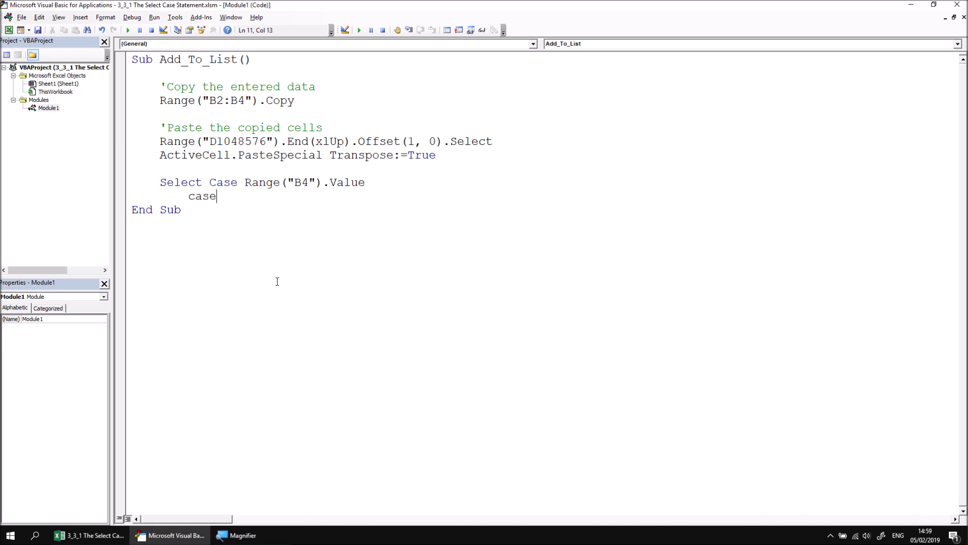
{"action": "type", "text": "\" \""}
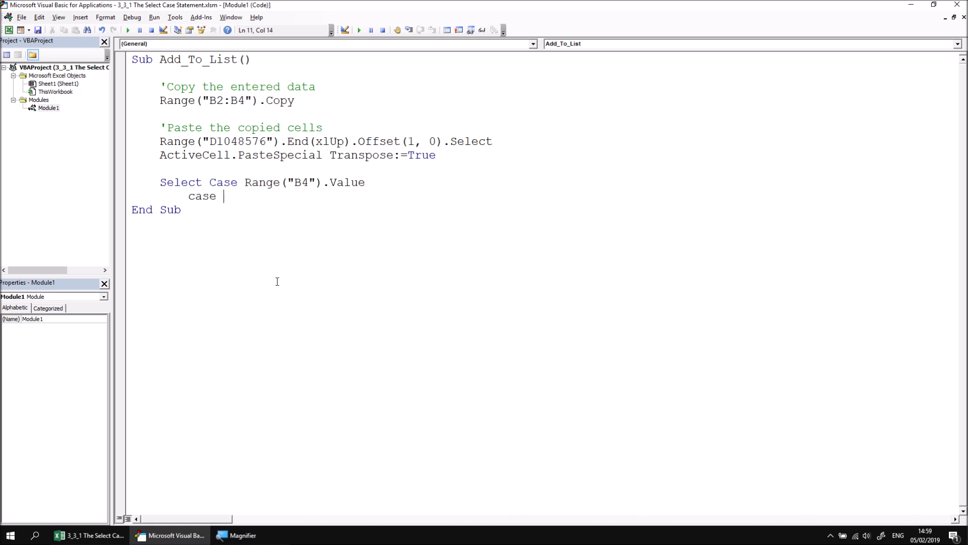
{"action": "type", "text": "0"}
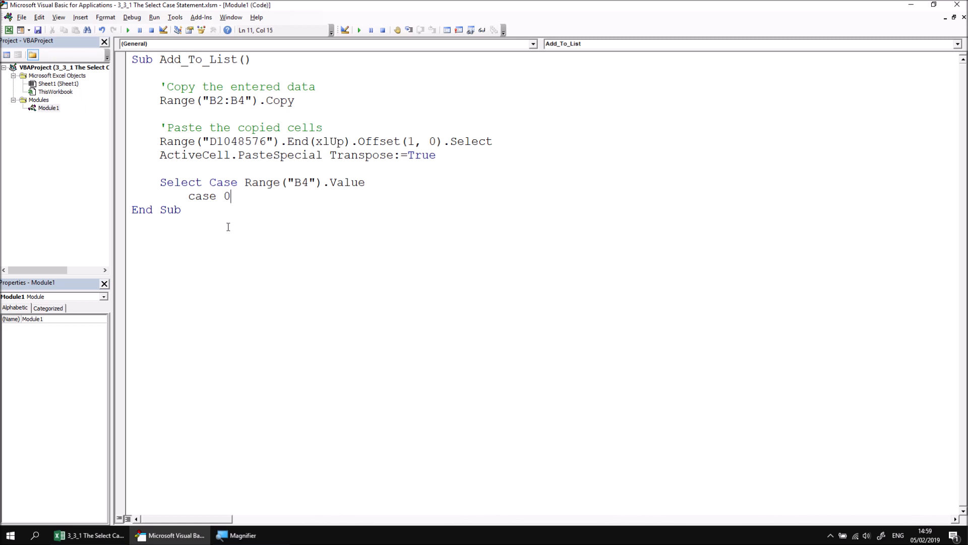
{"action": "mouse_move", "coordinate": [411, 206]}
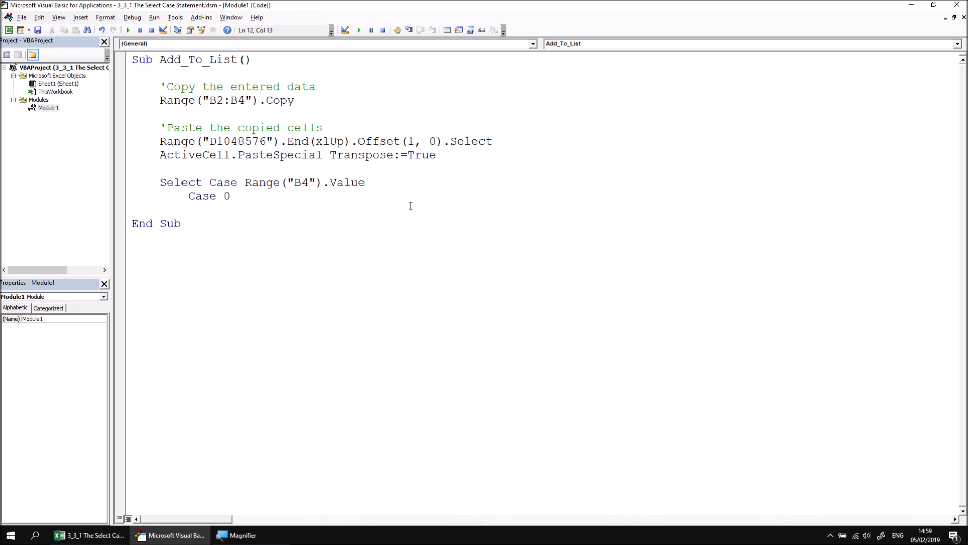
Make Case 0 set ActiveCell.Offset(0, 3).Value = "Awful" and close the block with End Select.
{"action": "key", "text": "Return"}
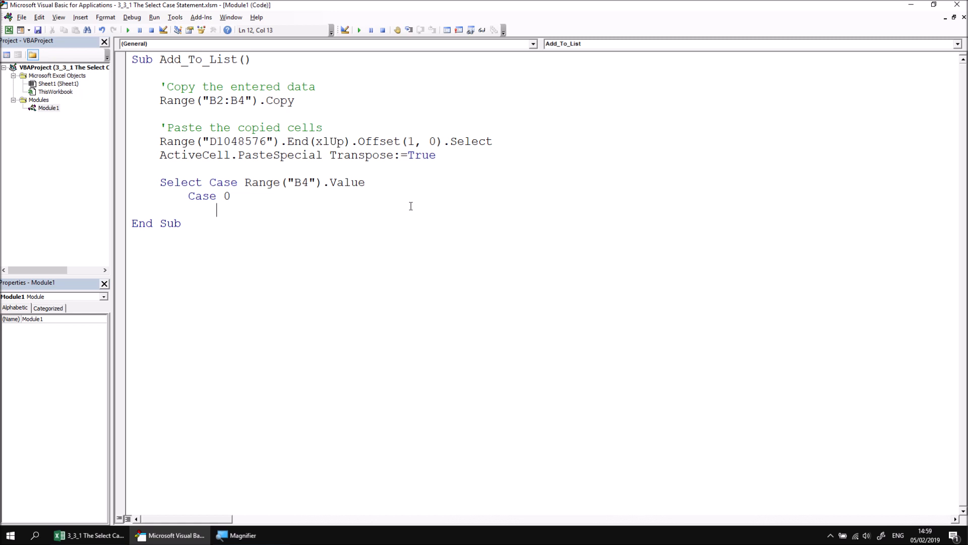
{"action": "mouse_move", "coordinate": [224, 165]}
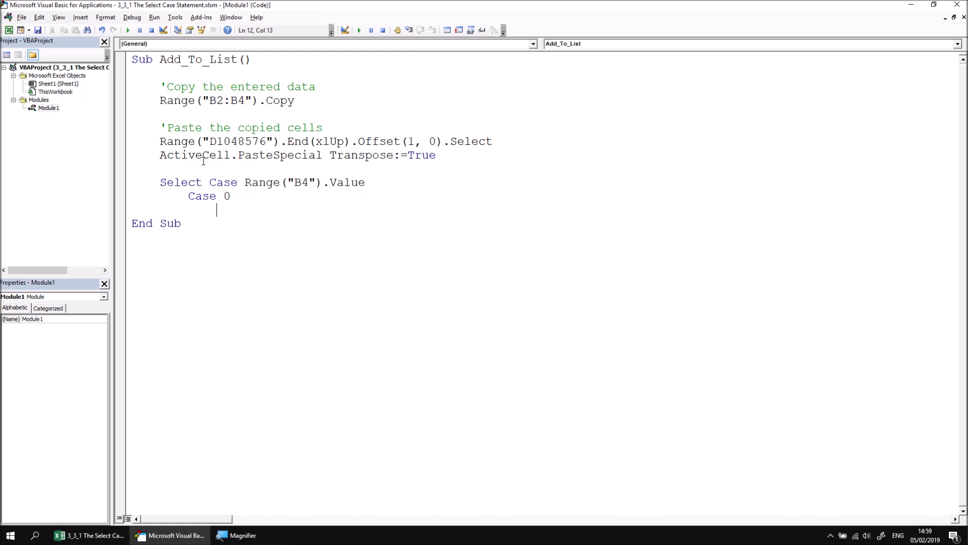
{"action": "type", "text": "a"}
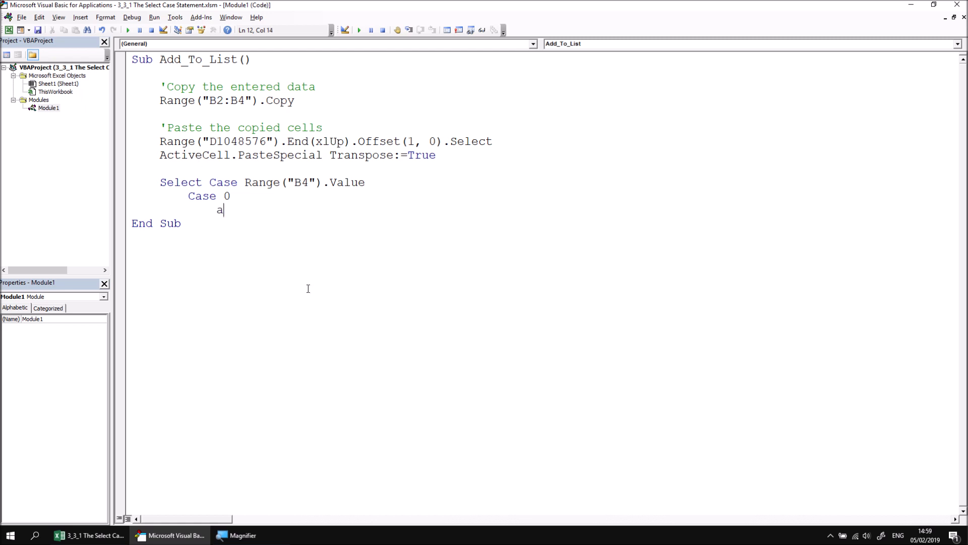
{"action": "type", "text": "ctivecell."}
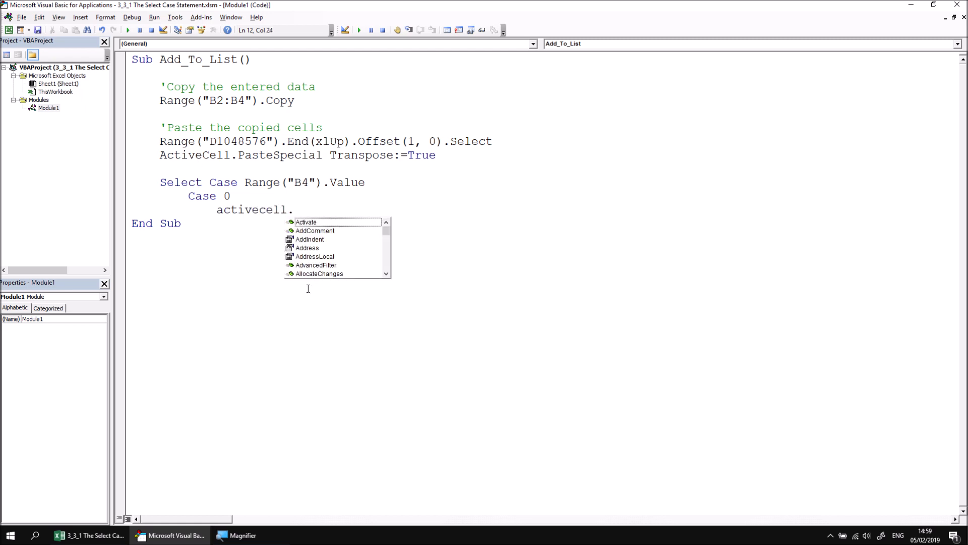
{"action": "type", "text": "Offset(0,3).Value ="}
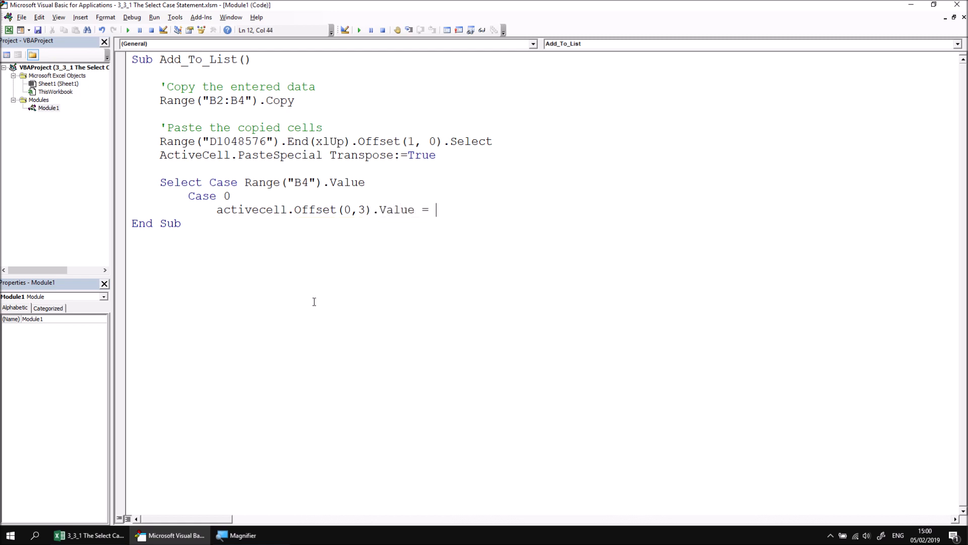
{"action": "type", "text": "\"A"}
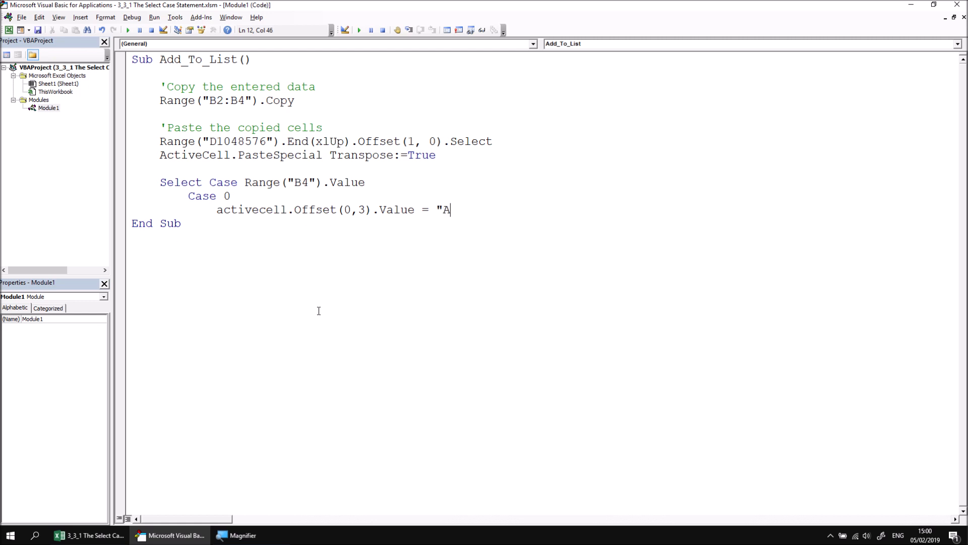
{"action": "type", "text": "wful\""}
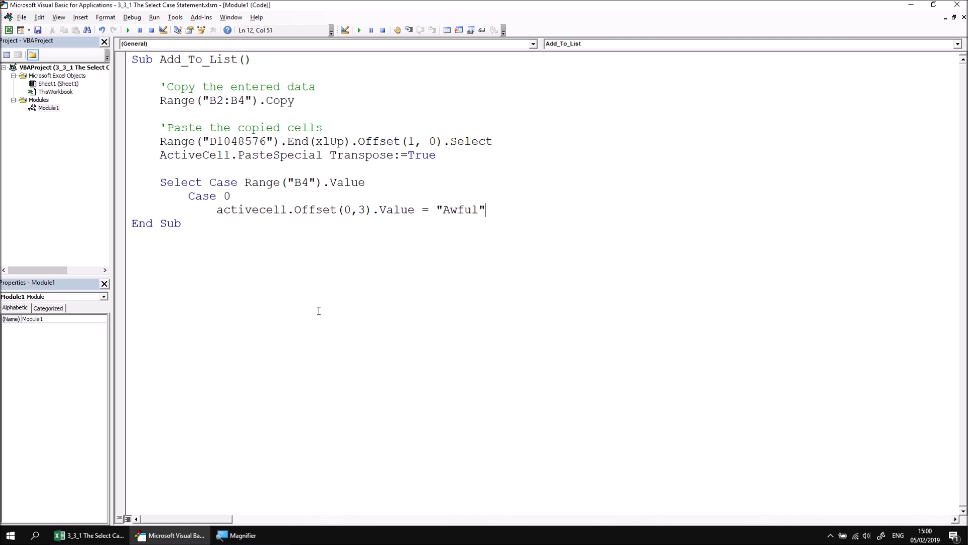
{"action": "key", "text": "Return"}
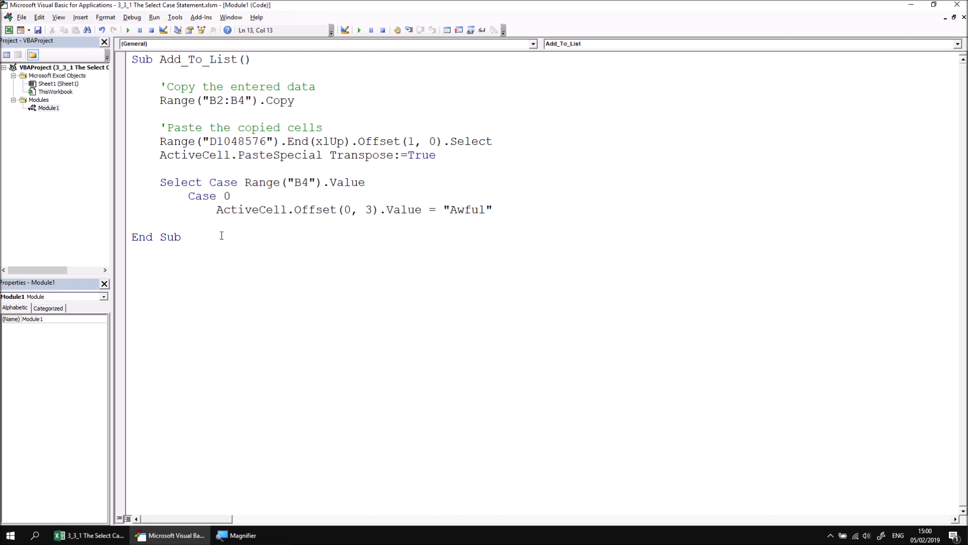
{"action": "mouse_move", "coordinate": [197, 192]}
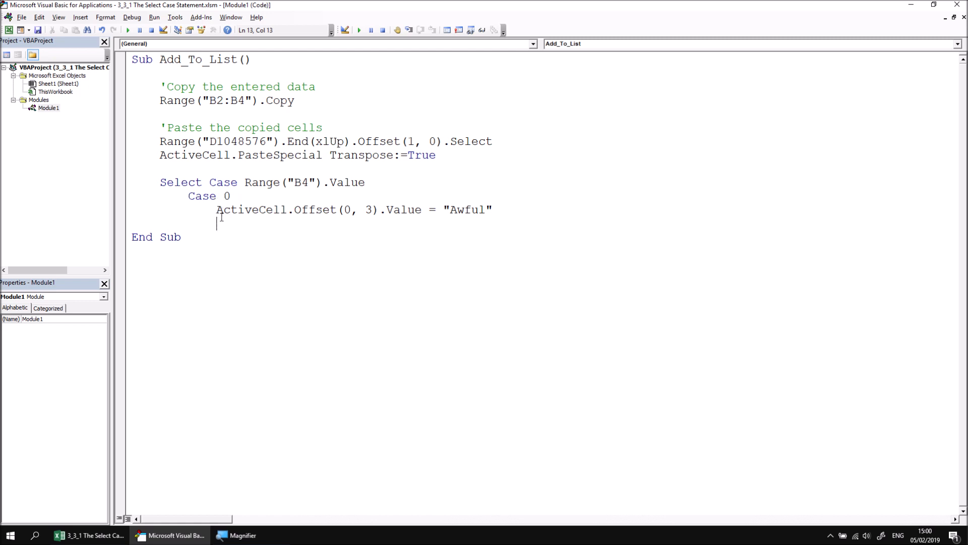
{"action": "mouse_move", "coordinate": [407, 249]}
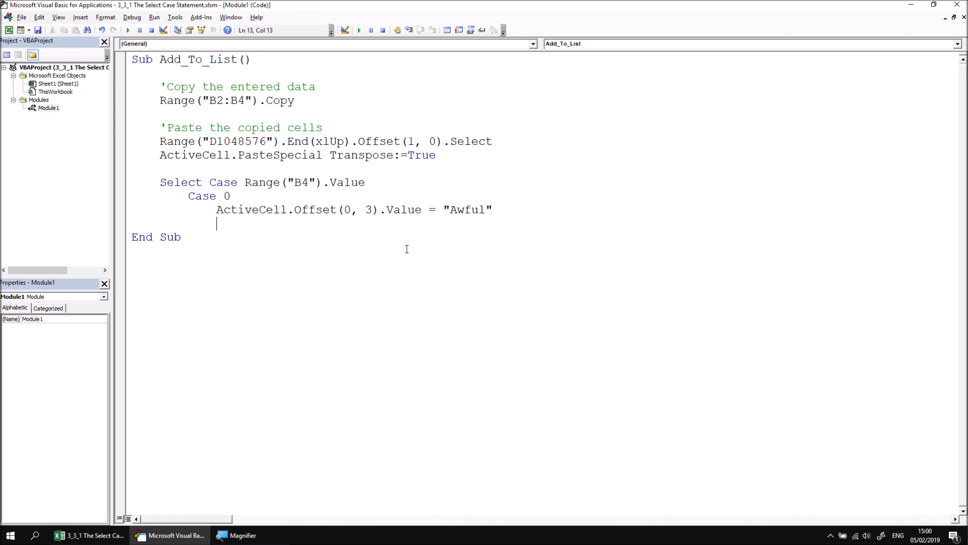
{"action": "mouse_move", "coordinate": [315, 318]}
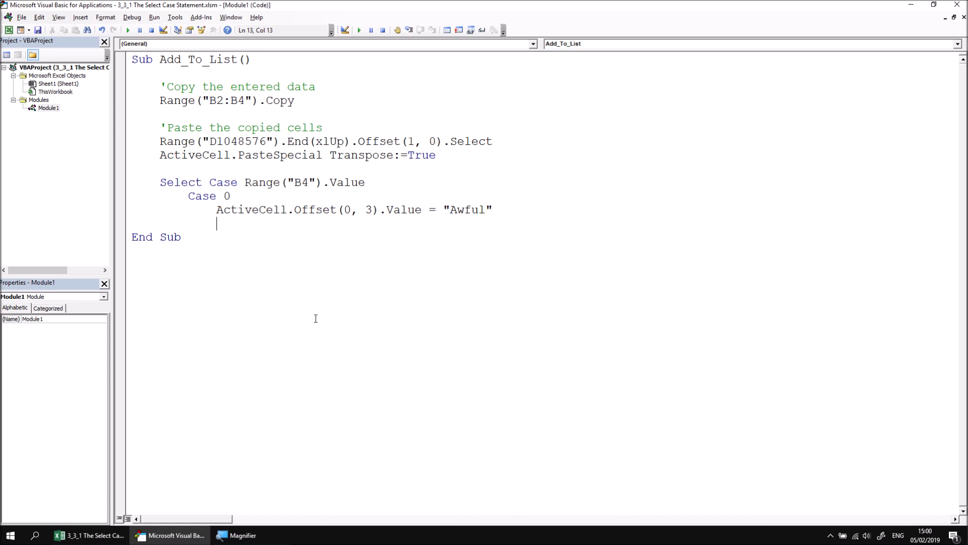
{"action": "type", "text": "end s"}
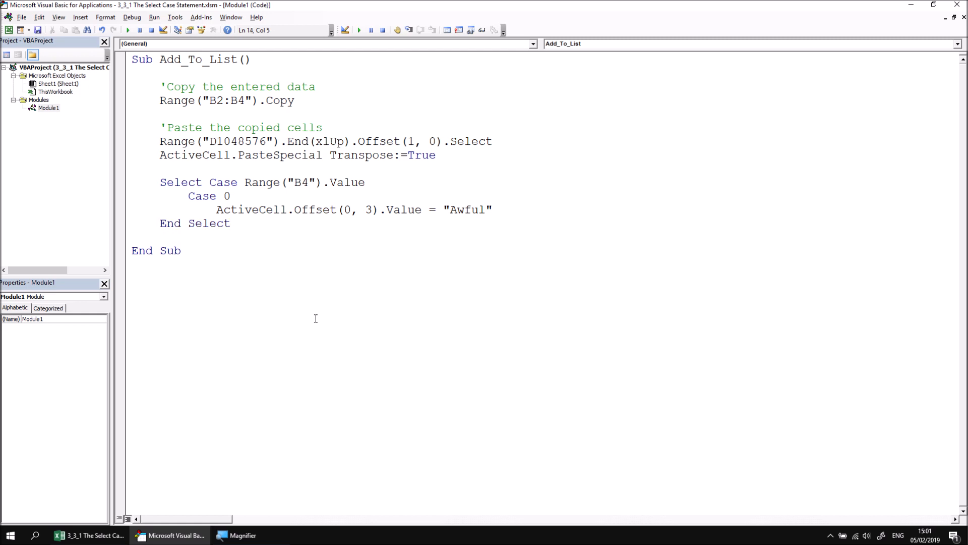
{"action": "left_click", "coordinate": [167, 236]}
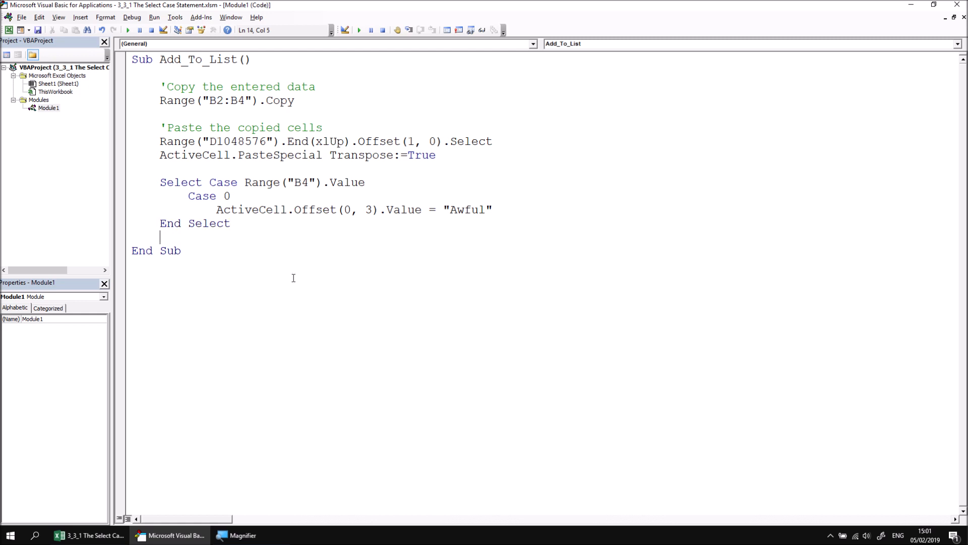
In Excel, enter Twlight, NA and score 0, and add it to the film list with the macro.
{"action": "left_click", "coordinate": [88, 535]}
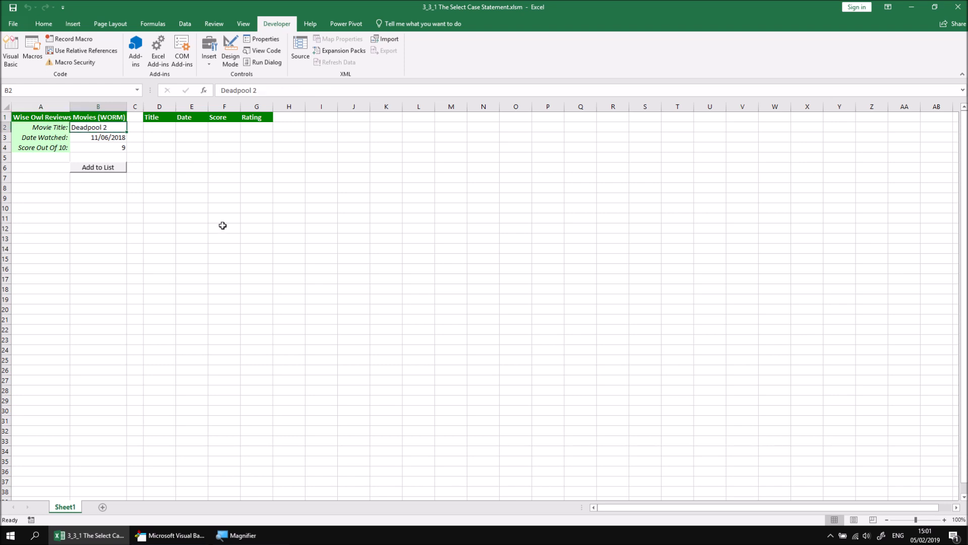
{"action": "type", "text": "Twlight"}
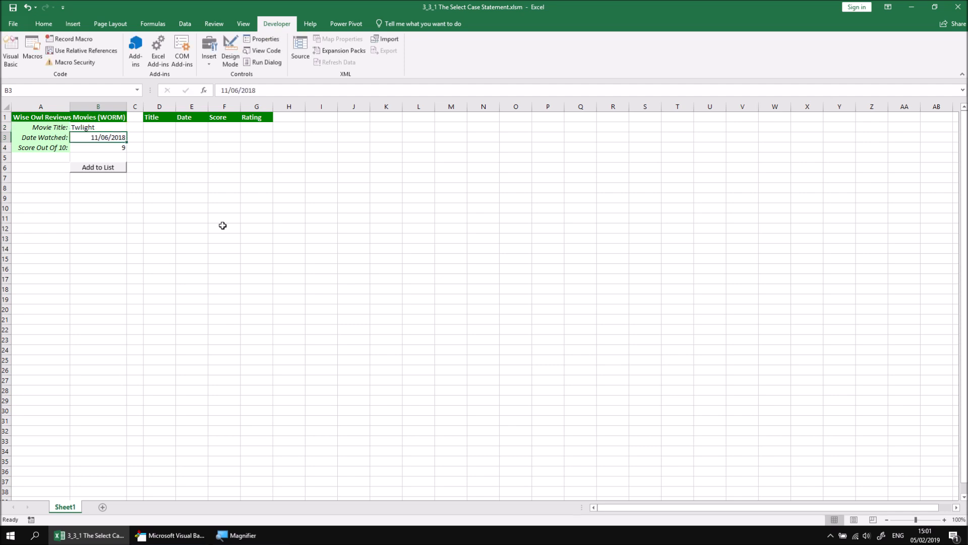
{"action": "type", "text": "NA"}
{"action": "left_click", "coordinate": [98, 147]}
{"action": "type", "text": "0"}
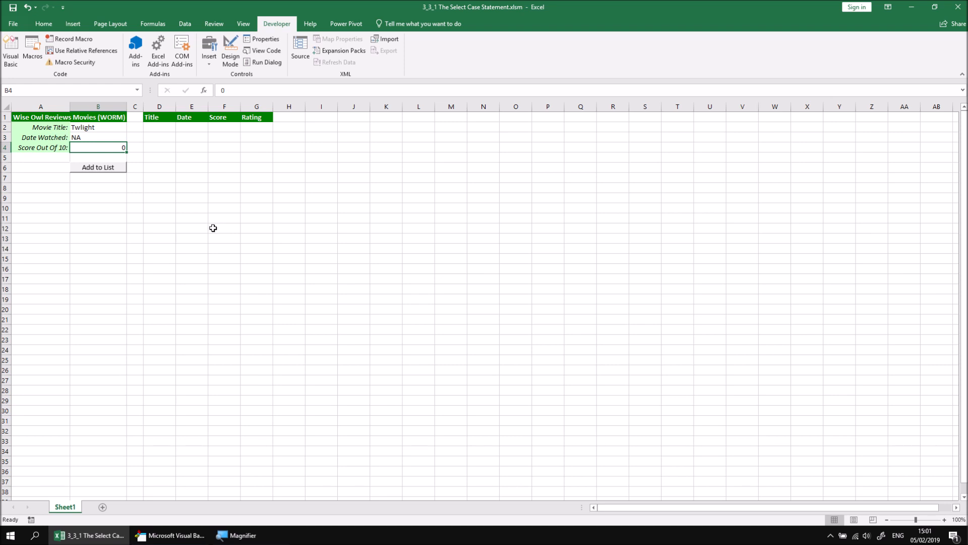
{"action": "left_click", "coordinate": [98, 166]}
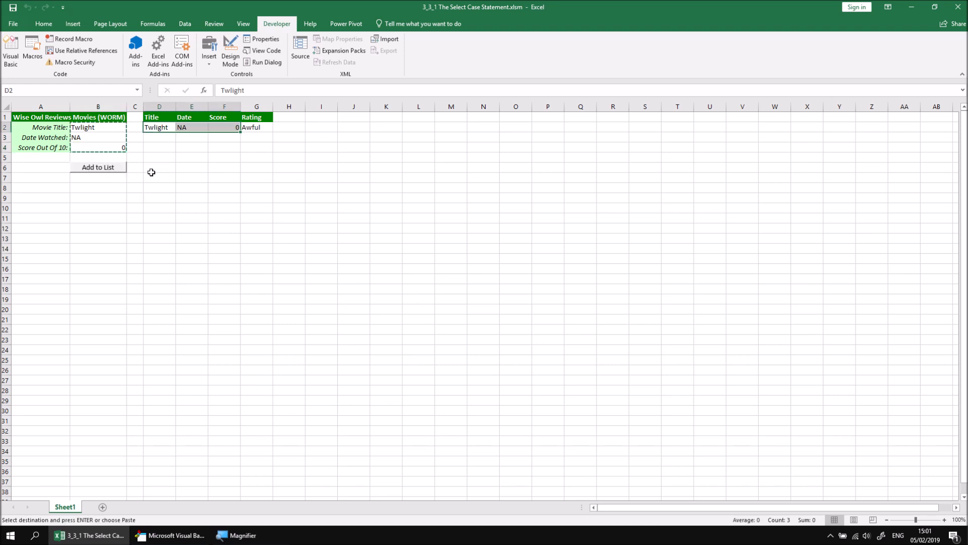
{"action": "mouse_move", "coordinate": [273, 137]}
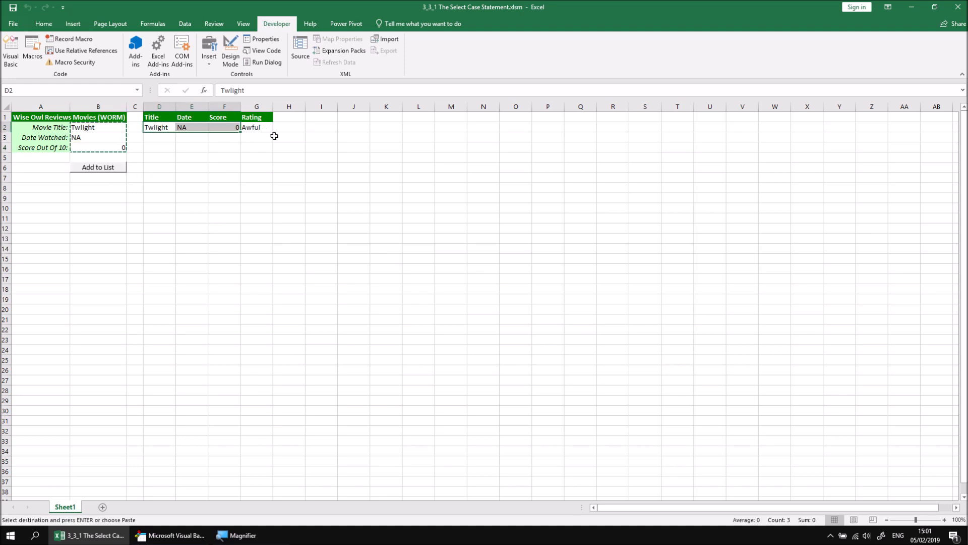
{"action": "mouse_move", "coordinate": [181, 165]}
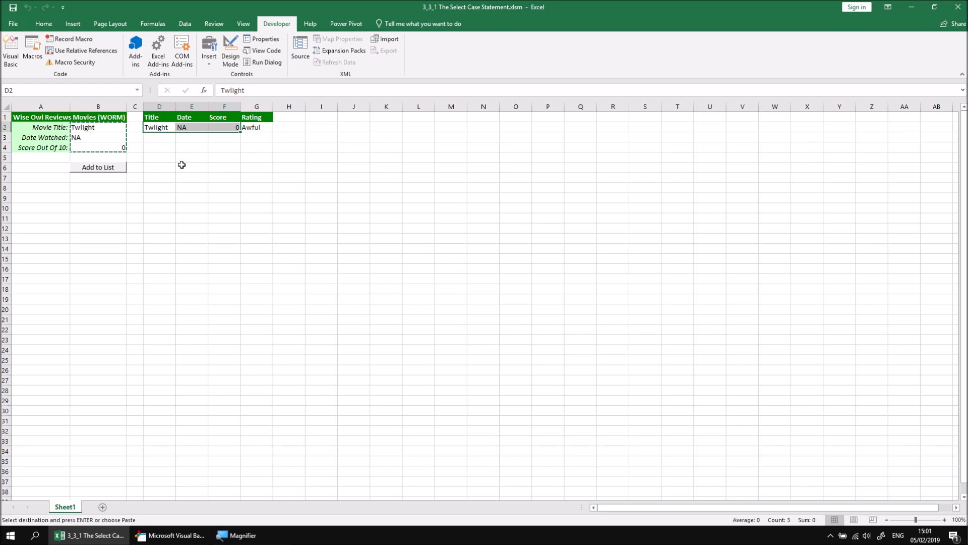
{"action": "mouse_move", "coordinate": [206, 213]}
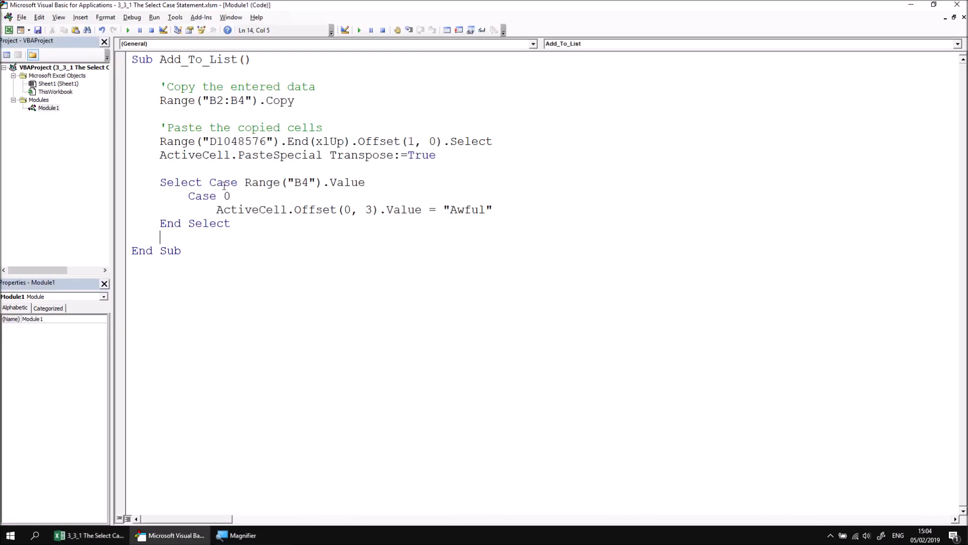
Add a Case 1, 2, 3 line below the Case 0 branch.
{"action": "left_click", "coordinate": [501, 210]}
{"action": "type", "text": "ca"}
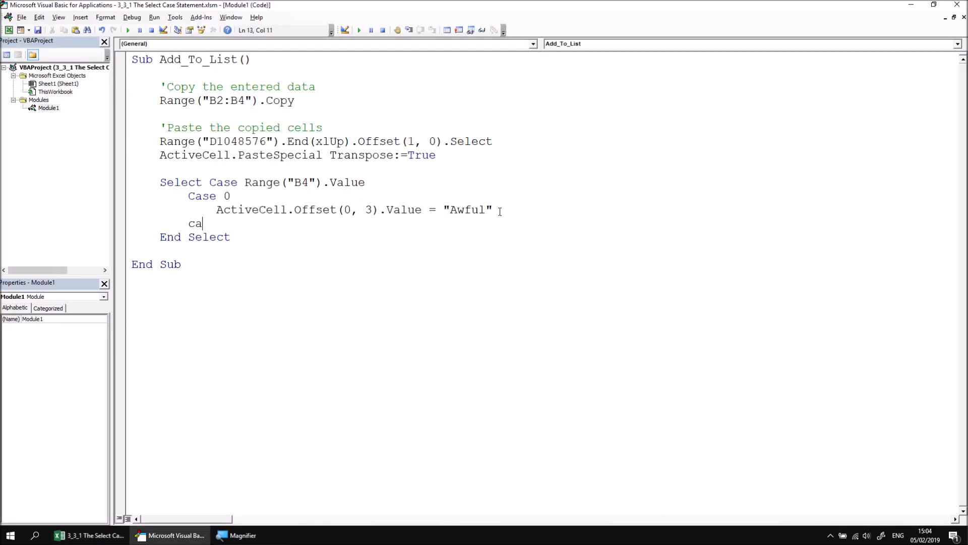
{"action": "type", "text": "se"}
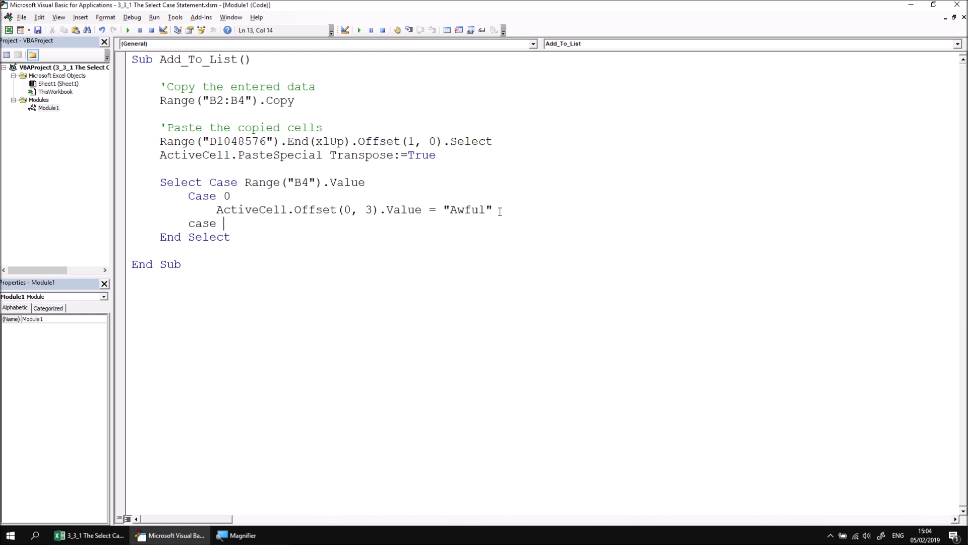
{"action": "type", "text": "1,"}
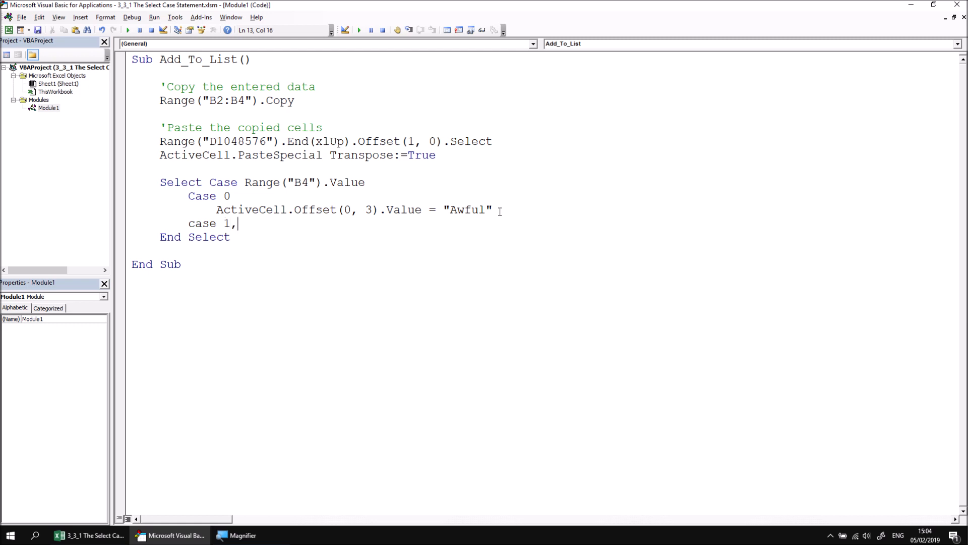
{"action": "type", "text": "2,3"}
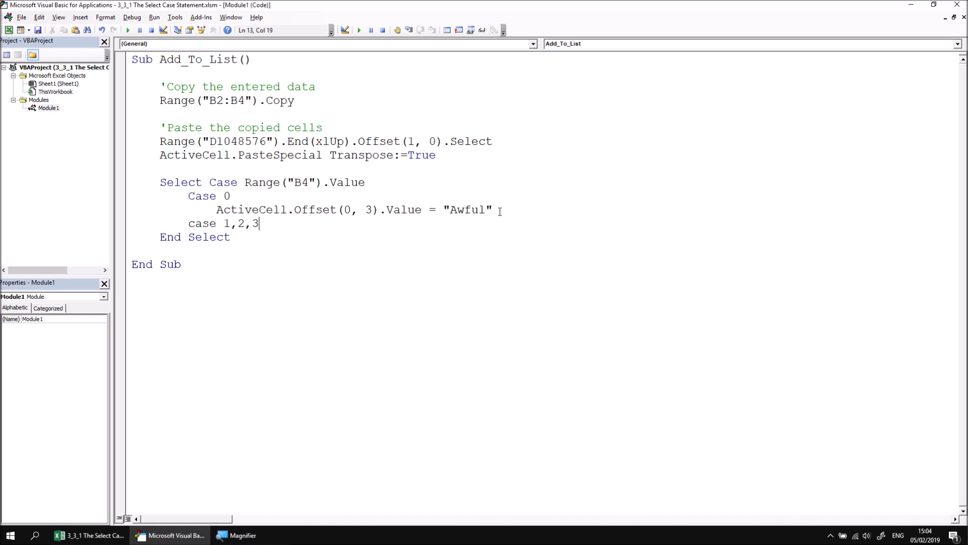
{"action": "key", "text": "Return"}
{"action": "type", "text": "ActiveCell.Offset(0, 3).Value = \"Awful\""}
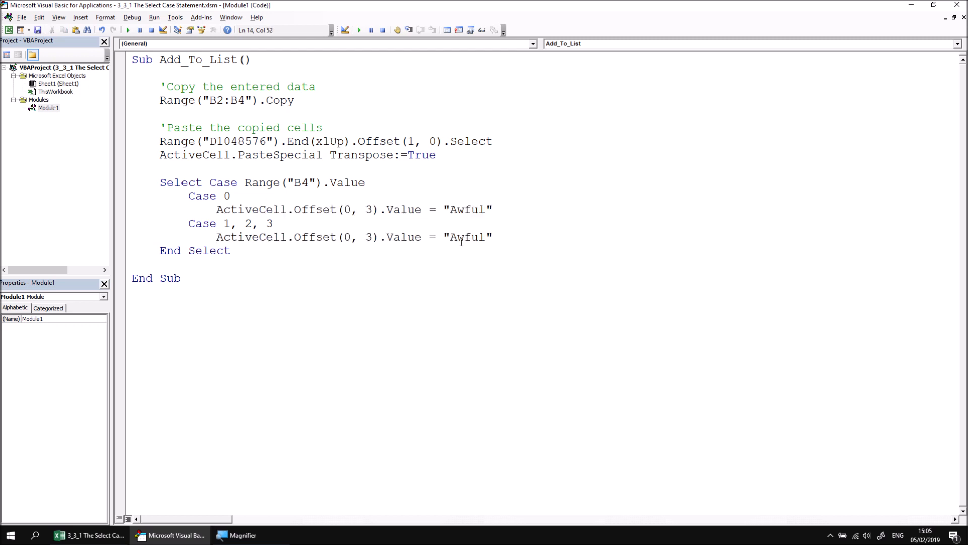
Make the Case 1, 2, 3 branch write "Bad" three cells right, then return to Excel.
{"action": "double_click", "coordinate": [467, 236]}
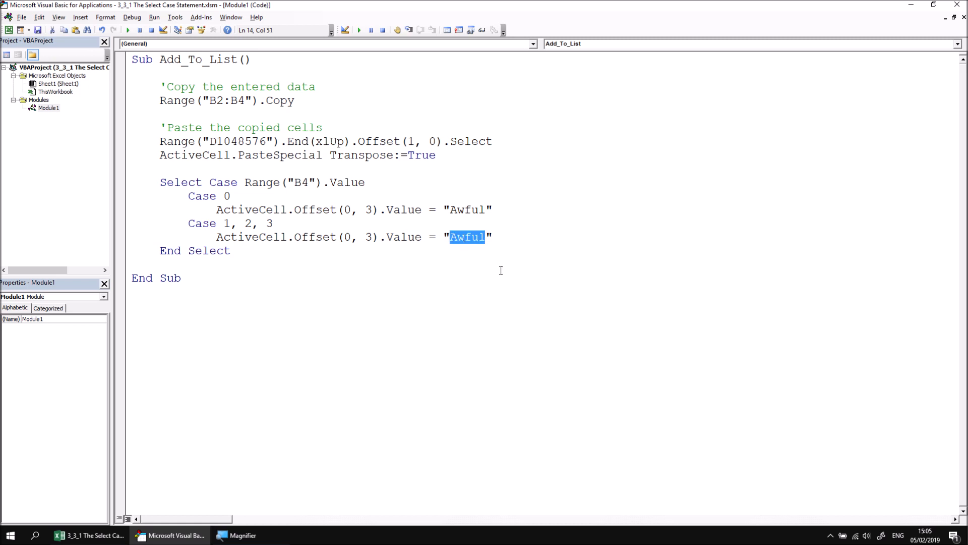
{"action": "type", "text": "Bad"}
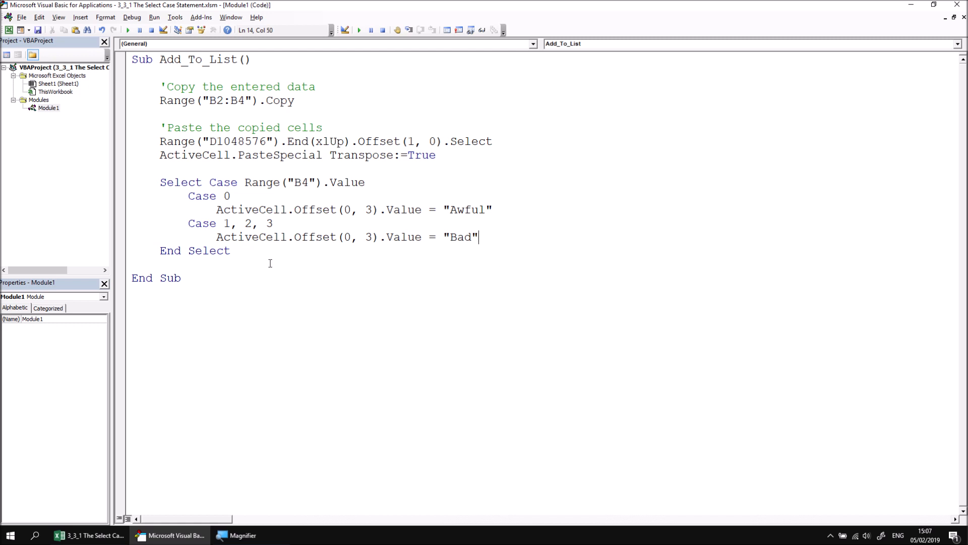
{"action": "left_click", "coordinate": [92, 534]}
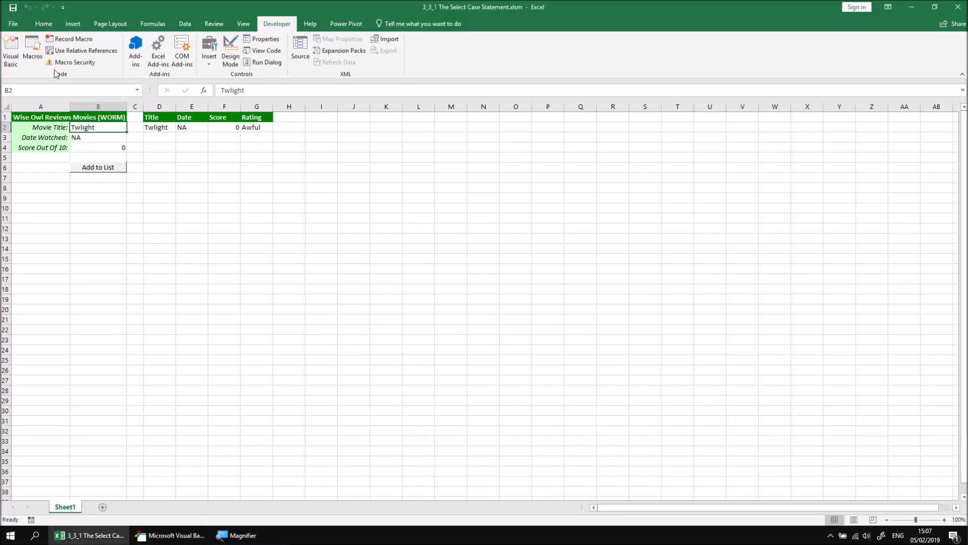
{"action": "mouse_move", "coordinate": [111, 127]}
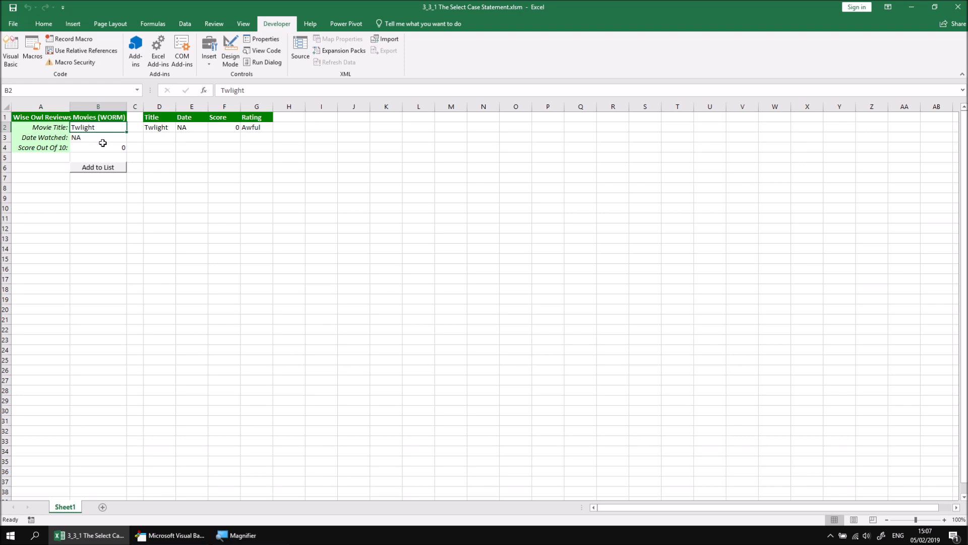
{"action": "mouse_move", "coordinate": [204, 158]}
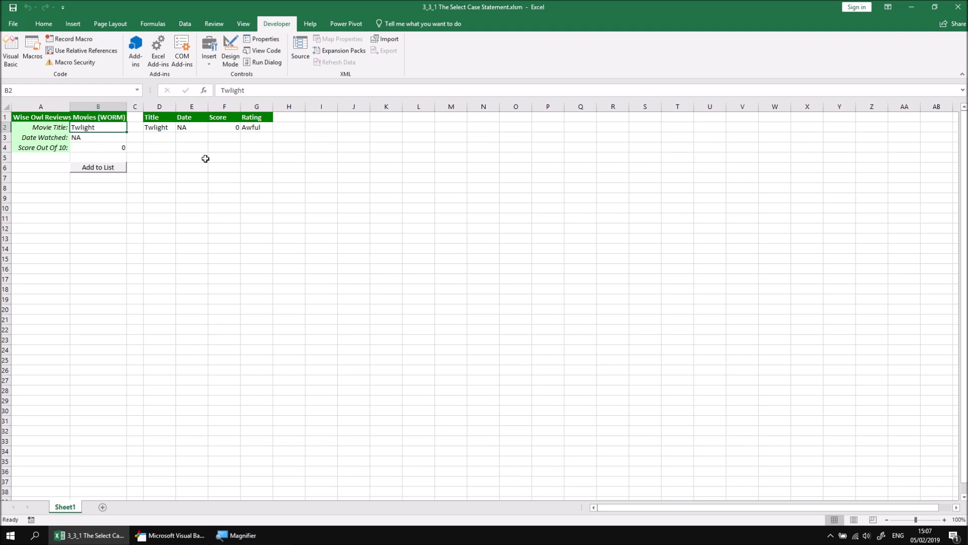
Add Batman v Superman, 1/12/2018, score 2 to the list as Bad, and widen the Date column.
{"action": "type", "text": "Batman v Superman"}
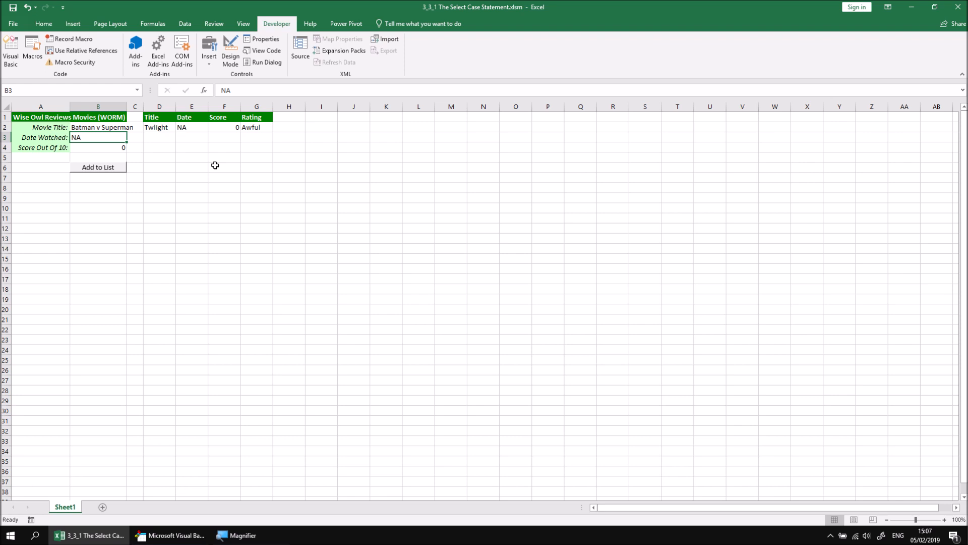
{"action": "type", "text": "1/12/20"}
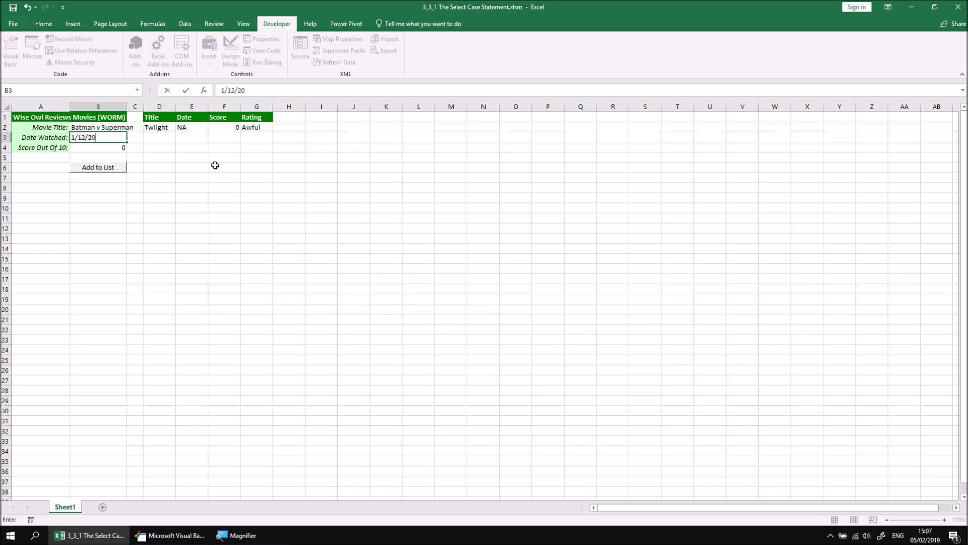
{"action": "key", "text": "Return"}
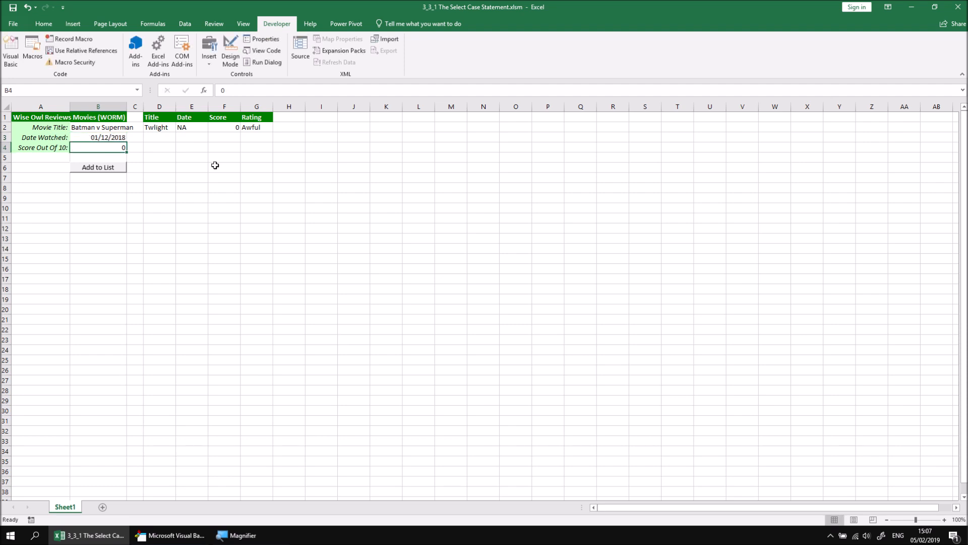
{"action": "type", "text": "2"}
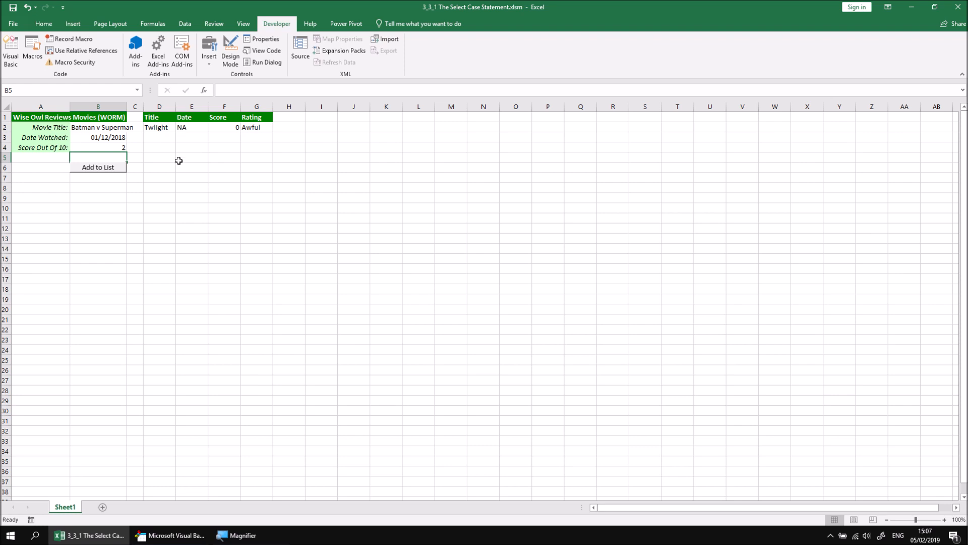
{"action": "left_click", "coordinate": [41, 117]}
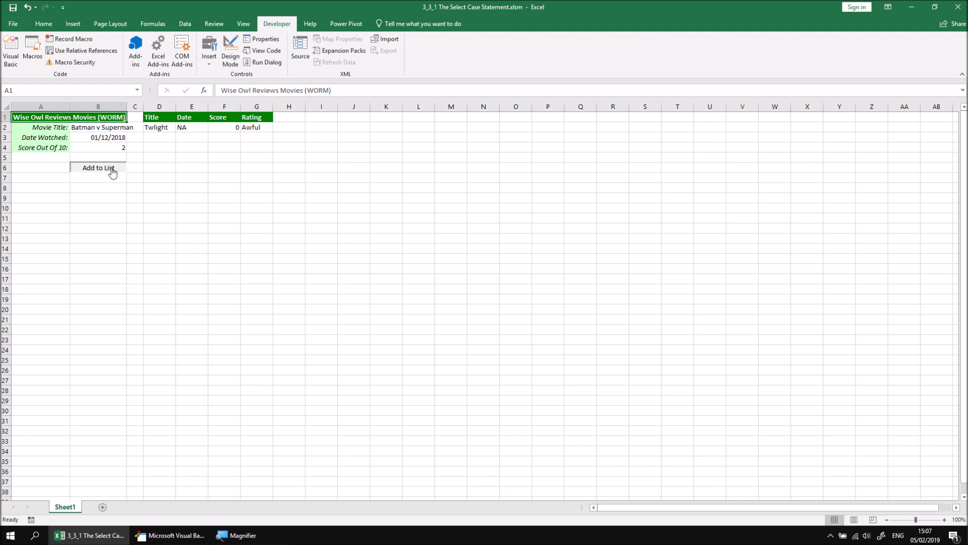
{"action": "left_click", "coordinate": [98, 167]}
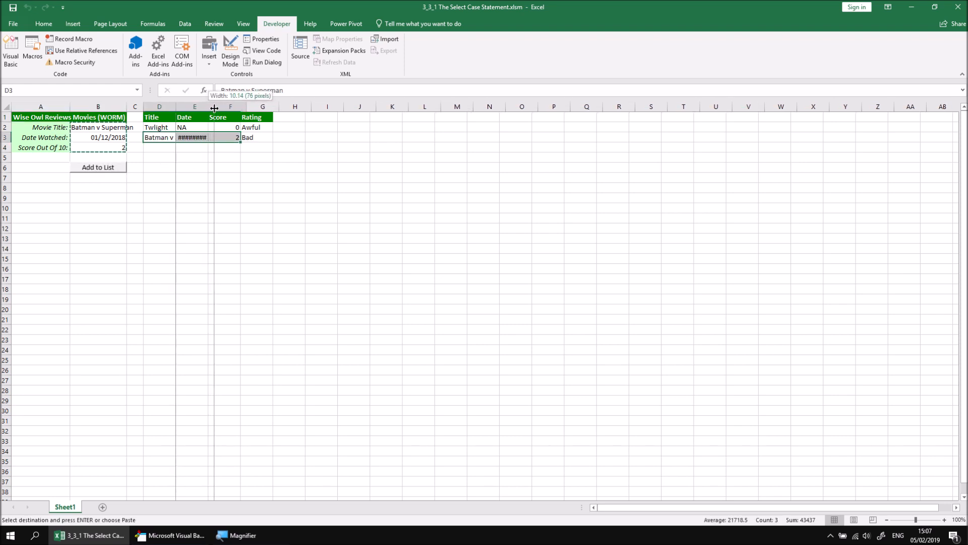
{"action": "left_click_drag", "start_coordinate": [214, 106], "coordinate": [235, 106]}
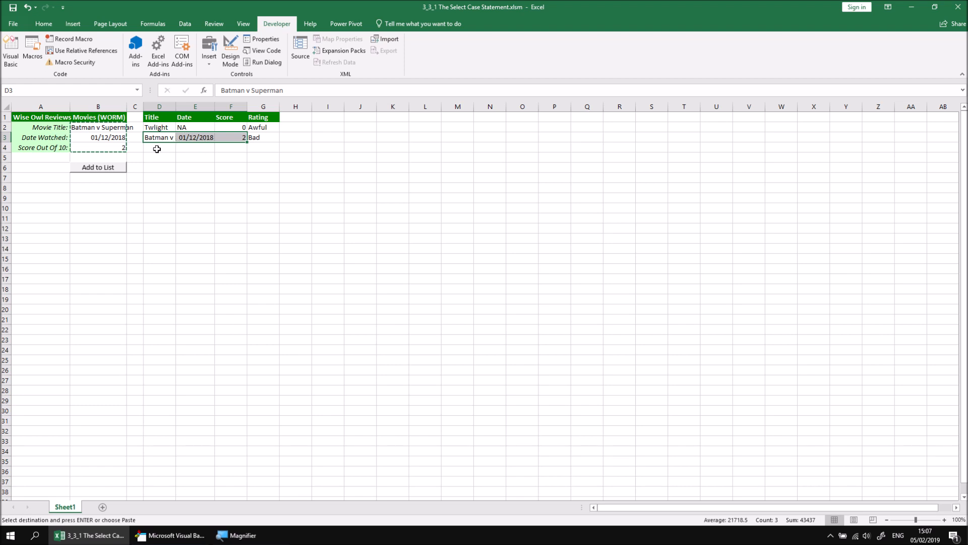
{"action": "mouse_move", "coordinate": [243, 217]}
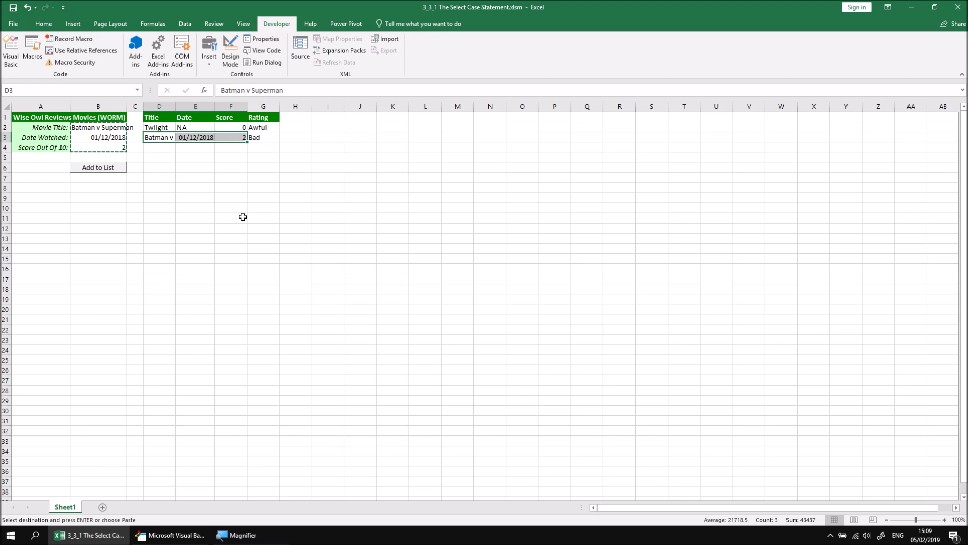
{"action": "mouse_move", "coordinate": [192, 194]}
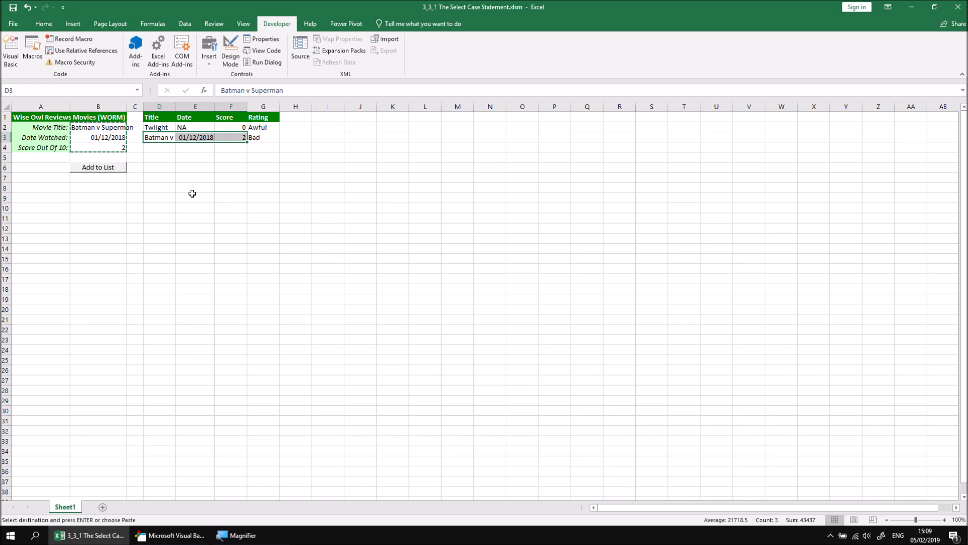
In the VBA editor, add a Case 4 To 6 branch rating scores "Average".
{"action": "left_click", "coordinate": [175, 535]}
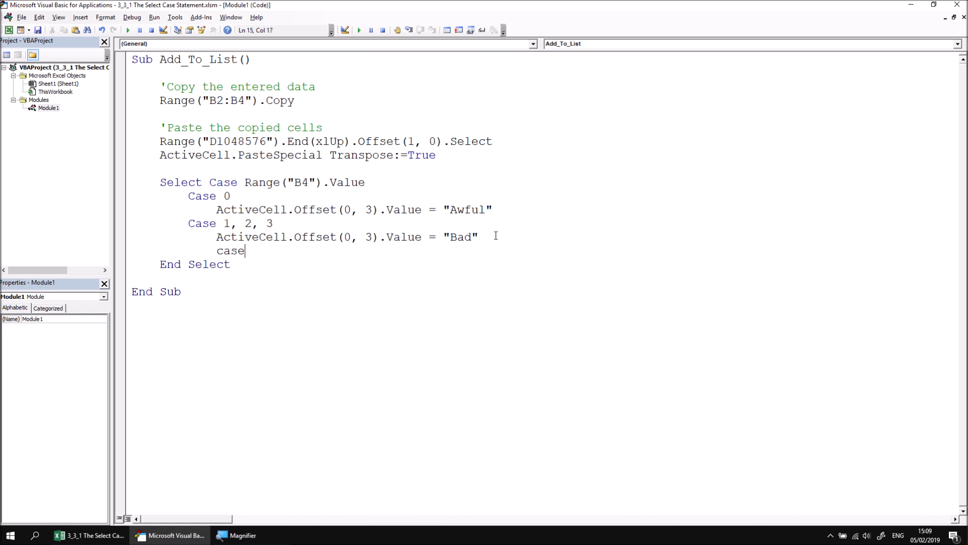
{"action": "key", "text": "backspace"}
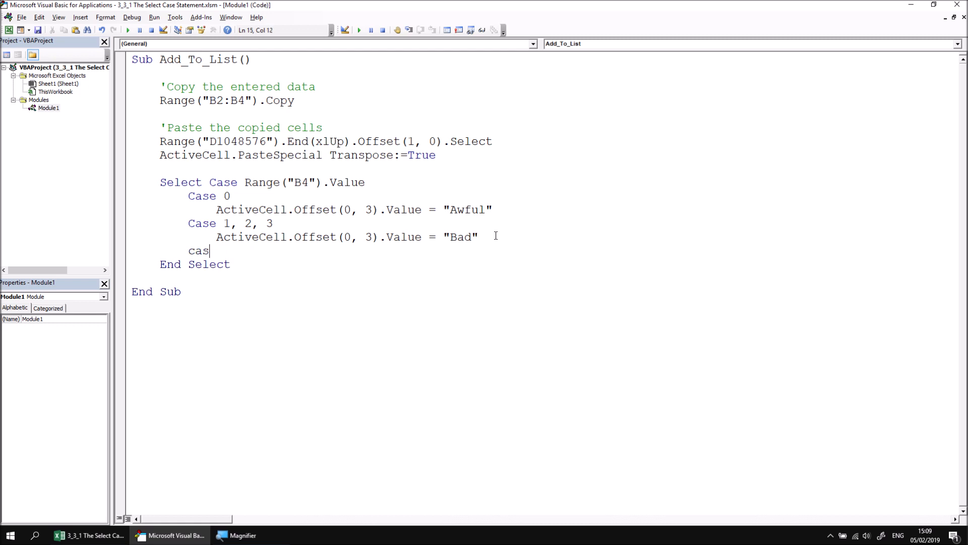
{"action": "type", "text": "e"}
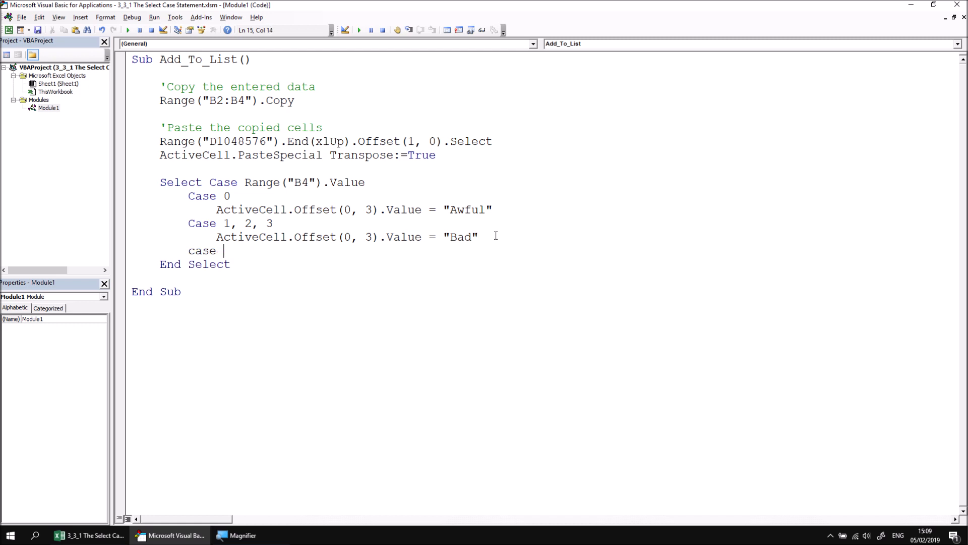
{"action": "type", "text": "4 to"}
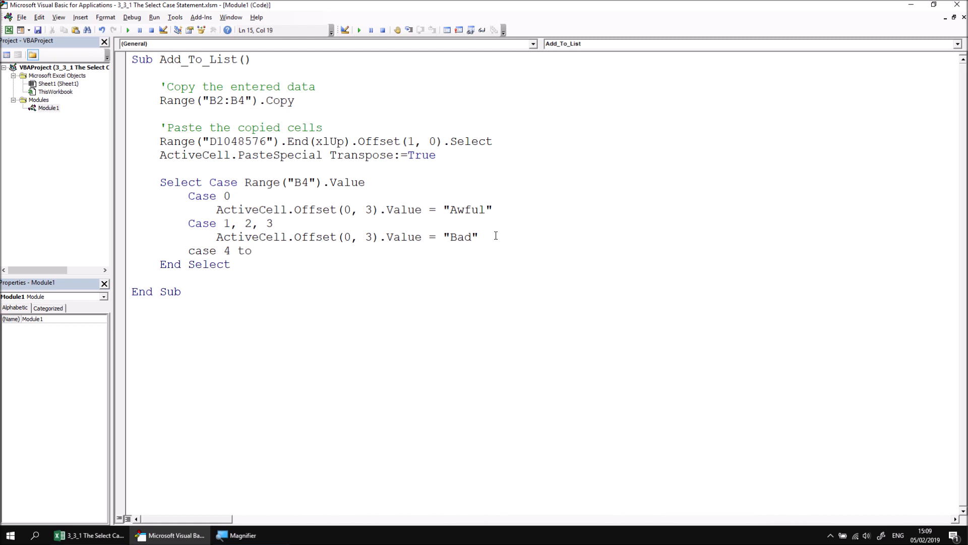
{"action": "type", "text": "6"}
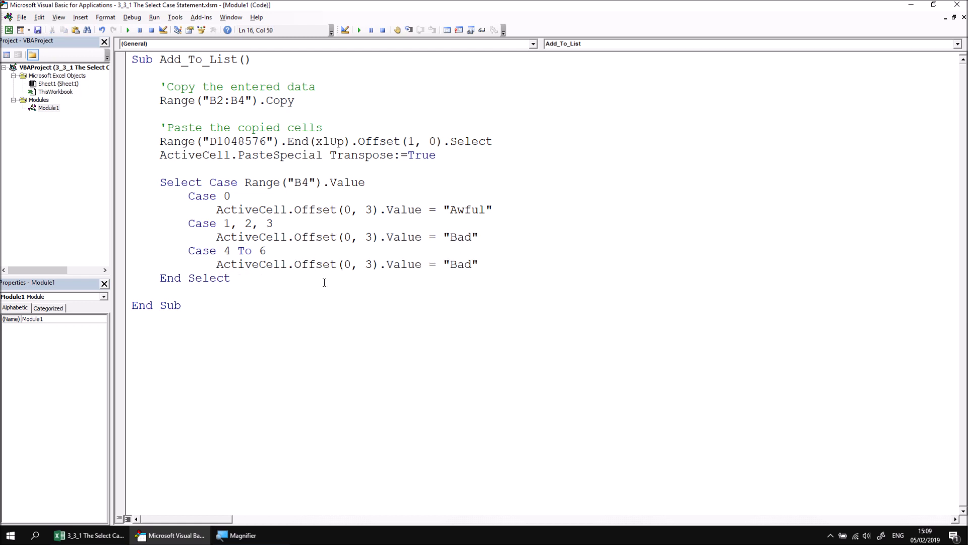
{"action": "type", "text": "Av"}
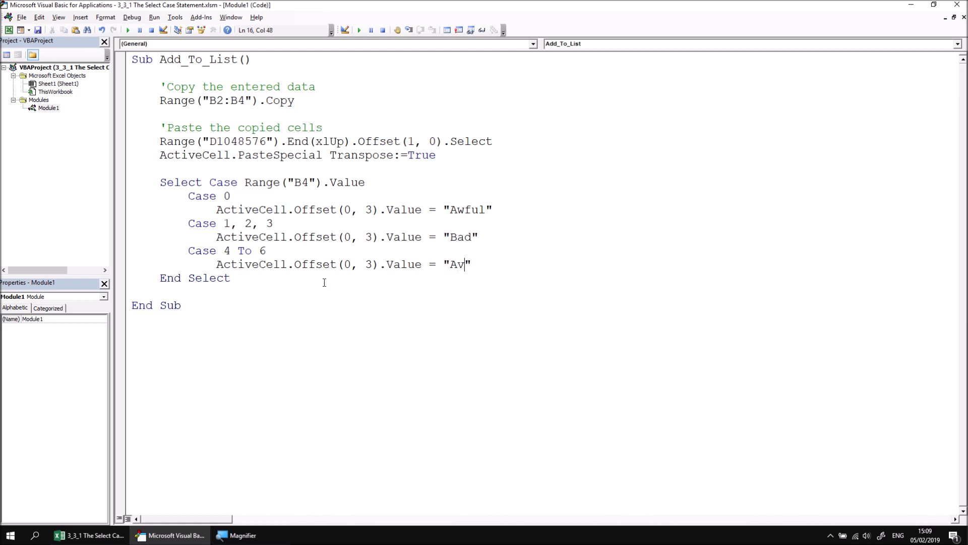
{"action": "type", "text": "erage"}
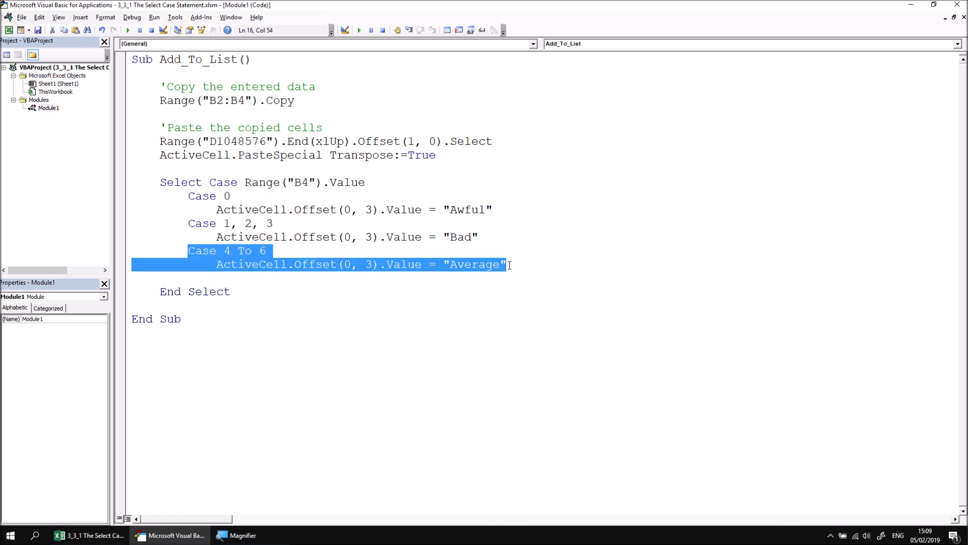
Paste a copy of that branch and change it to Case 7 To 8 rating "Good".
{"action": "left_click", "coordinate": [275, 280]}
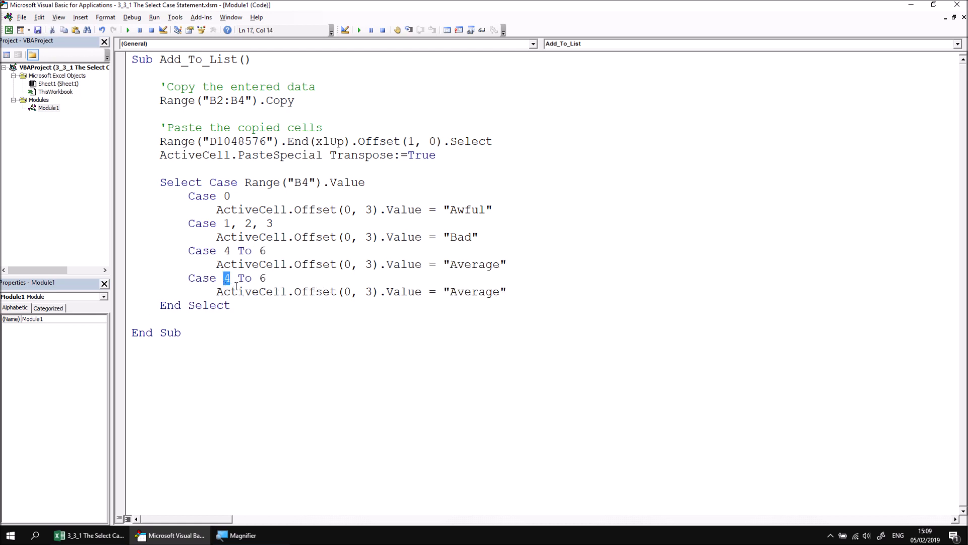
{"action": "type", "text": "7 To 8"}
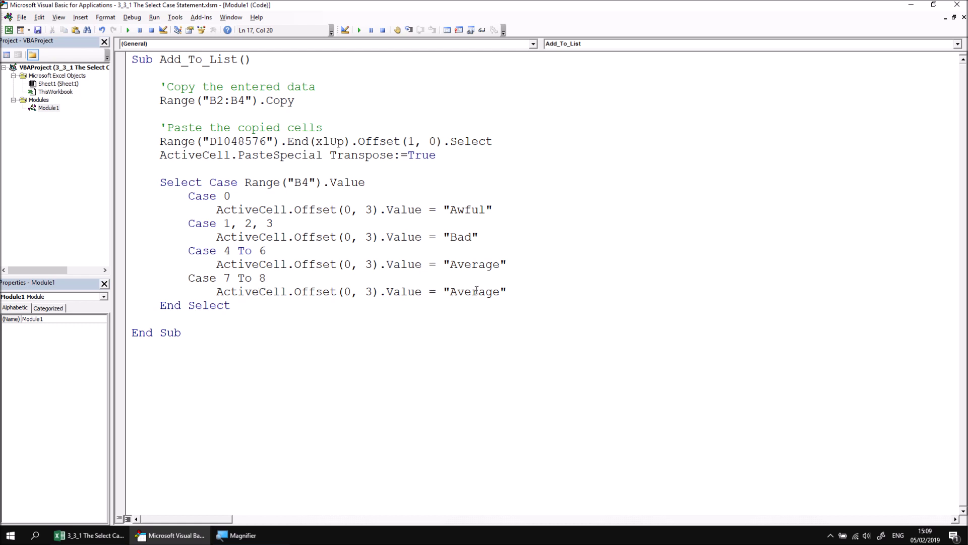
{"action": "type", "text": "Go"}
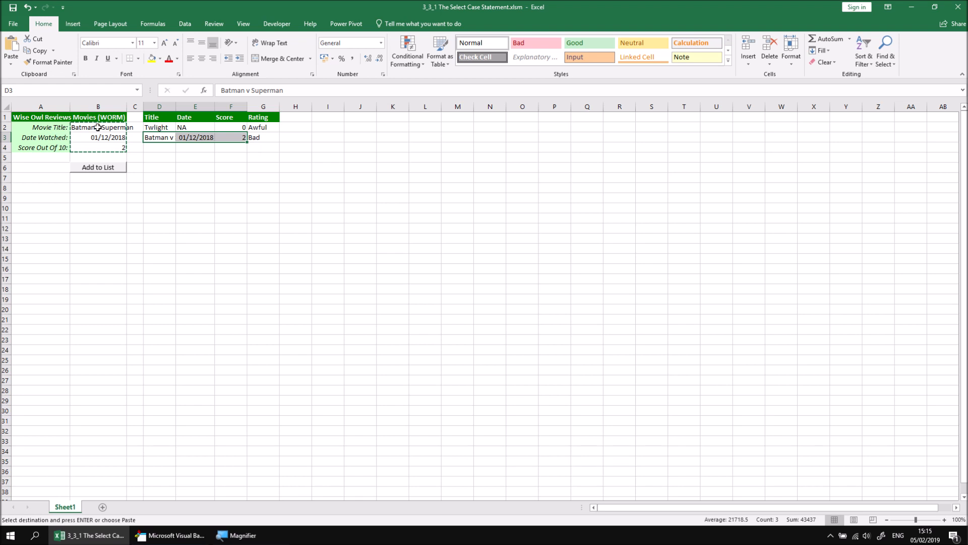
Add Jurassic World Fallen Kingdom with score 5 to the film list, rated Average, then return to the code.
{"action": "left_click", "coordinate": [98, 127]}
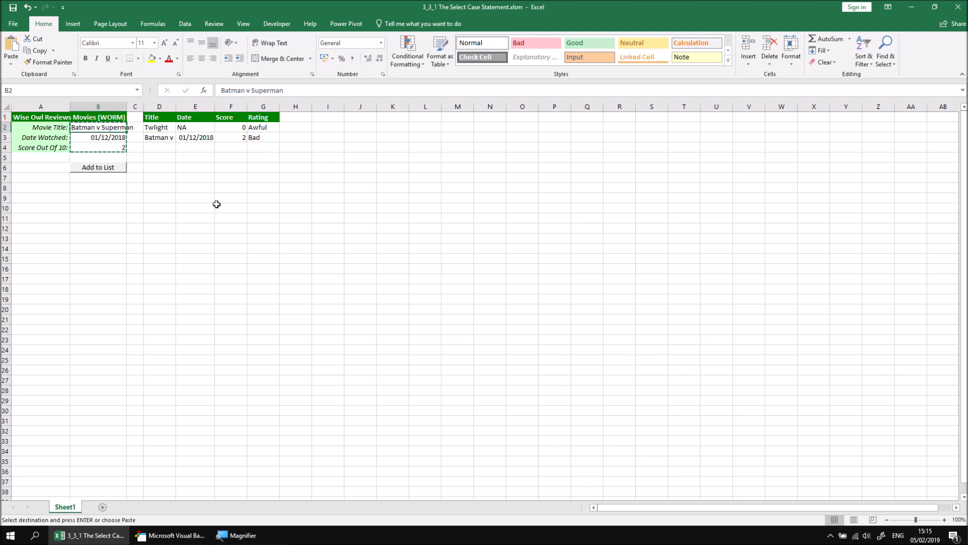
{"action": "type", "text": "Jurassiv"}
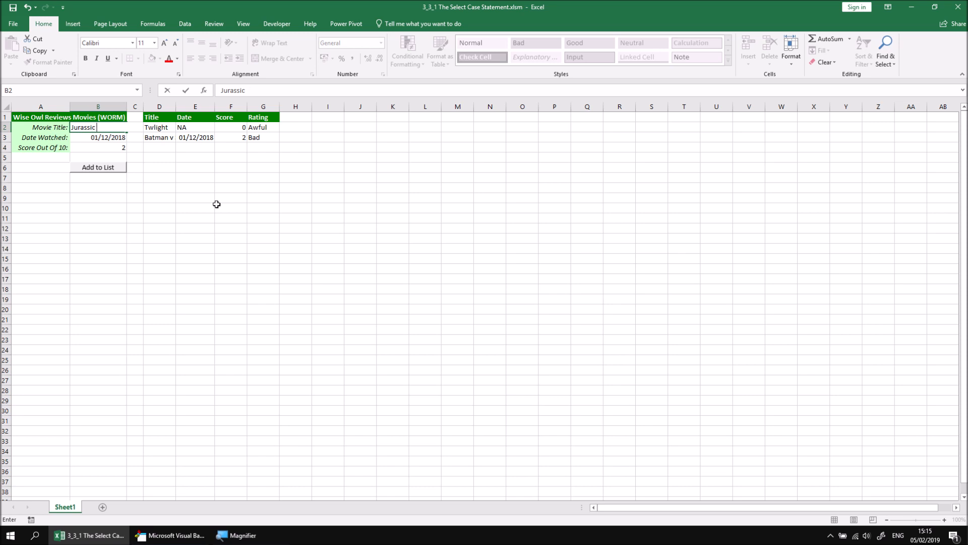
{"action": "type", "text": "World Fallen Ki"}
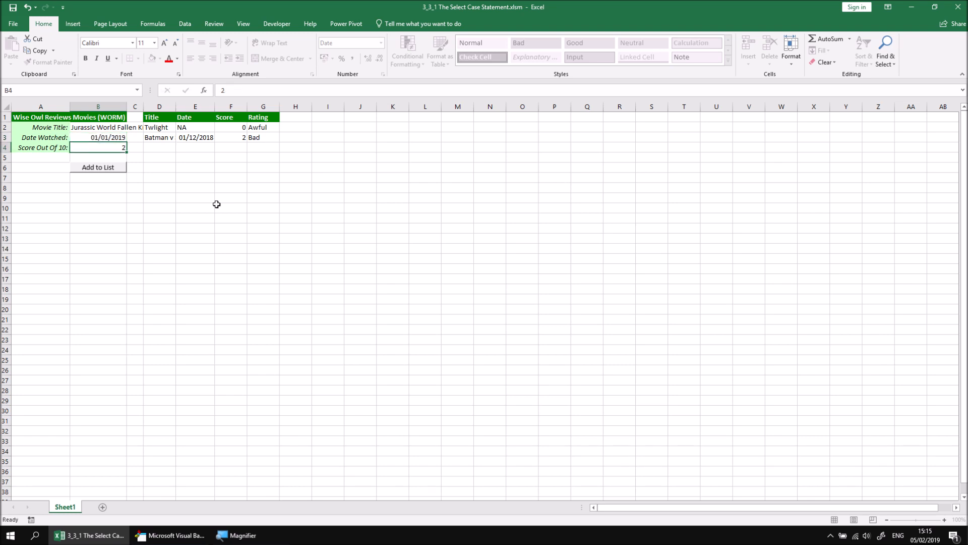
{"action": "type", "text": "5"}
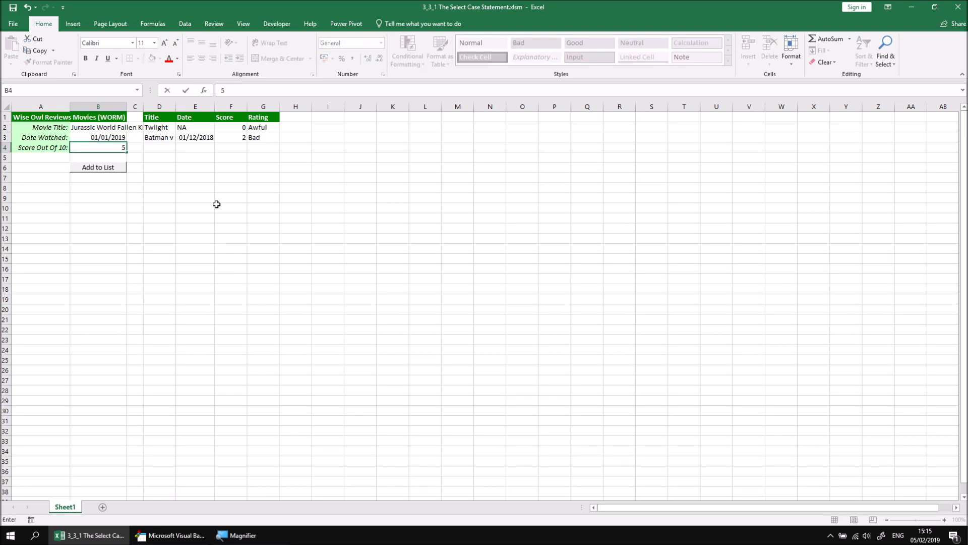
{"action": "left_click", "coordinate": [98, 166]}
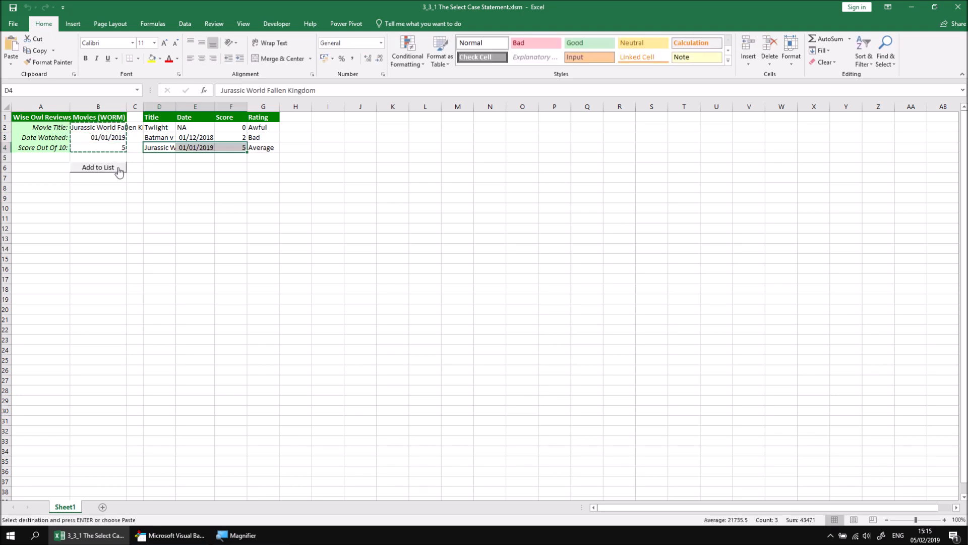
{"action": "mouse_move", "coordinate": [207, 180]}
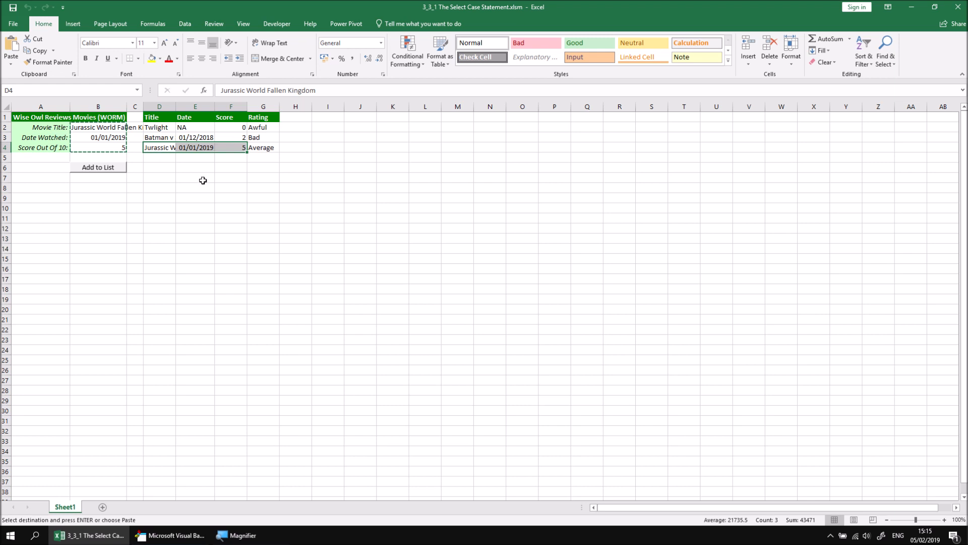
{"action": "mouse_move", "coordinate": [214, 435]}
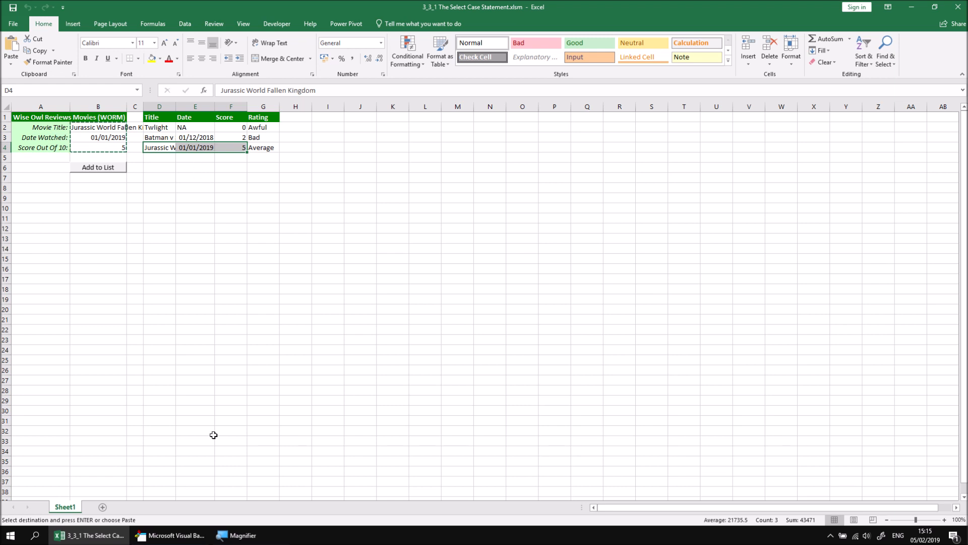
{"action": "left_click", "coordinate": [175, 535]}
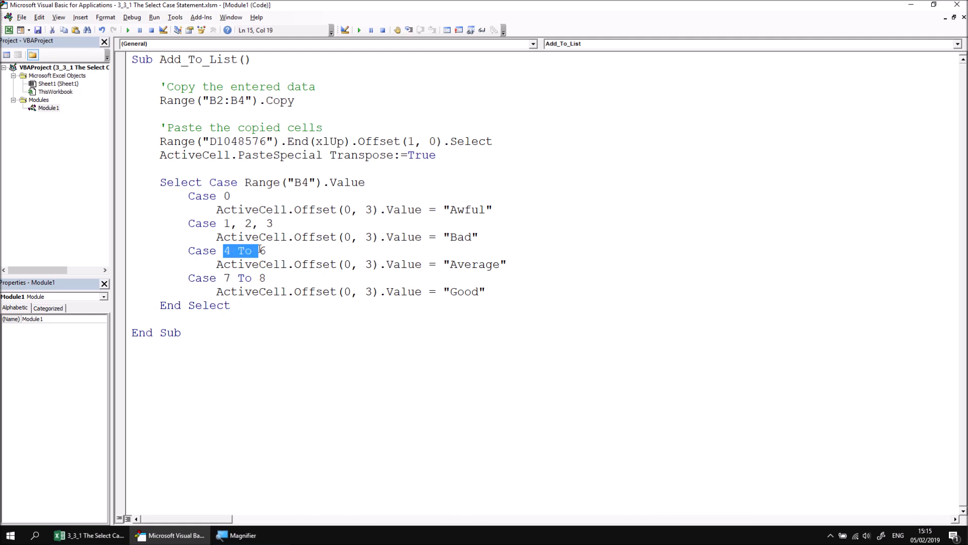
Review the Case 4 To 6 and Case 7 To 8 range boundaries, then switch back to Excel.
{"action": "left_click", "coordinate": [265, 250]}
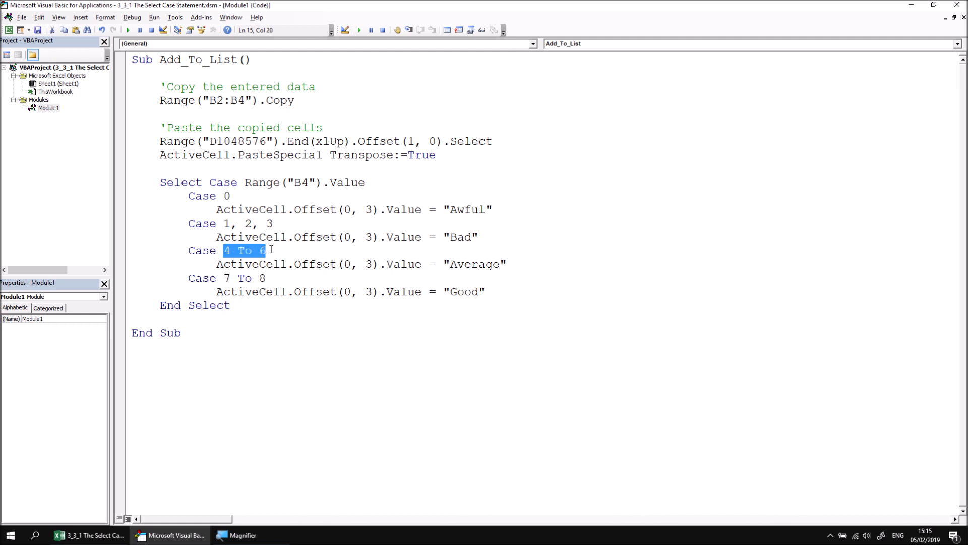
{"action": "left_click", "coordinate": [224, 277]}
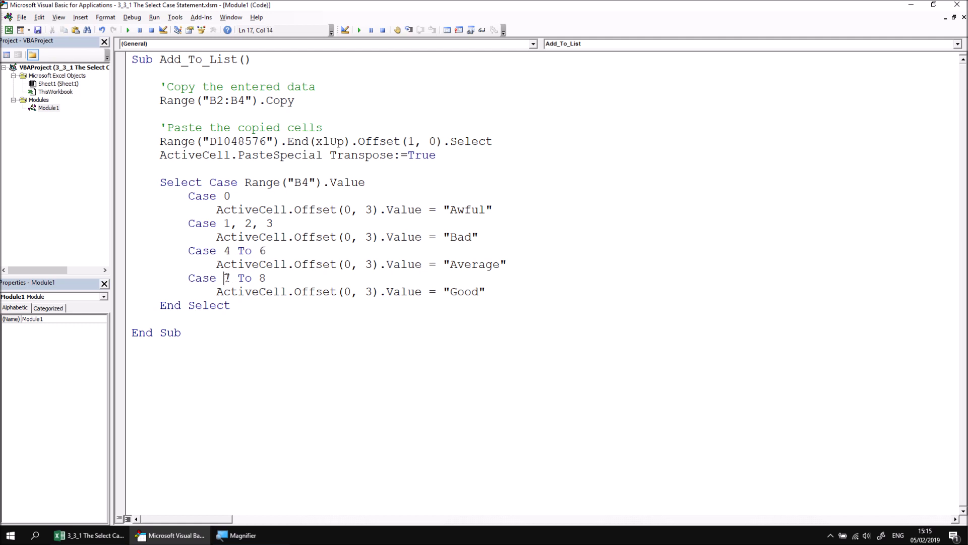
{"action": "left_click", "coordinate": [260, 250]}
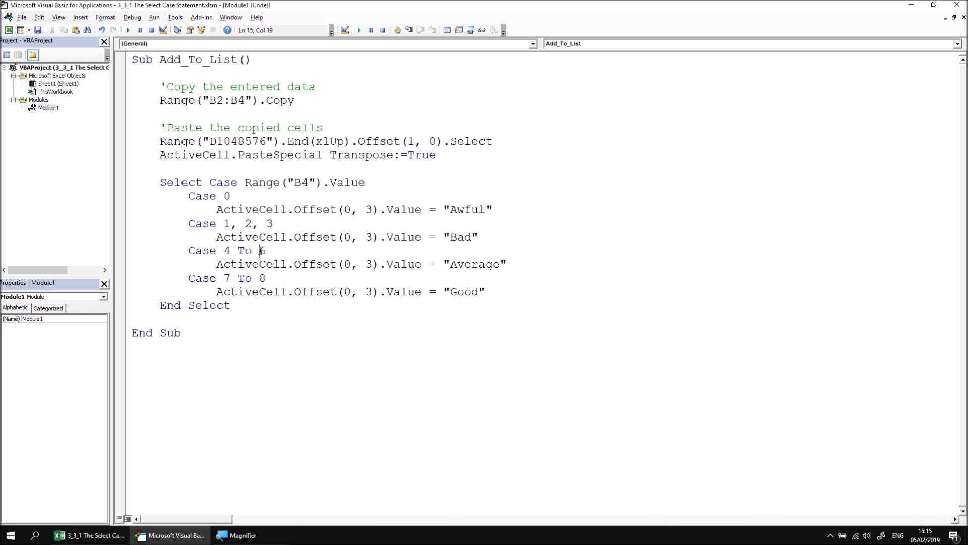
{"action": "double_click", "coordinate": [225, 277]}
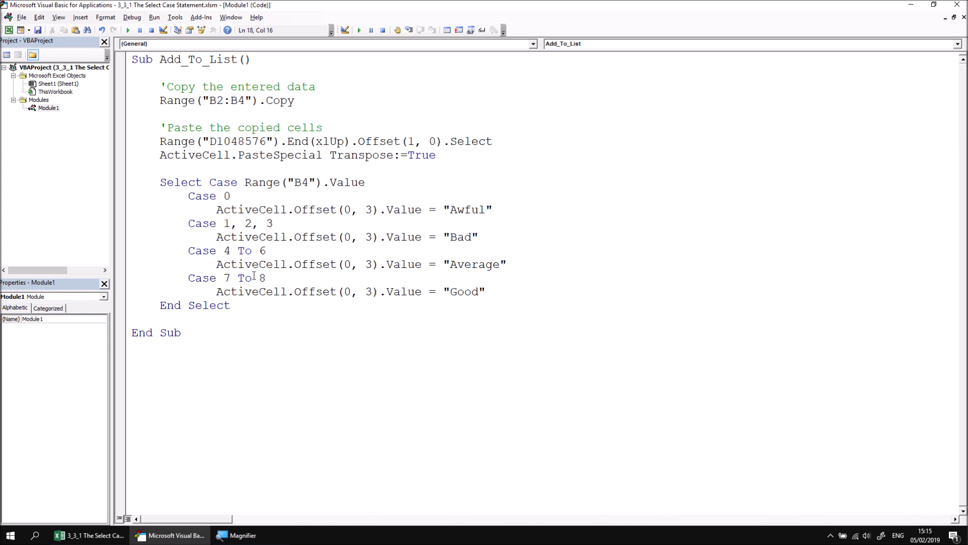
{"action": "left_click", "coordinate": [93, 535]}
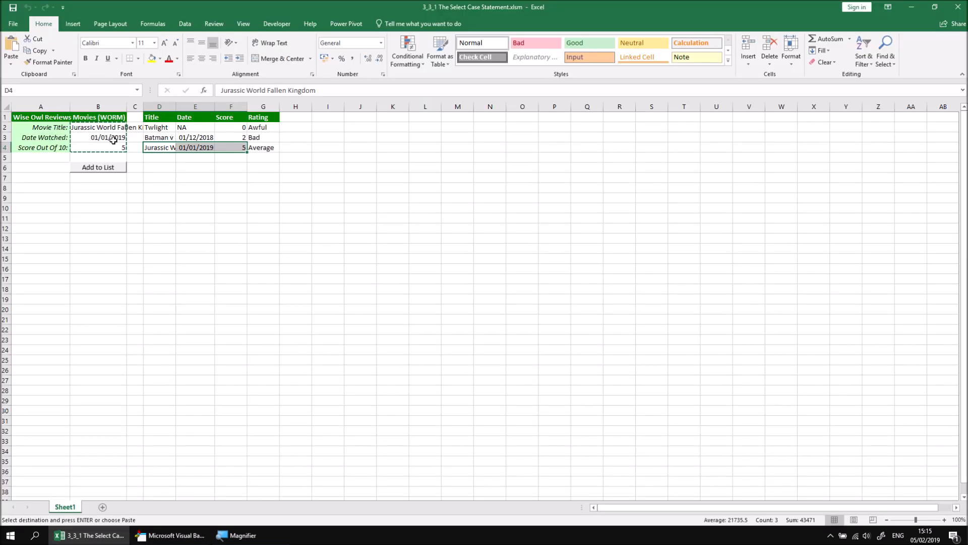
Enter score 6.5 in B4 and run Add to List, adding a Jurassic World row with no rating.
{"action": "left_click", "coordinate": [98, 147]}
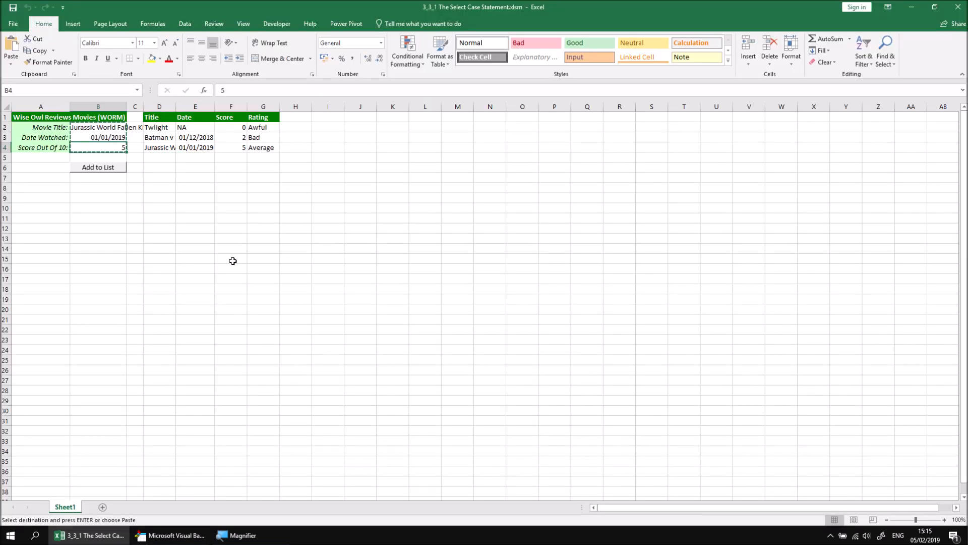
{"action": "type", "text": "6.5"}
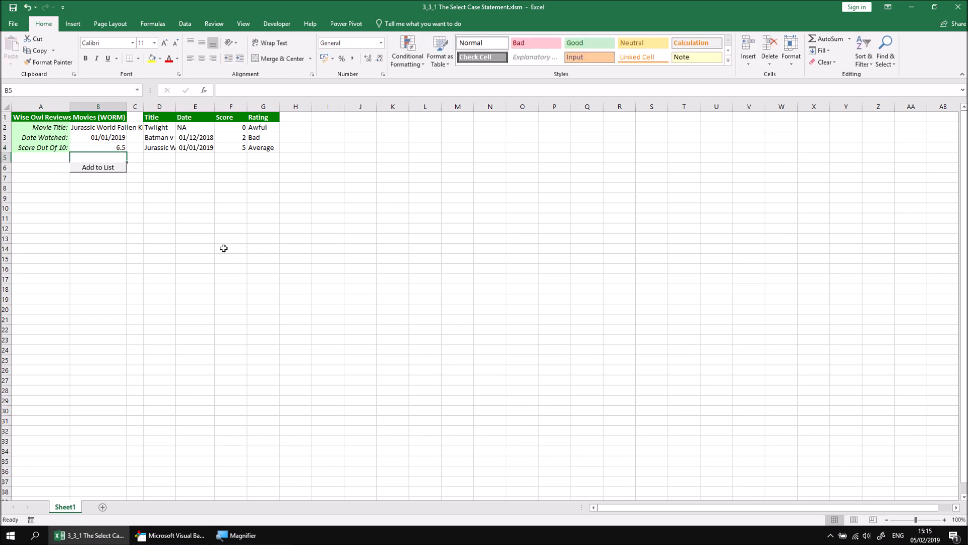
{"action": "left_click", "coordinate": [98, 167]}
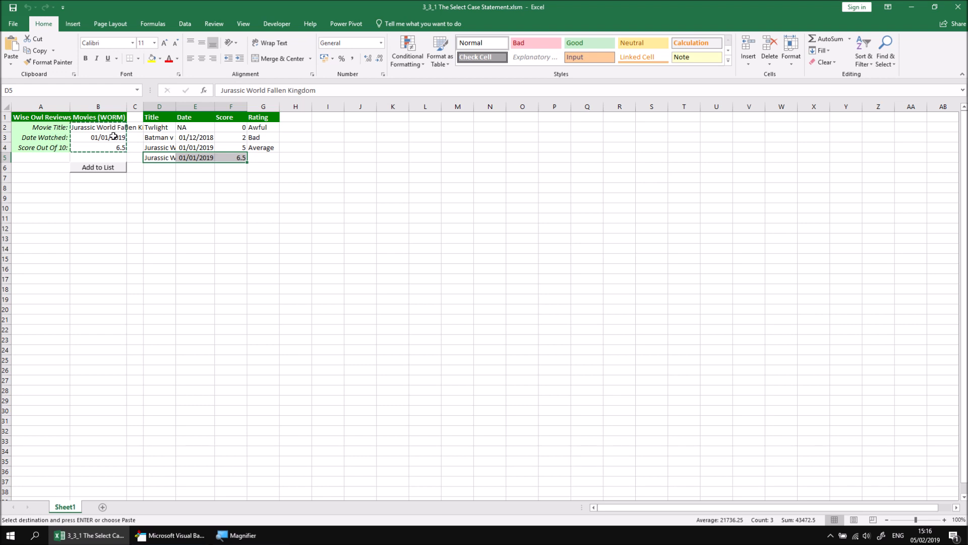
{"action": "mouse_move", "coordinate": [272, 201]}
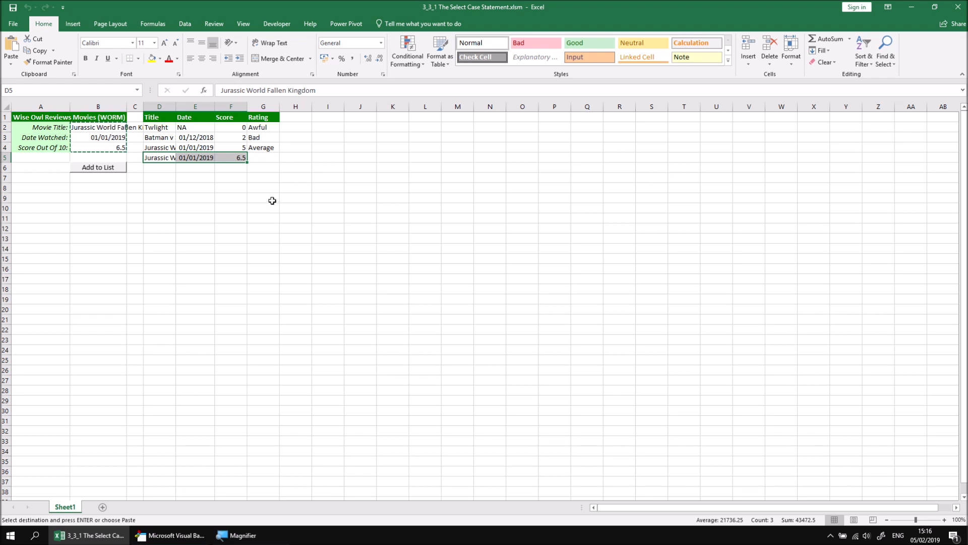
{"action": "mouse_move", "coordinate": [219, 333]}
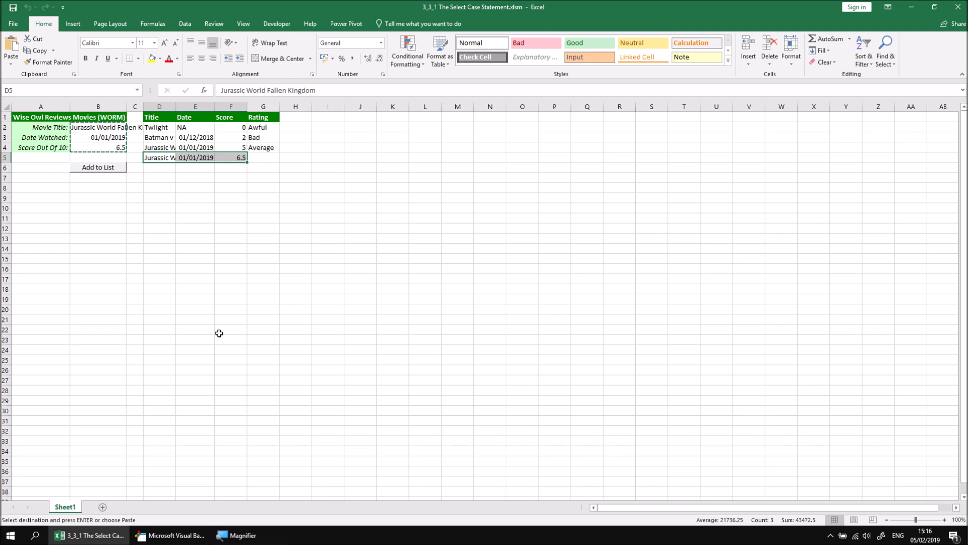
{"action": "left_click", "coordinate": [175, 535]}
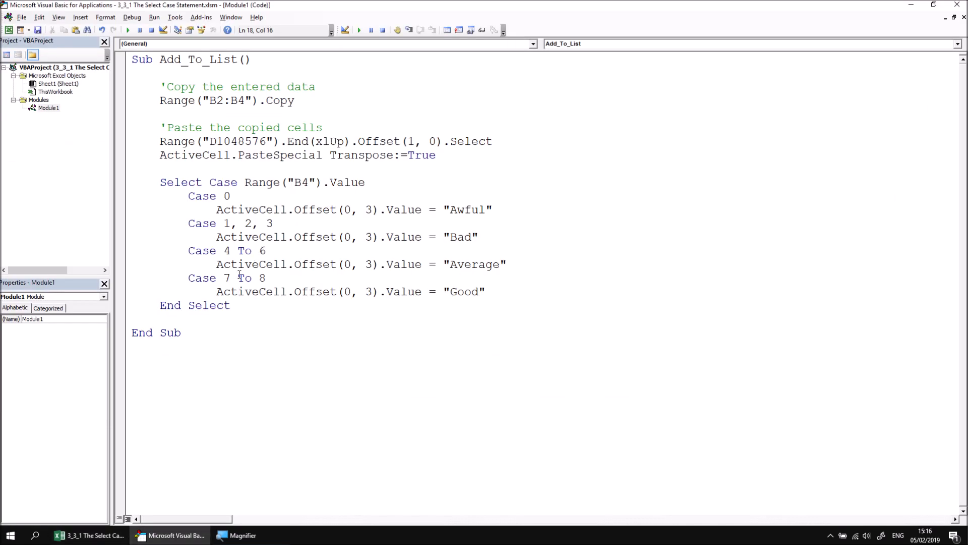
Change the Good branch from Case 7 To 8 to Case 6 To 8.
{"action": "double_click", "coordinate": [262, 250]}
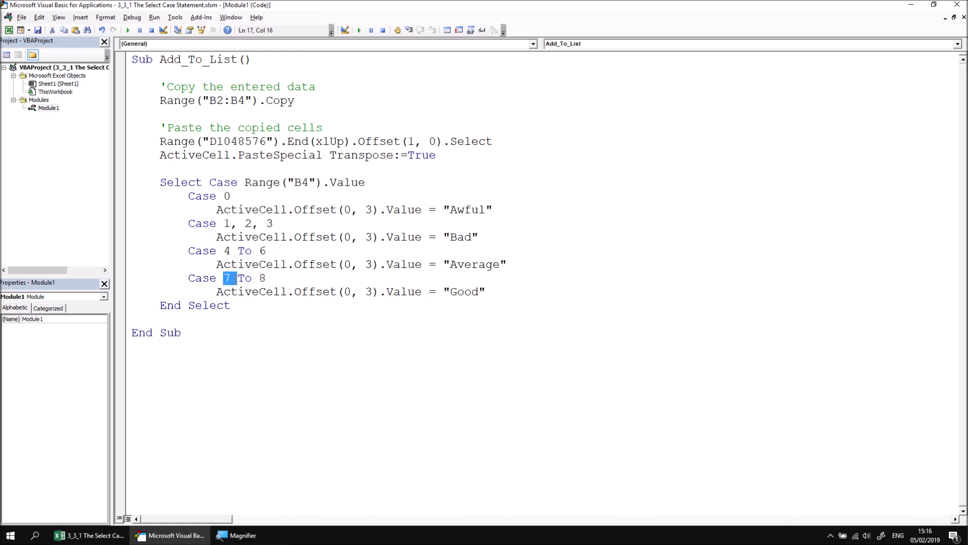
{"action": "left_click", "coordinate": [131, 360]}
{"action": "type", "text": "6"}
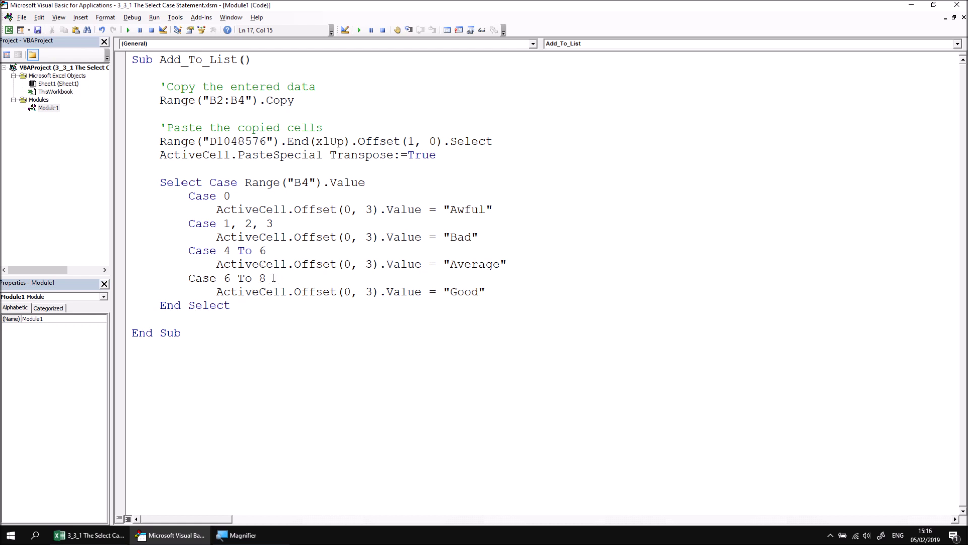
{"action": "left_click", "coordinate": [246, 223]}
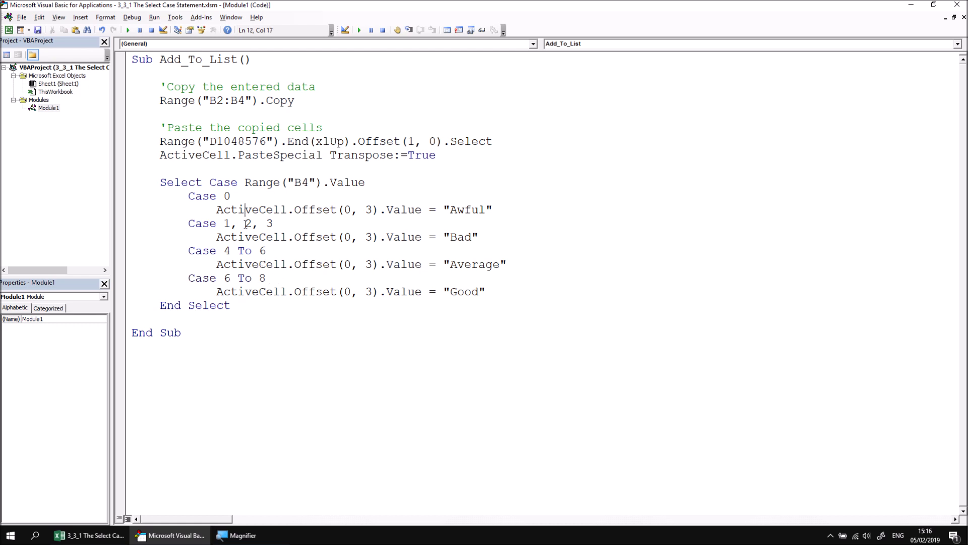
{"action": "left_click", "coordinate": [240, 292]}
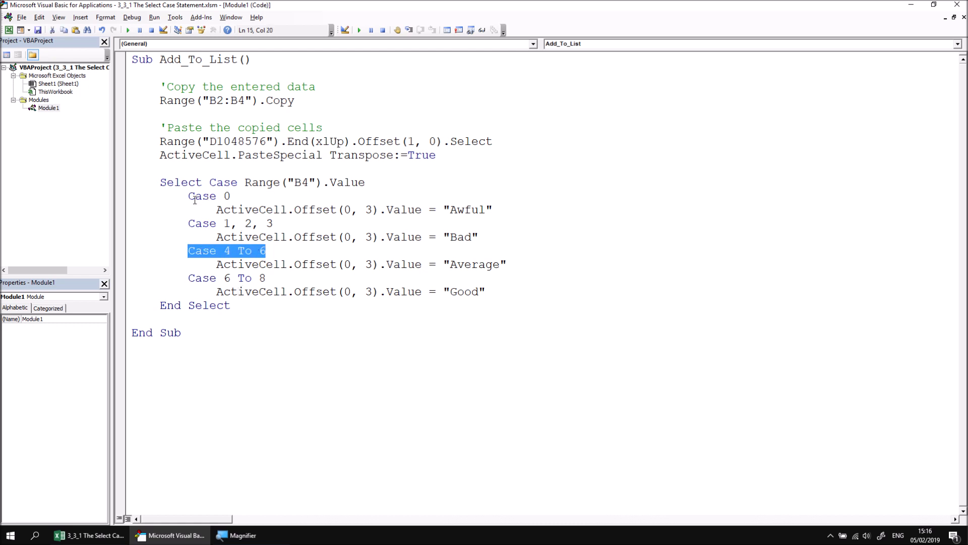
{"action": "mouse_move", "coordinate": [244, 258]}
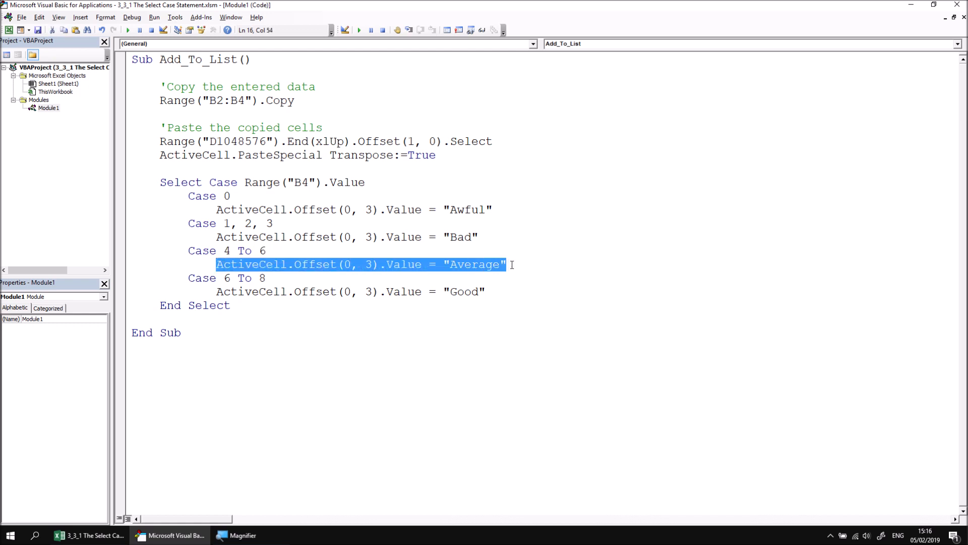
Rewrite the Bad branch as Case 0 To 3 and the Average branch as Case 3 To 6.
{"action": "double_click", "coordinate": [262, 250]}
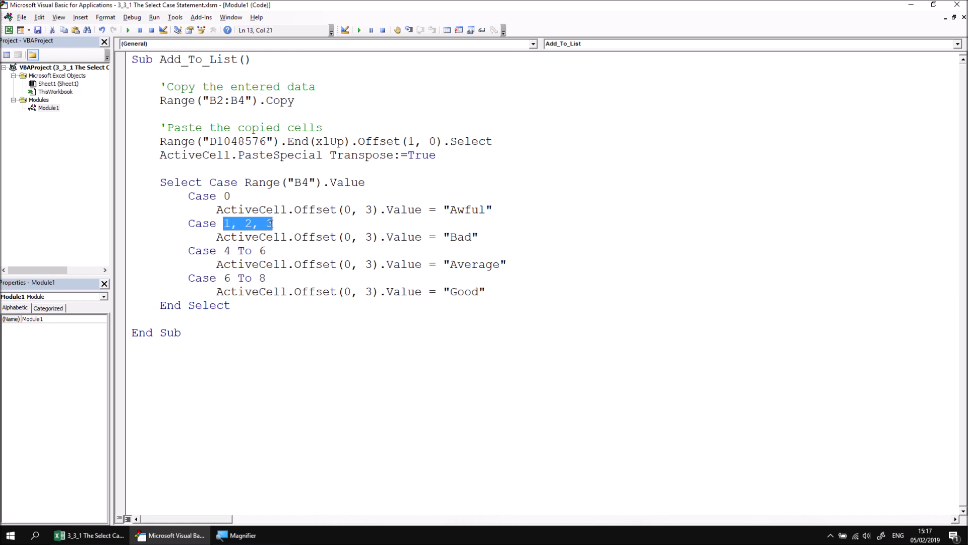
{"action": "mouse_move", "coordinate": [247, 230]}
{"action": "type", "text": "0"}
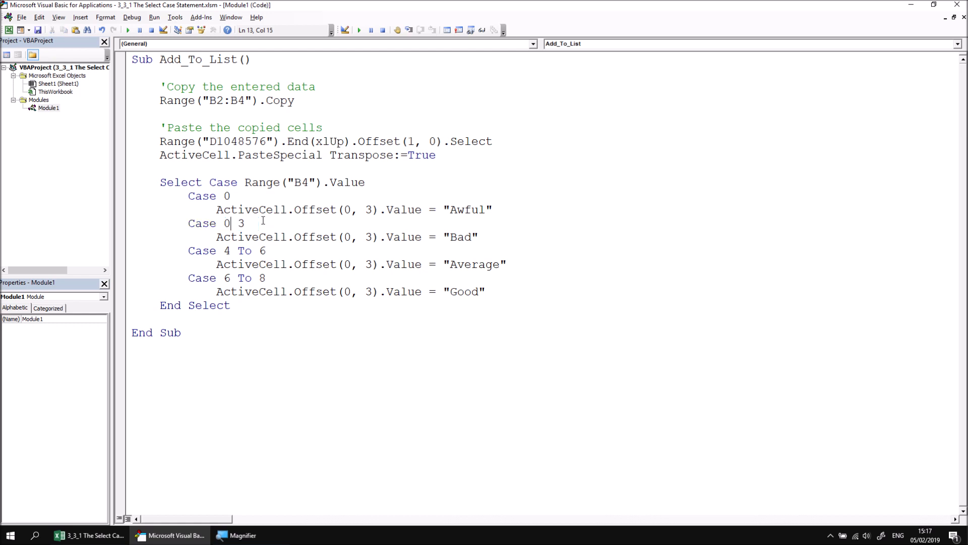
{"action": "type", "text": "to"}
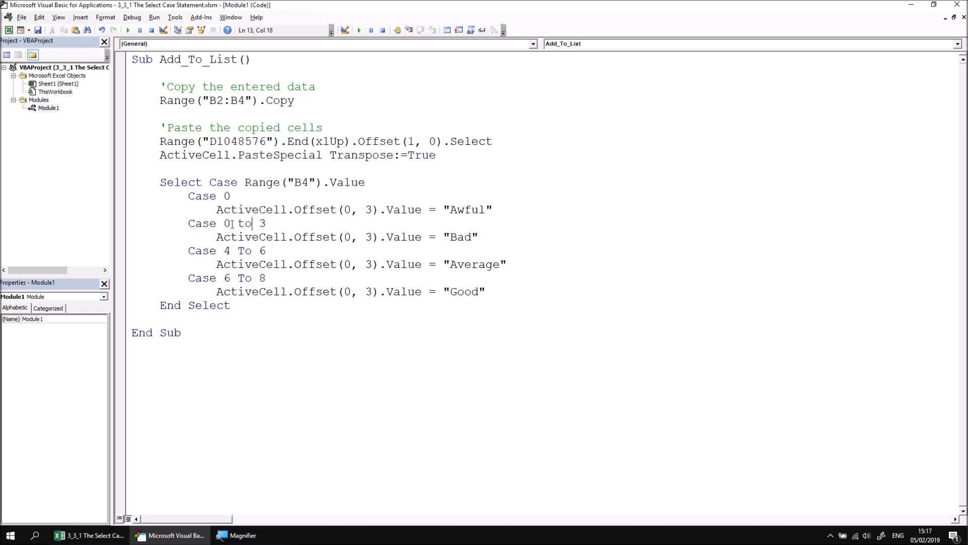
{"action": "double_click", "coordinate": [225, 250]}
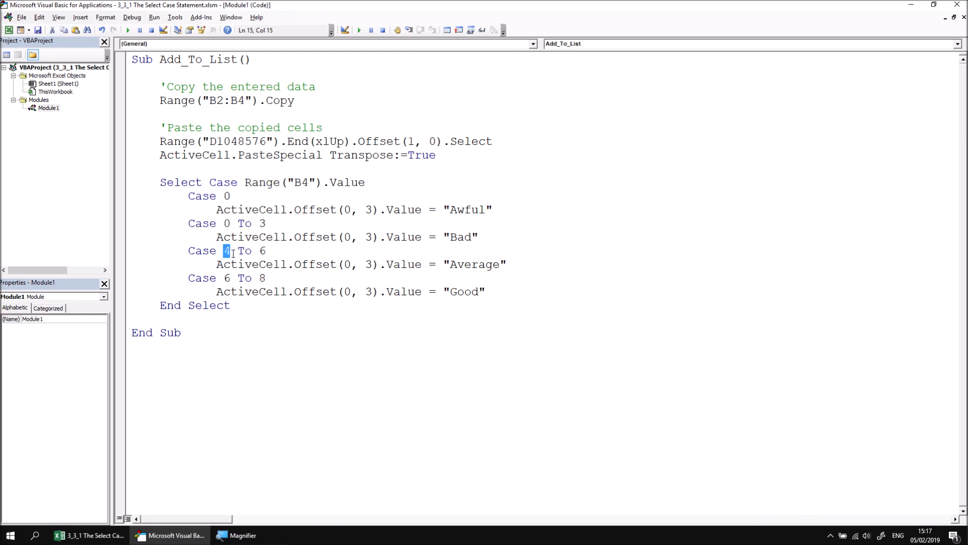
{"action": "type", "text": "3"}
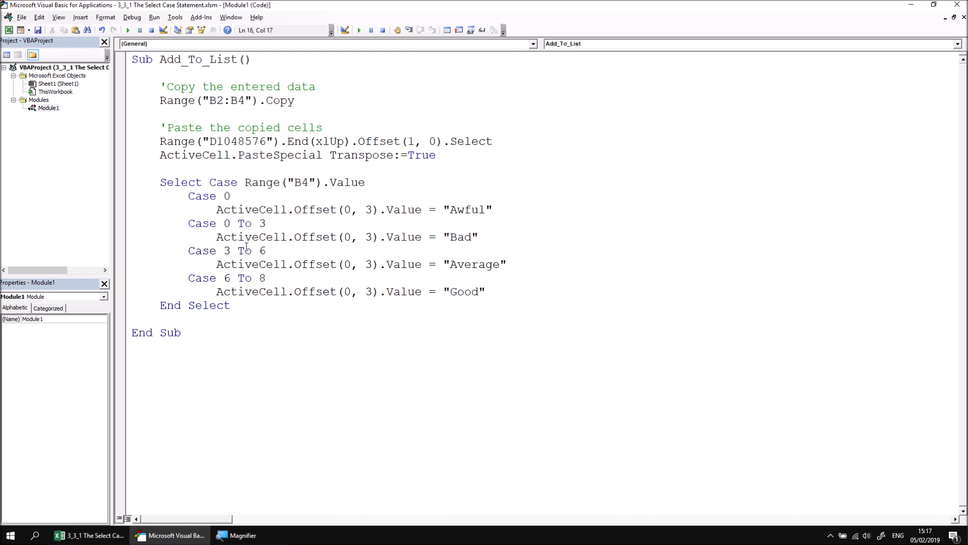
{"action": "mouse_move", "coordinate": [270, 229]}
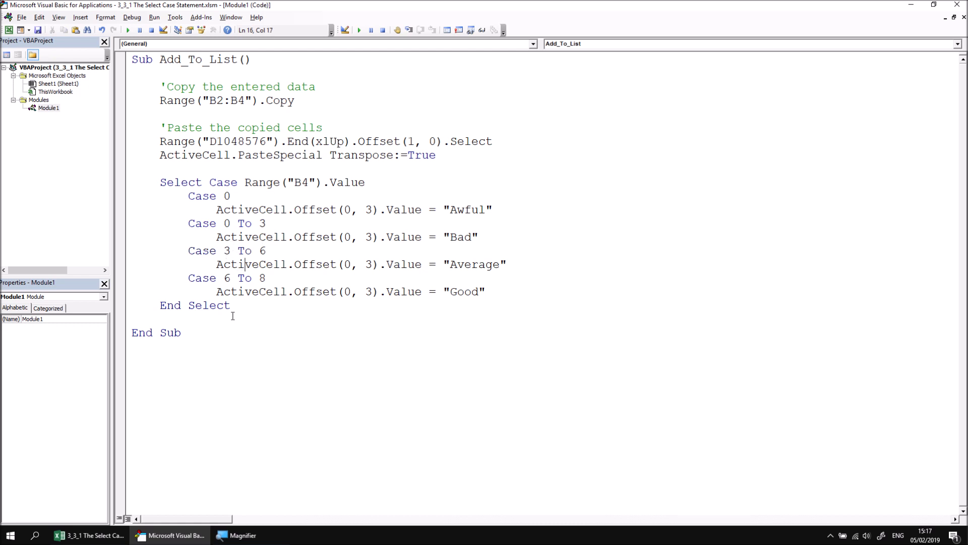
Add a new Case Is > 8 branch below the Good case.
{"action": "left_click", "coordinate": [487, 292]}
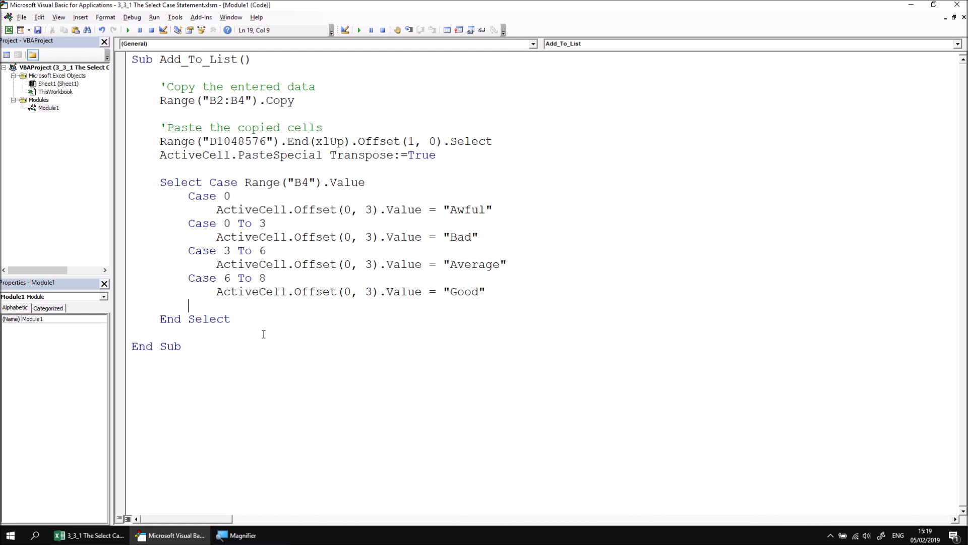
{"action": "type", "text": "cas"}
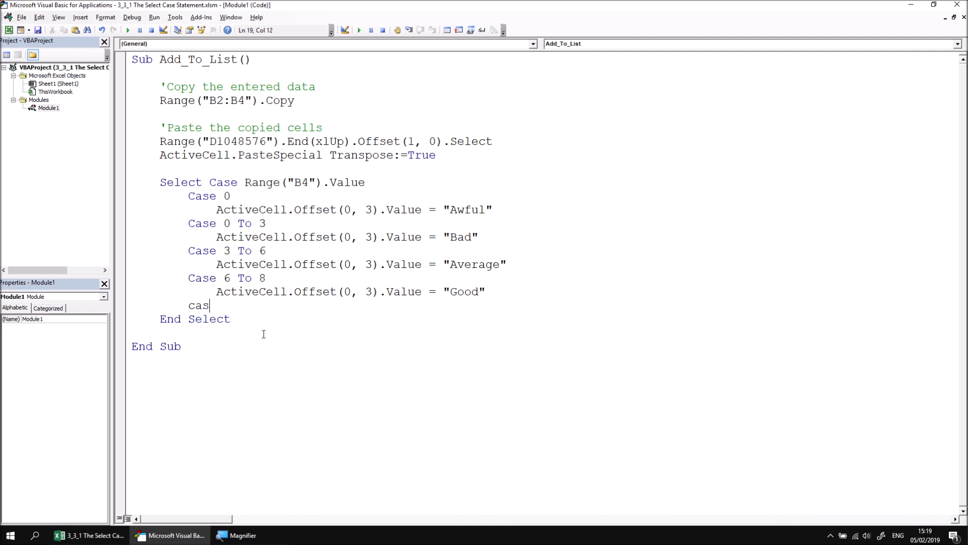
{"action": "type", "text": "e"}
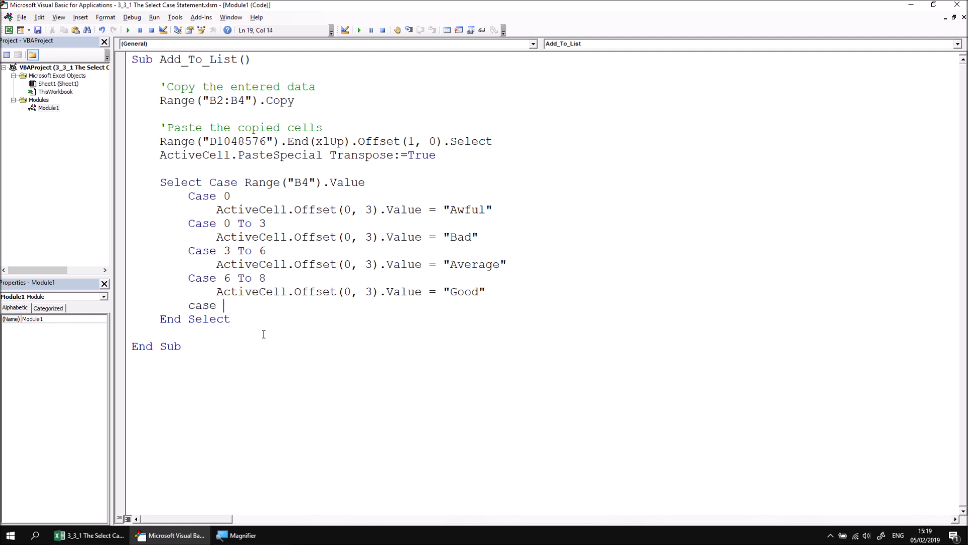
{"action": "type", "text": "is"}
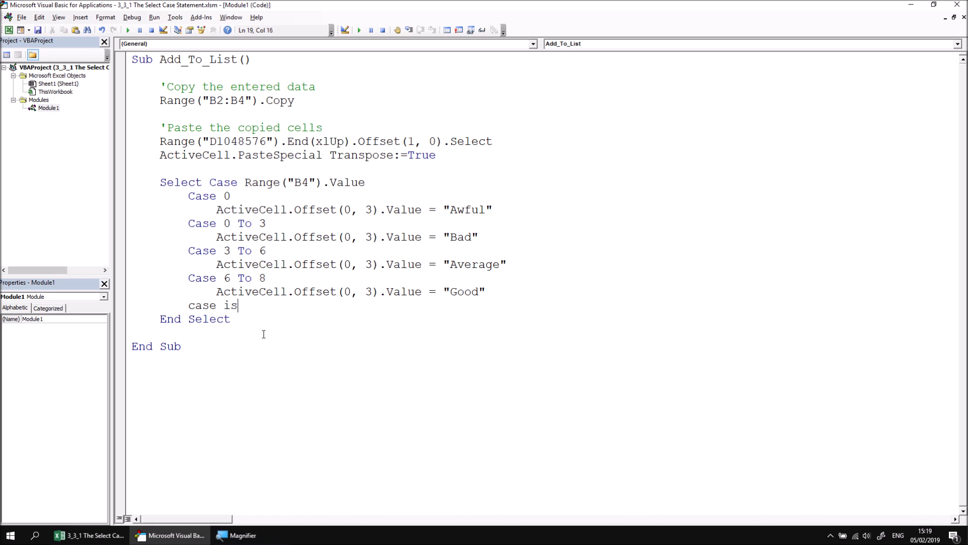
{"action": "key", "text": "Backspace"}
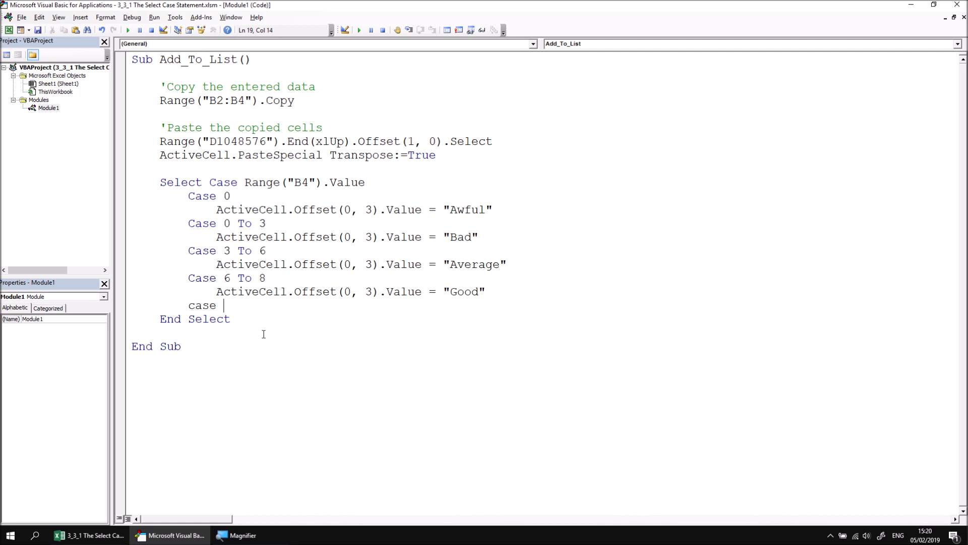
{"action": "type", "text": ">"}
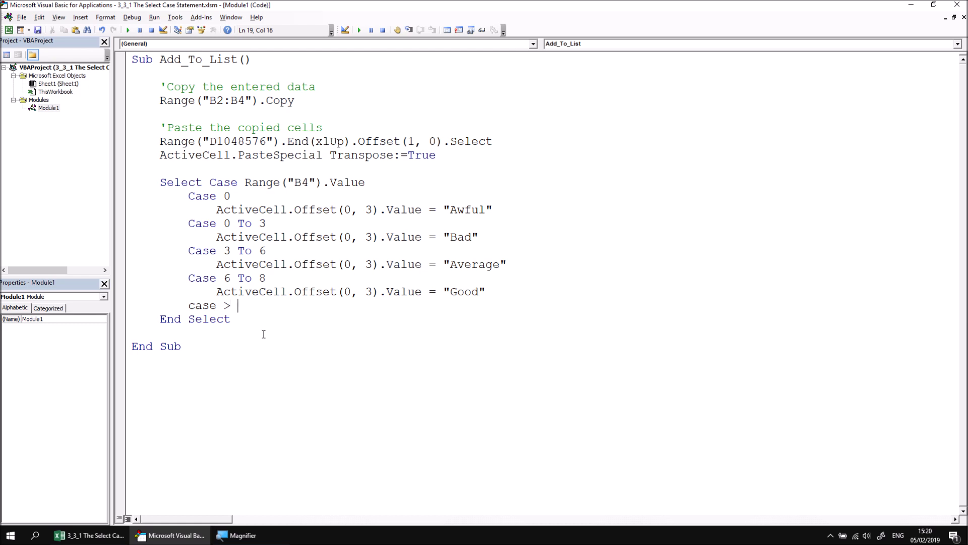
{"action": "type", "text": "8"}
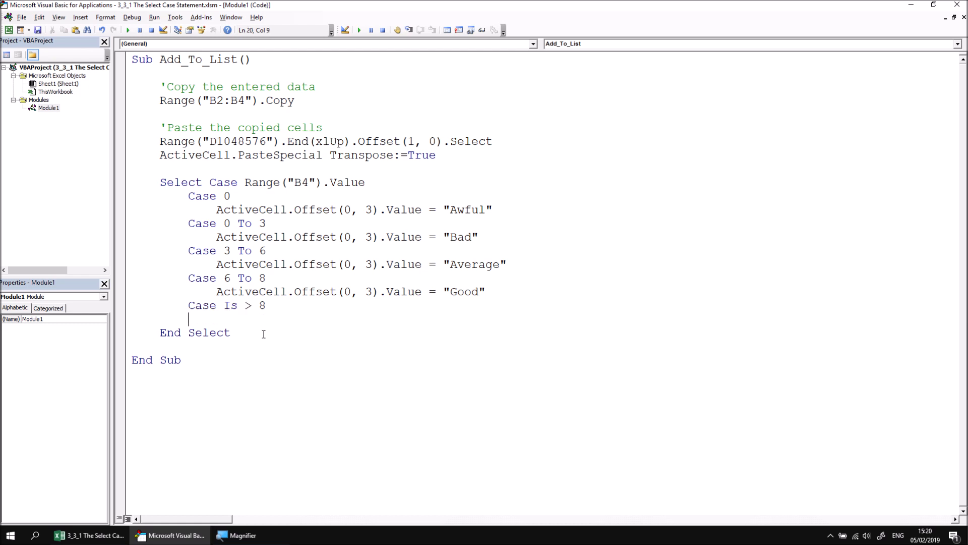
Copy the rating assignment under Case Is > 8 and change its value from Good to Great.
{"action": "double_click", "coordinate": [229, 305]}
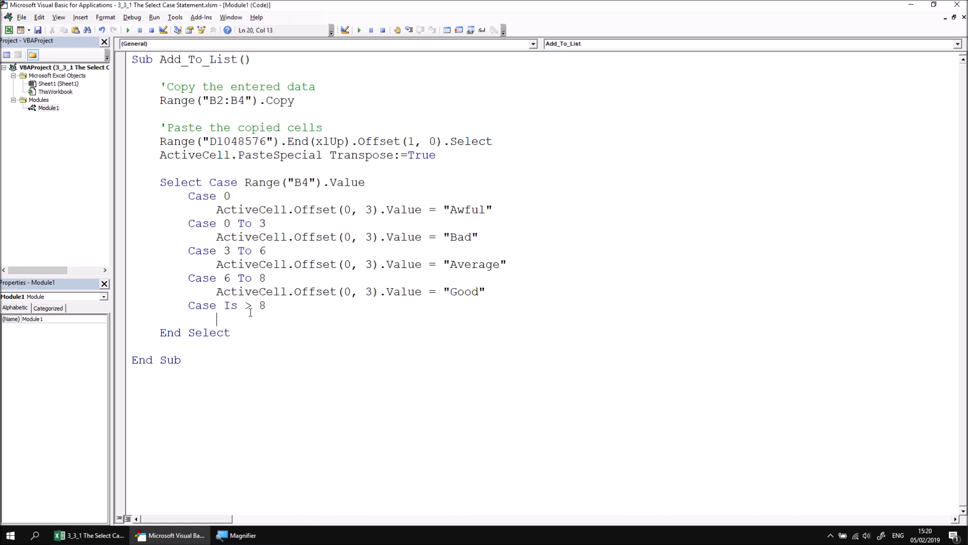
{"action": "double_click", "coordinate": [257, 290]}
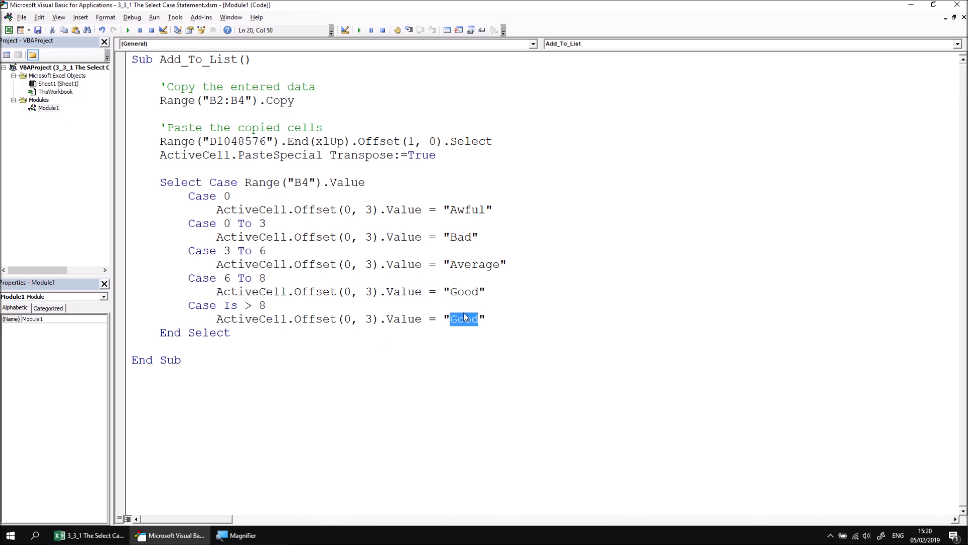
{"action": "type", "text": "Greate"}
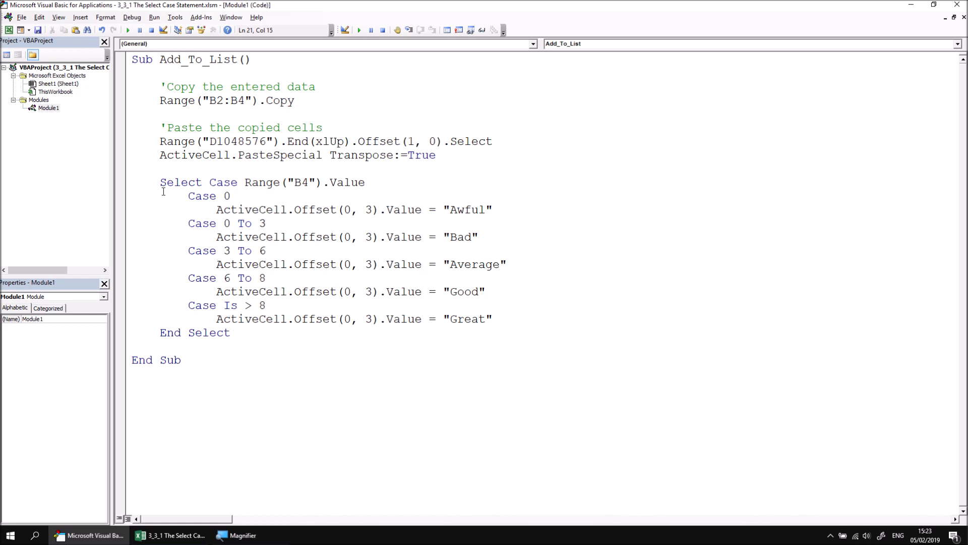
In Excel, enter Incredibles 2 with score 9 and run Add to List, getting a row rated Great.
{"action": "left_click", "coordinate": [175, 534]}
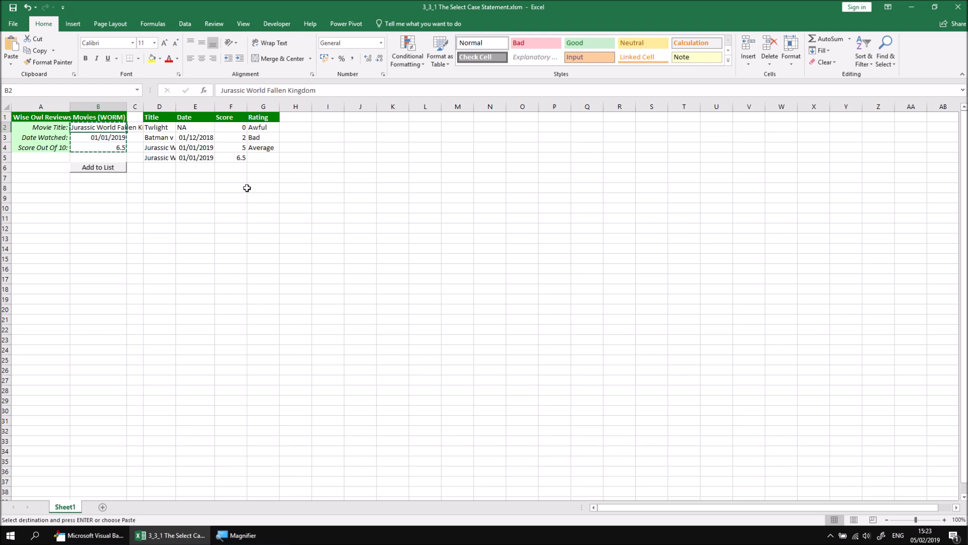
{"action": "type", "text": "Incredibles 2"}
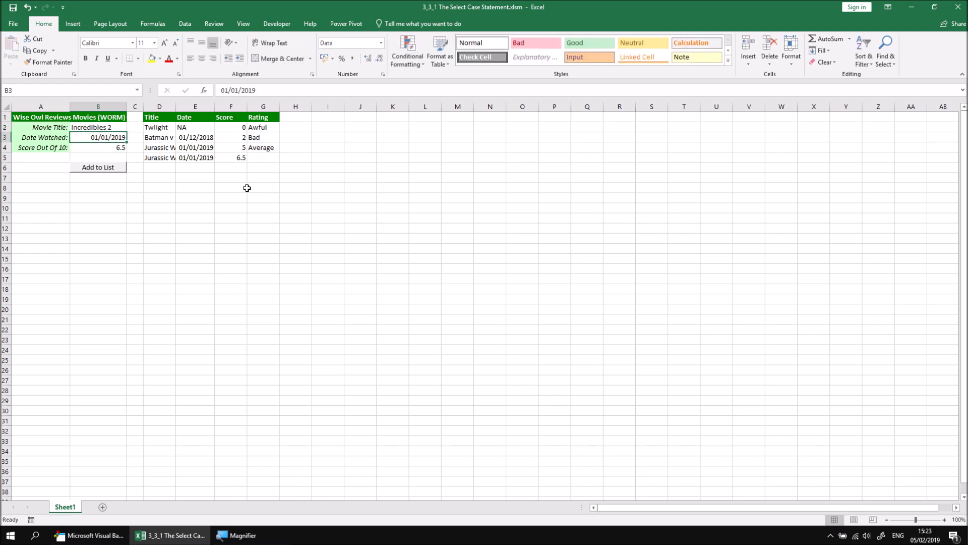
{"action": "left_click", "coordinate": [98, 147]}
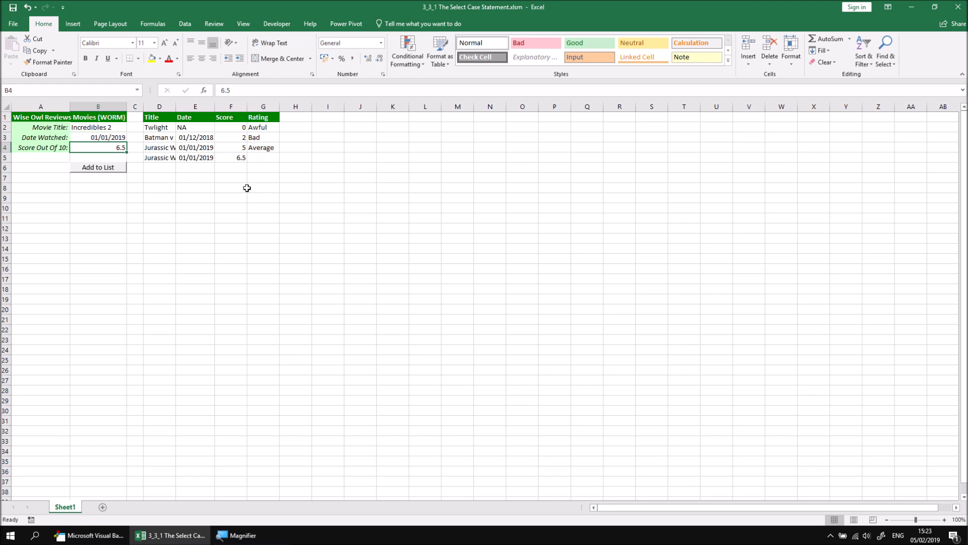
{"action": "type", "text": "9"}
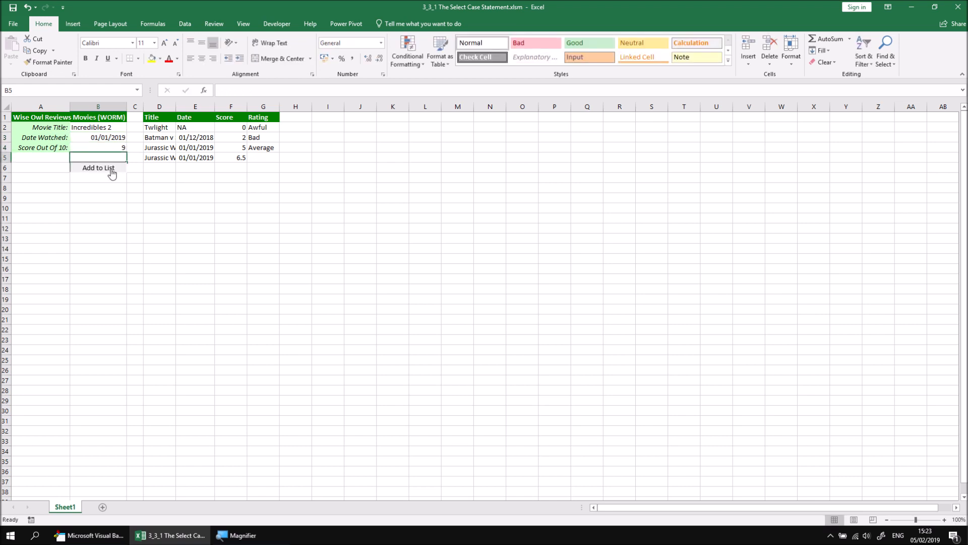
{"action": "left_click", "coordinate": [97, 168]}
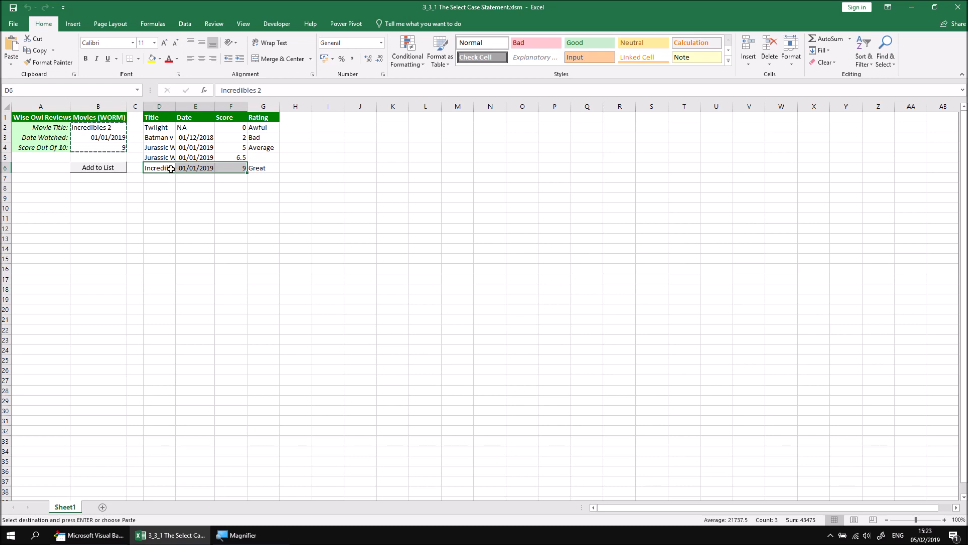
{"action": "mouse_move", "coordinate": [231, 194]}
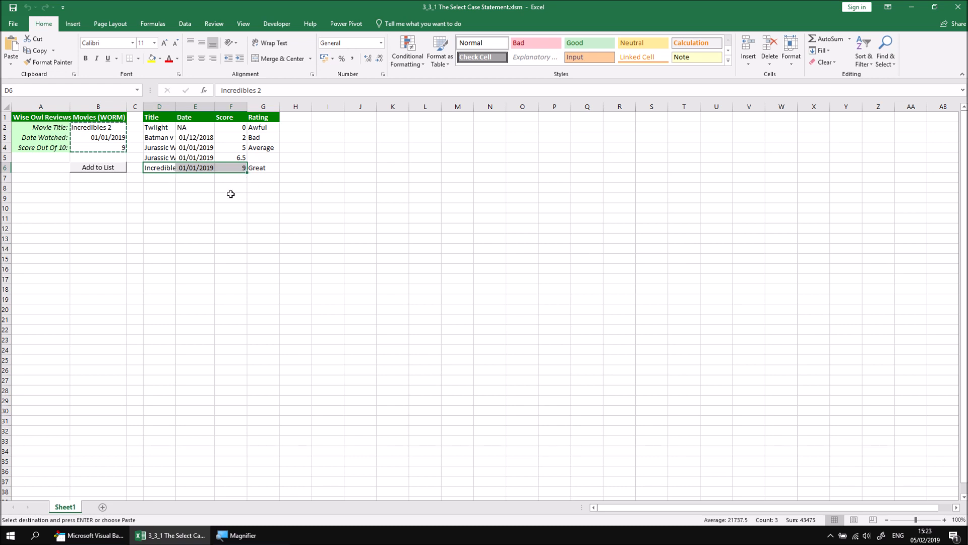
{"action": "mouse_move", "coordinate": [205, 212]}
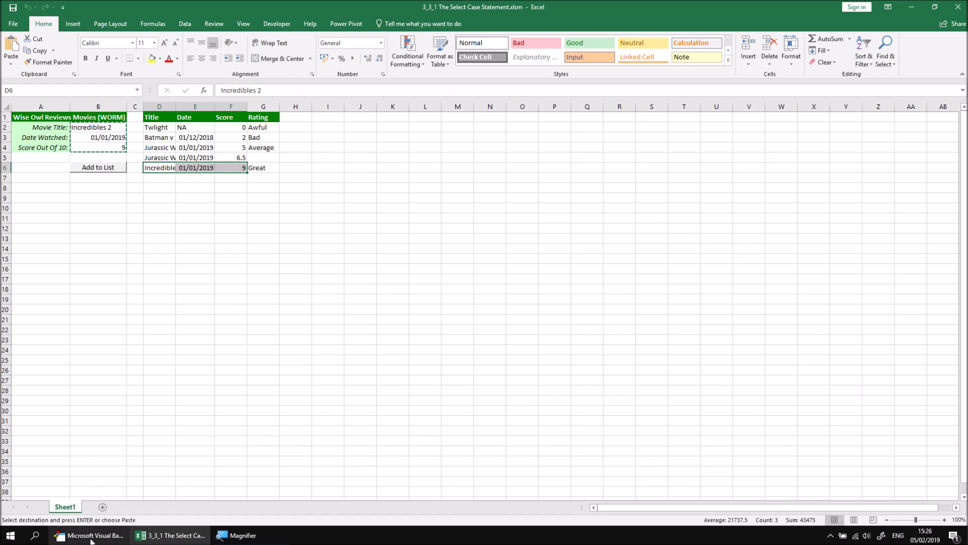
Replace the Case Is > 8 condition with Case Else so remaining scores rate Great.
{"action": "left_click", "coordinate": [89, 535]}
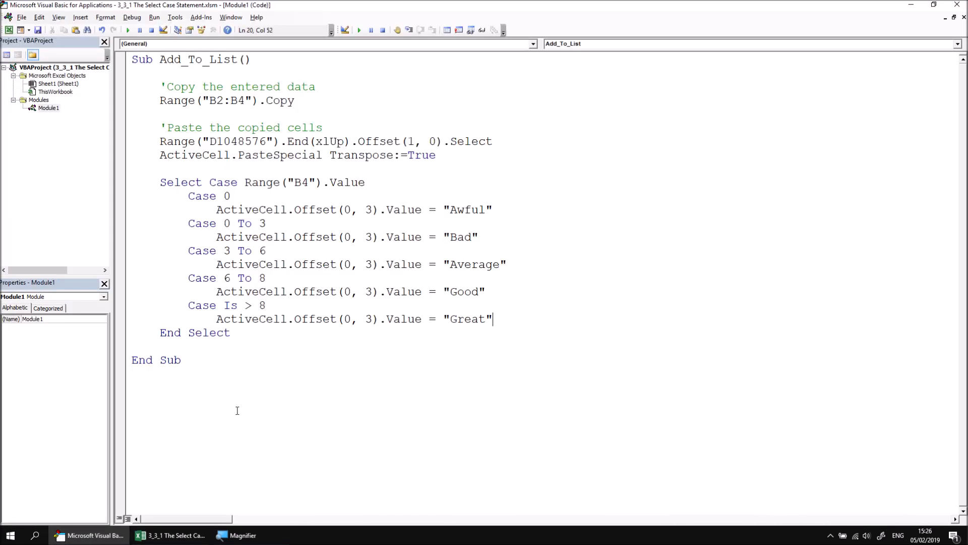
{"action": "double_click", "coordinate": [241, 305]}
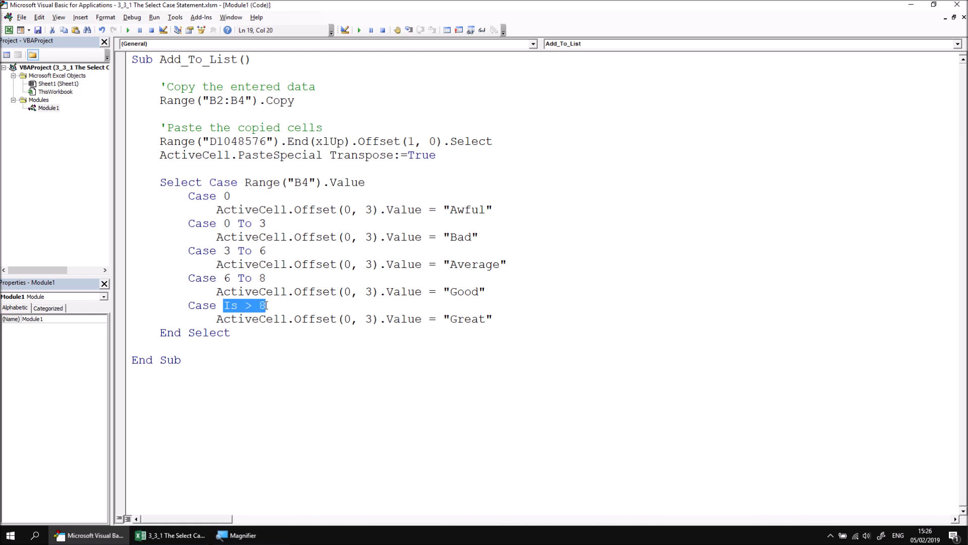
{"action": "type", "text": "else"}
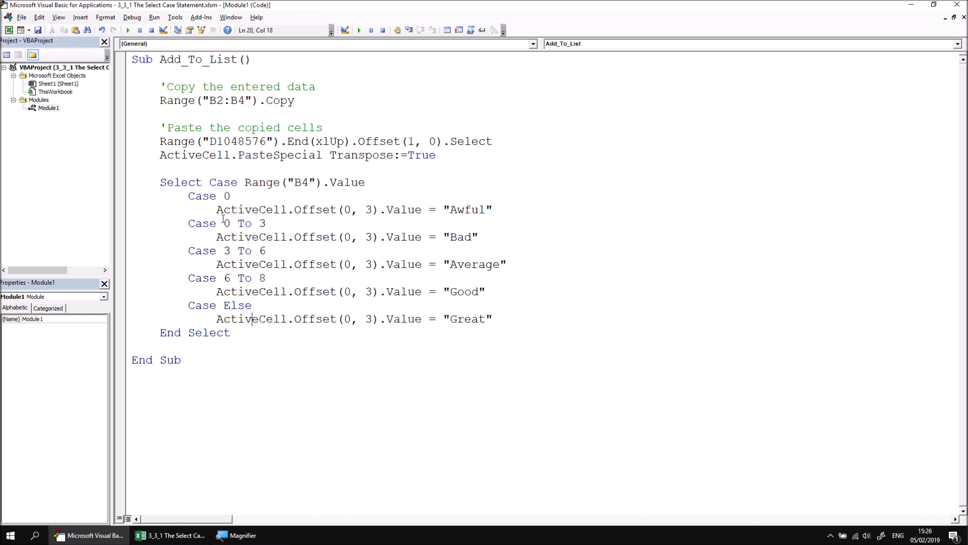
{"action": "left_click", "coordinate": [224, 196]}
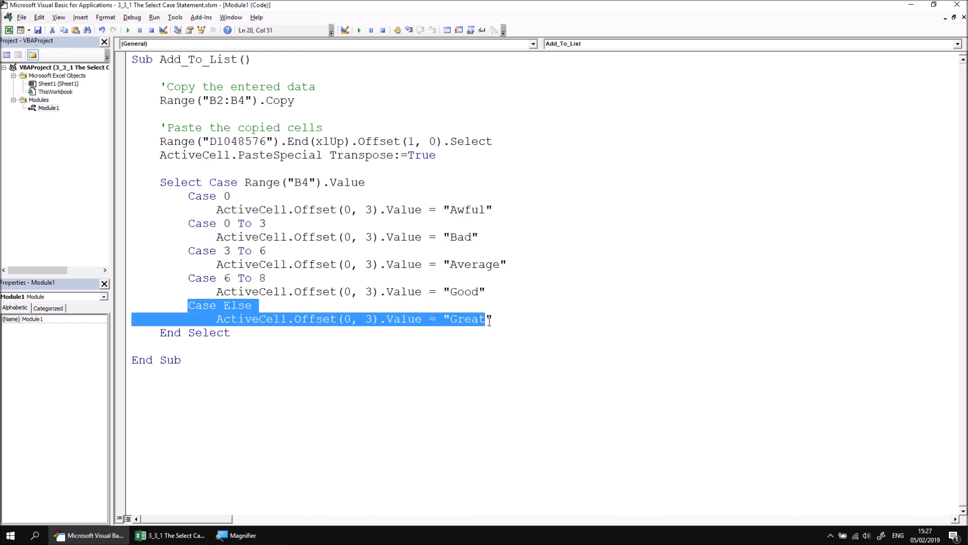
{"action": "left_click", "coordinate": [179, 348]}
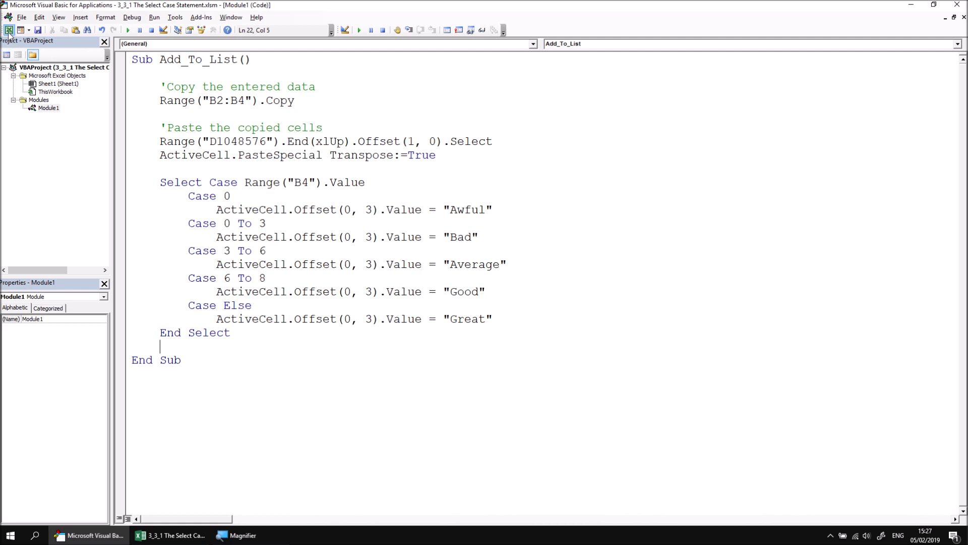
Back in Excel, run Add to List again to append a second Incredibles 2 row rated Great.
{"action": "left_click", "coordinate": [174, 535]}
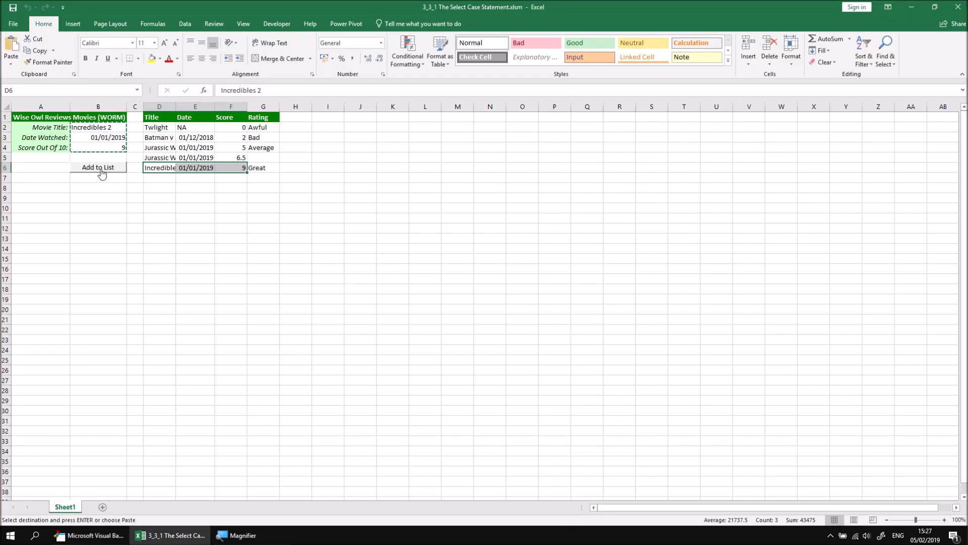
{"action": "mouse_move", "coordinate": [117, 172]}
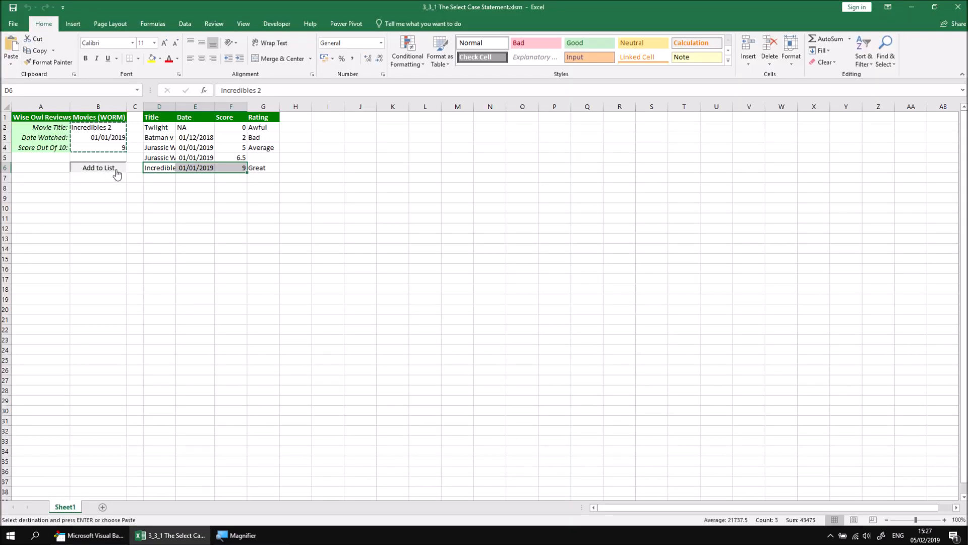
{"action": "left_click", "coordinate": [98, 168]}
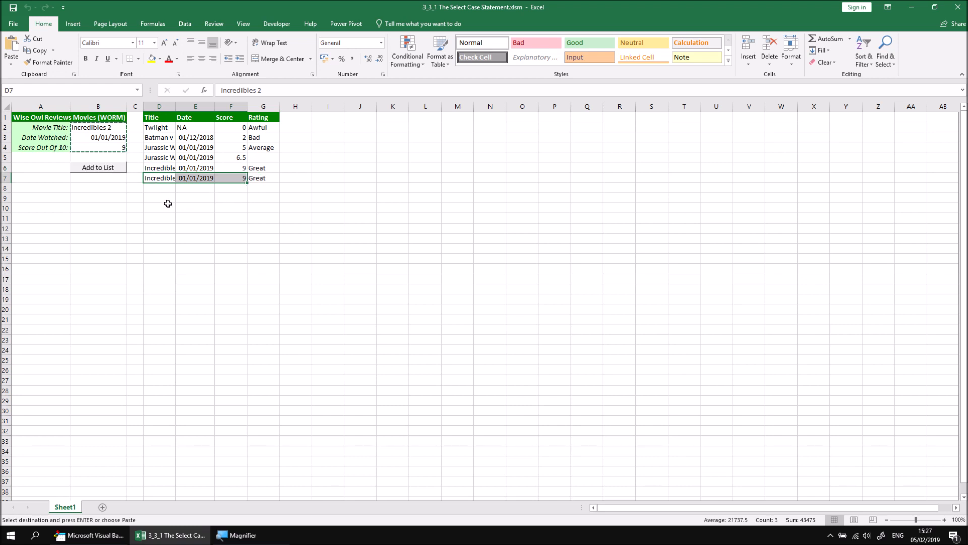
{"action": "mouse_move", "coordinate": [251, 243]}
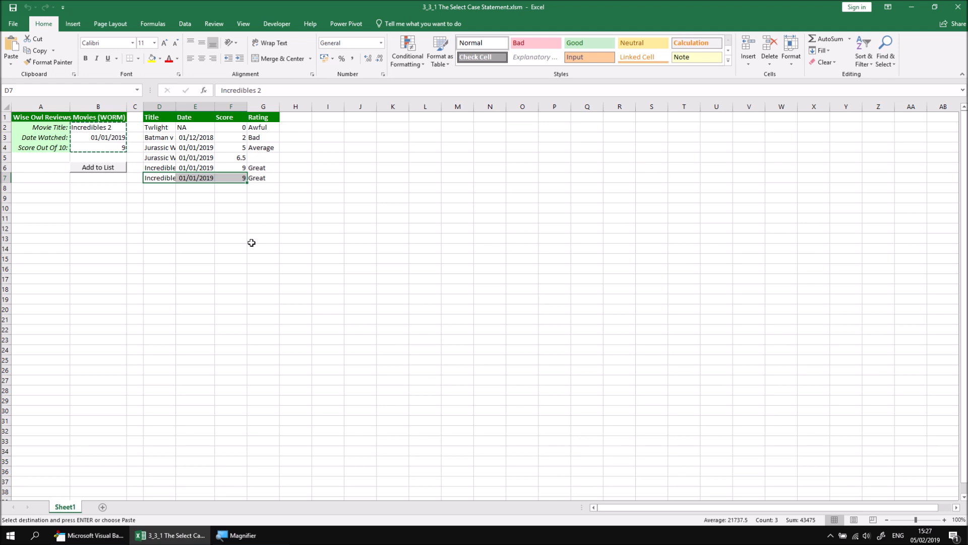